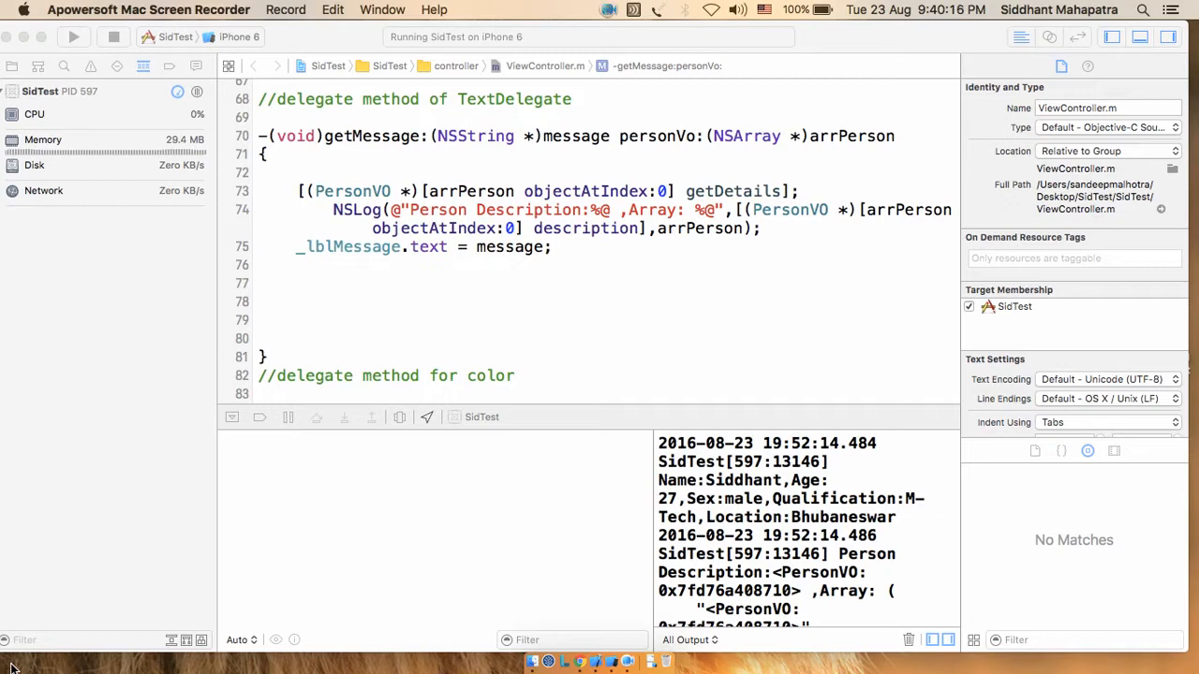
mouse_move(607, 438)
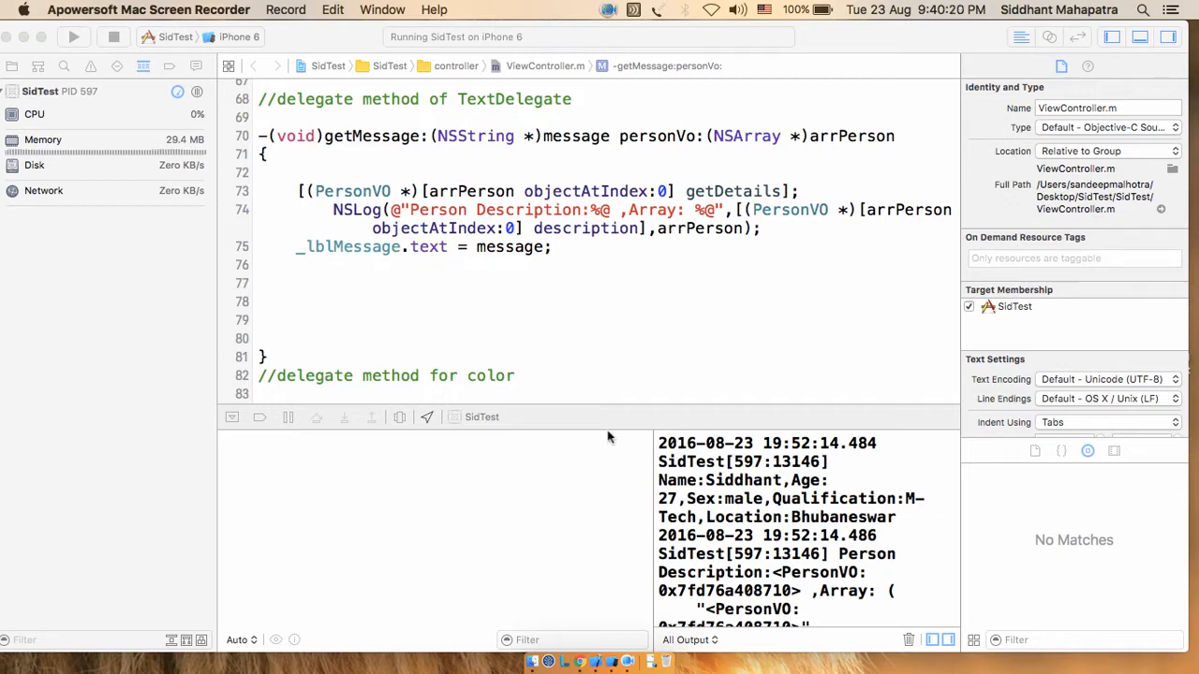
Write the block declaration start double (^rateAndTime)() on the line after the label assignment.
left_click(481, 276)
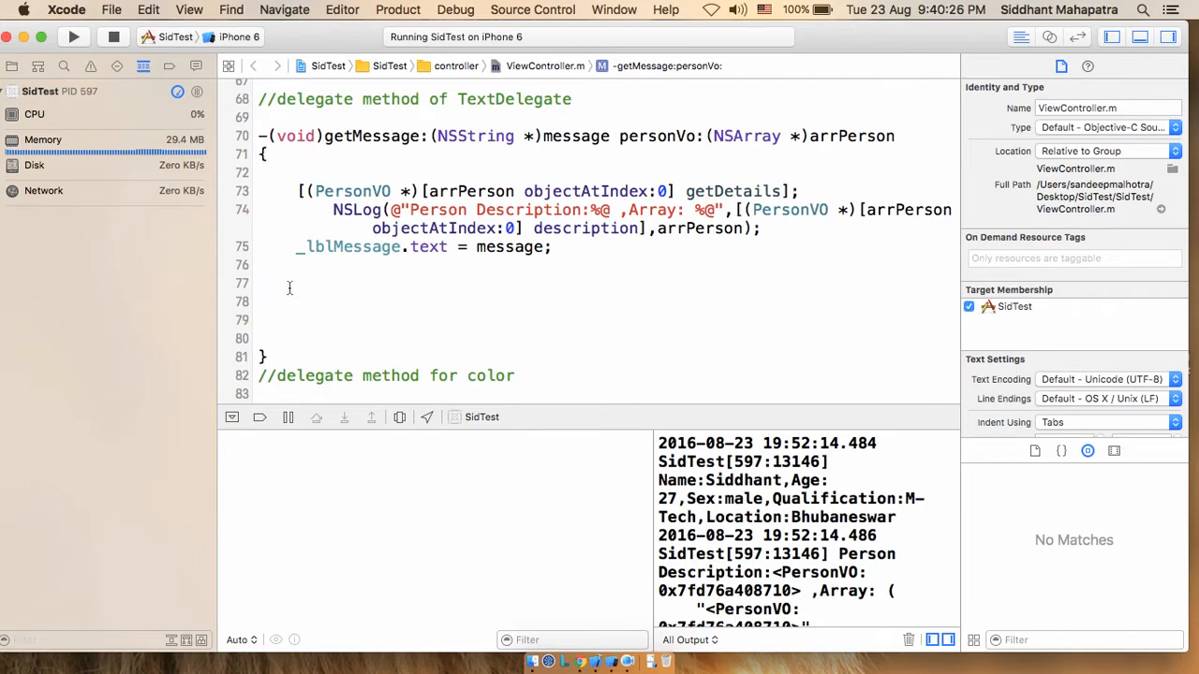
left_click(289, 285)
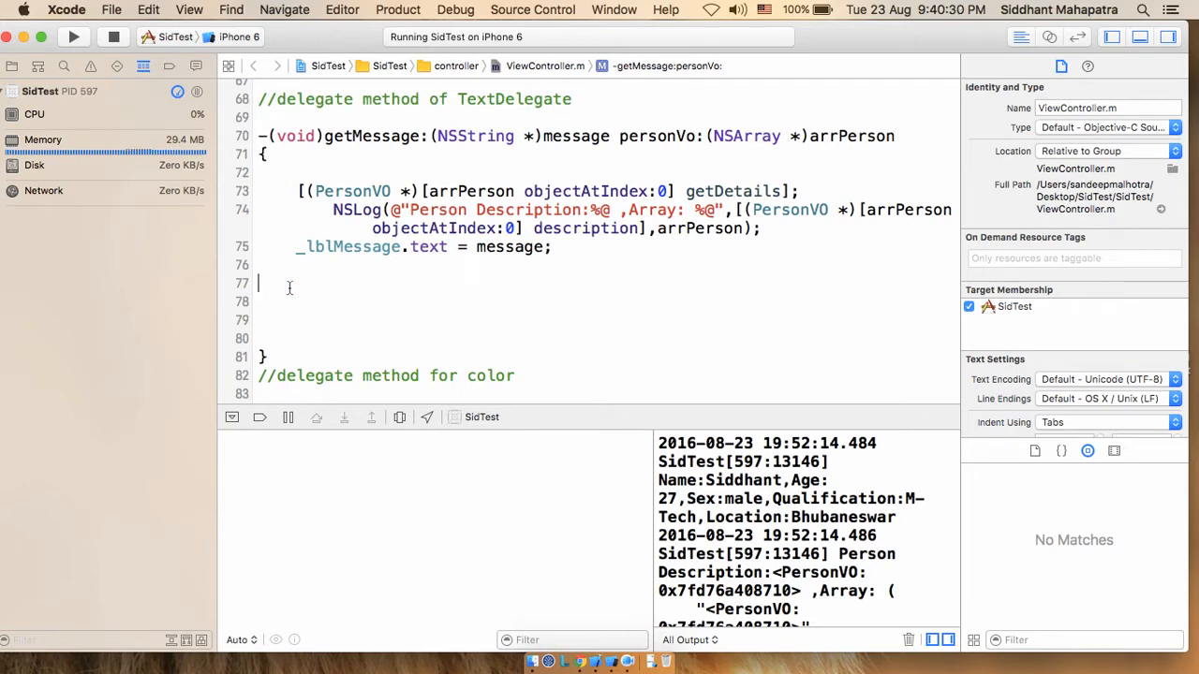
type("d")
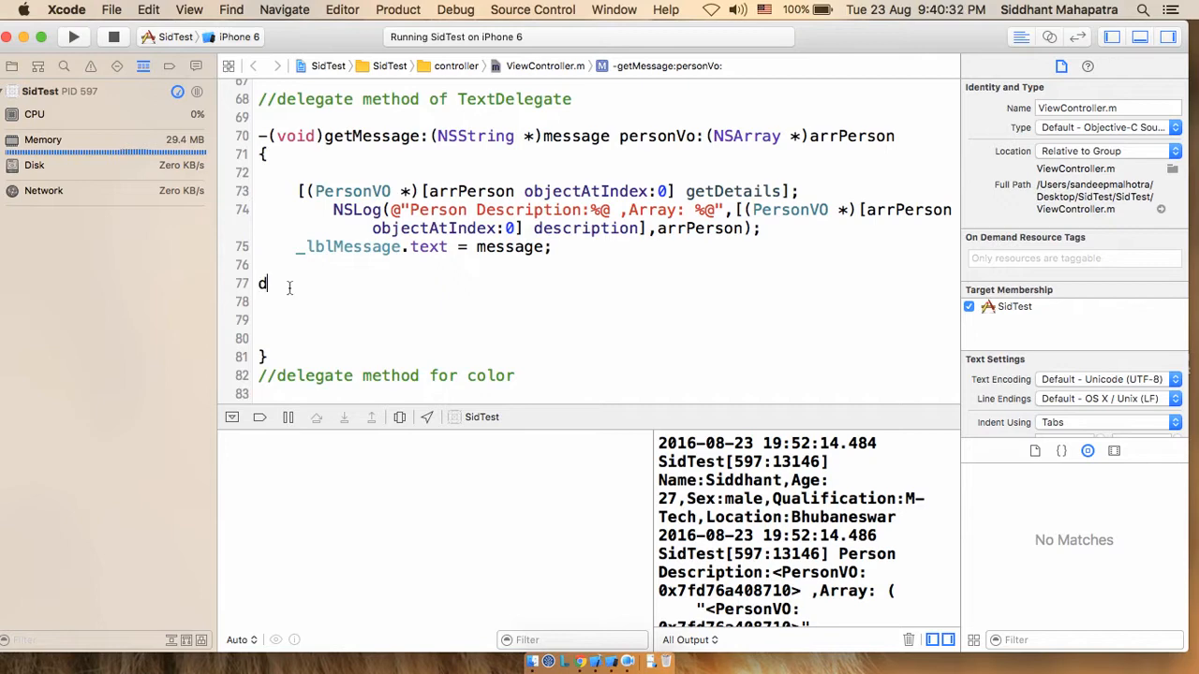
type("ouble")
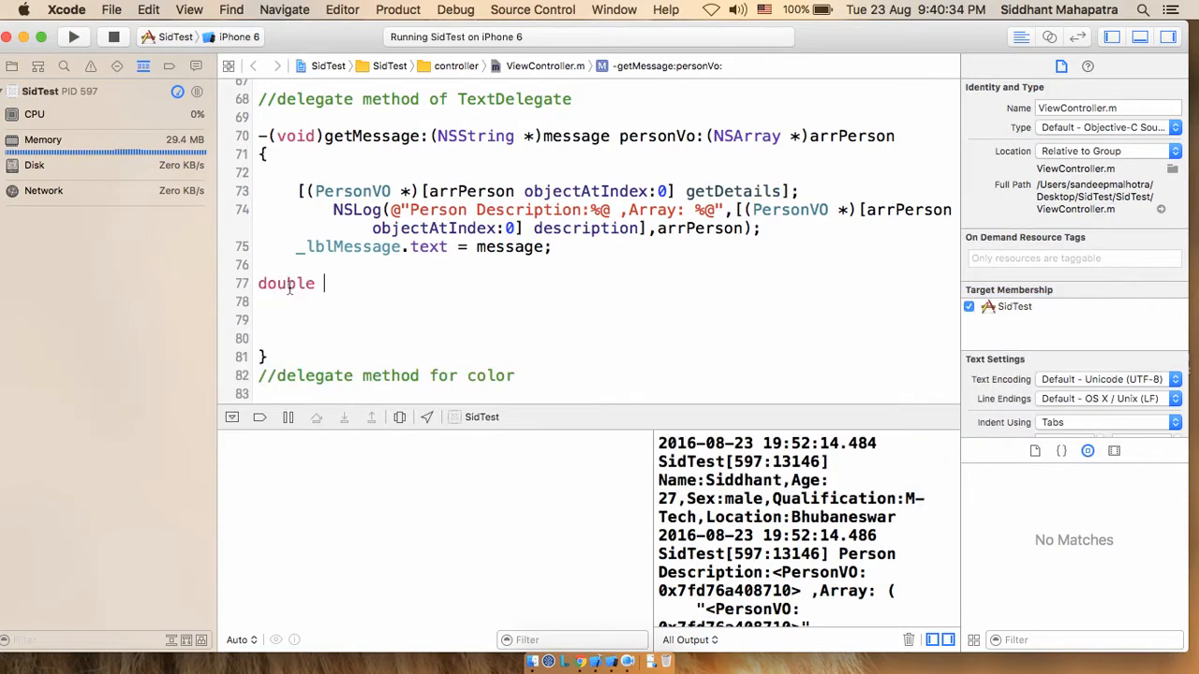
type("(")
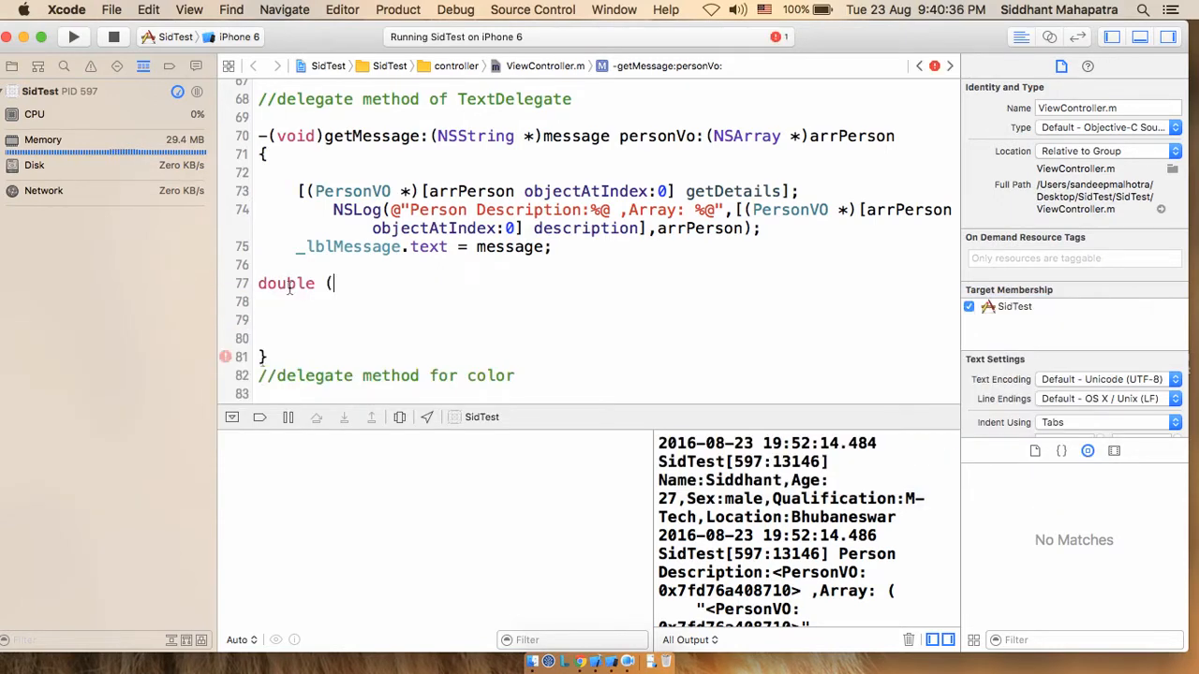
type(")")
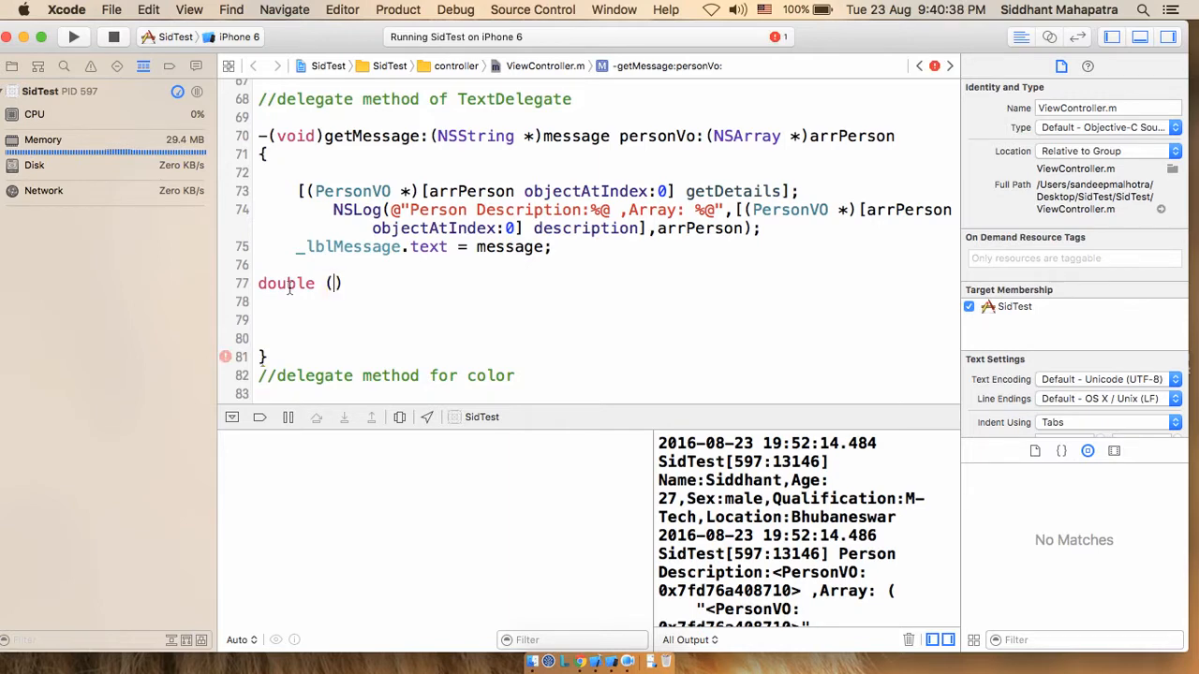
type("^")
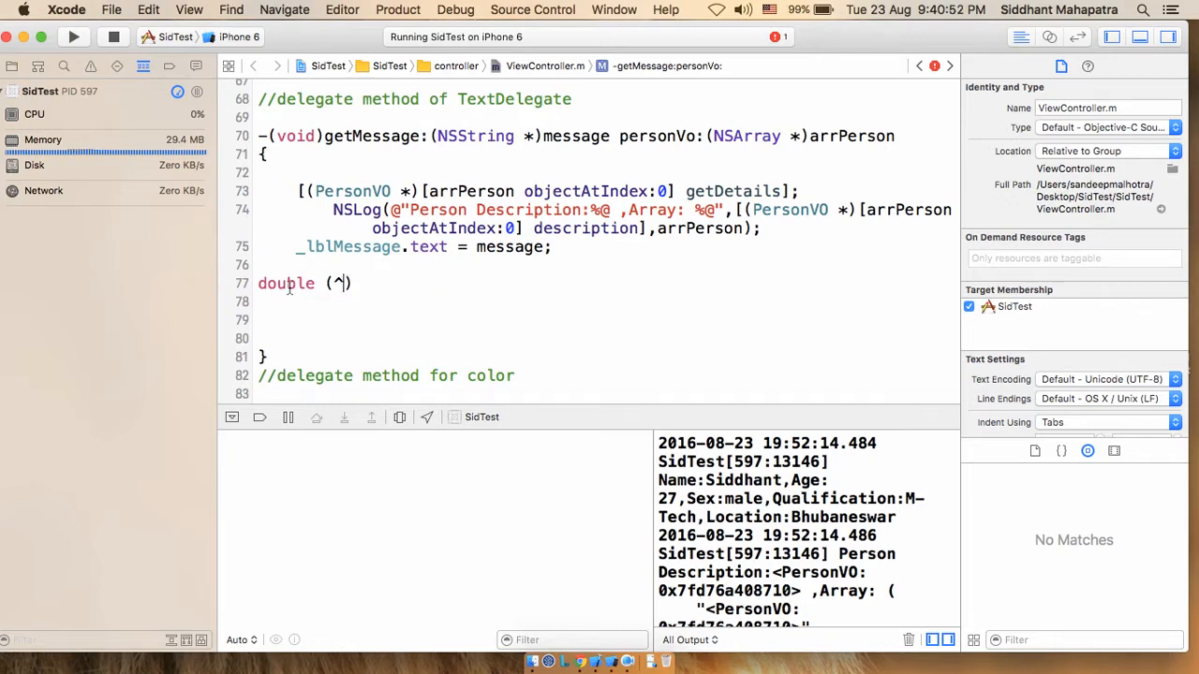
type("rat")
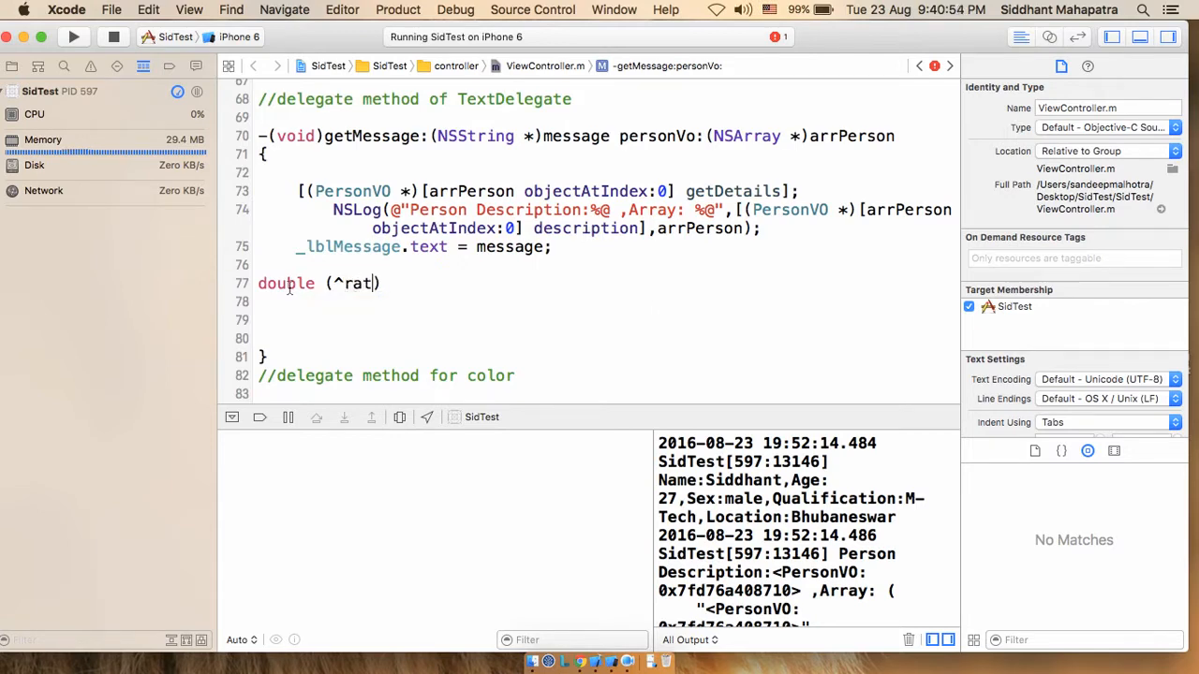
type("e")
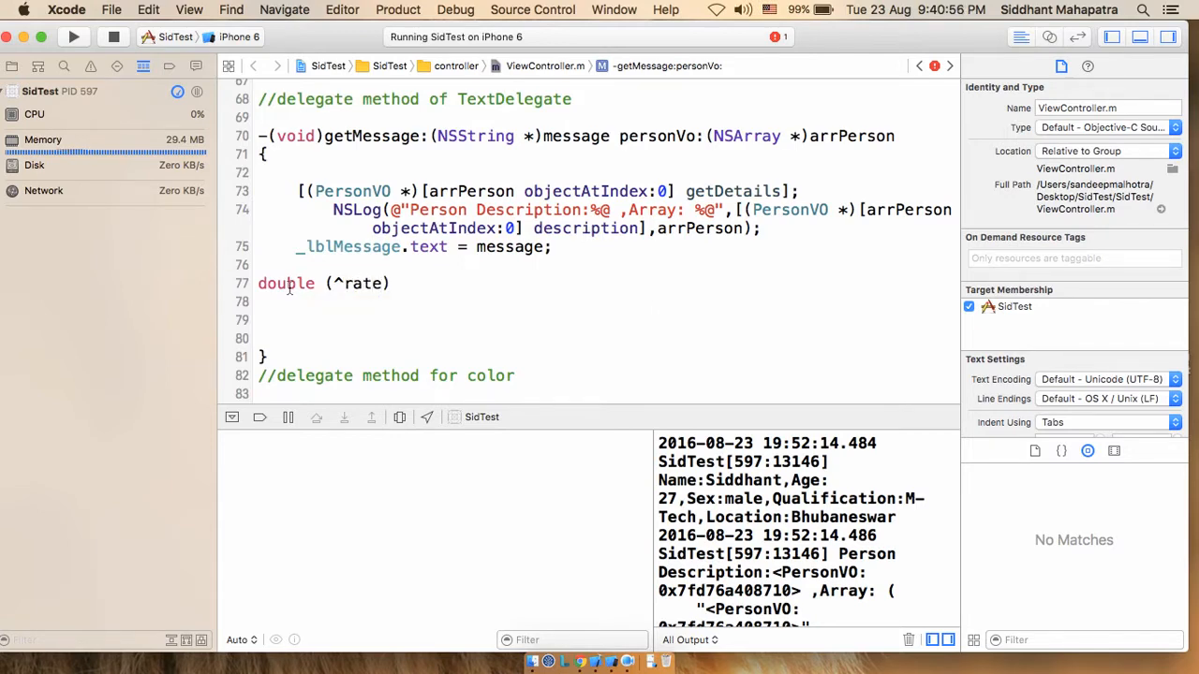
type("AndT")
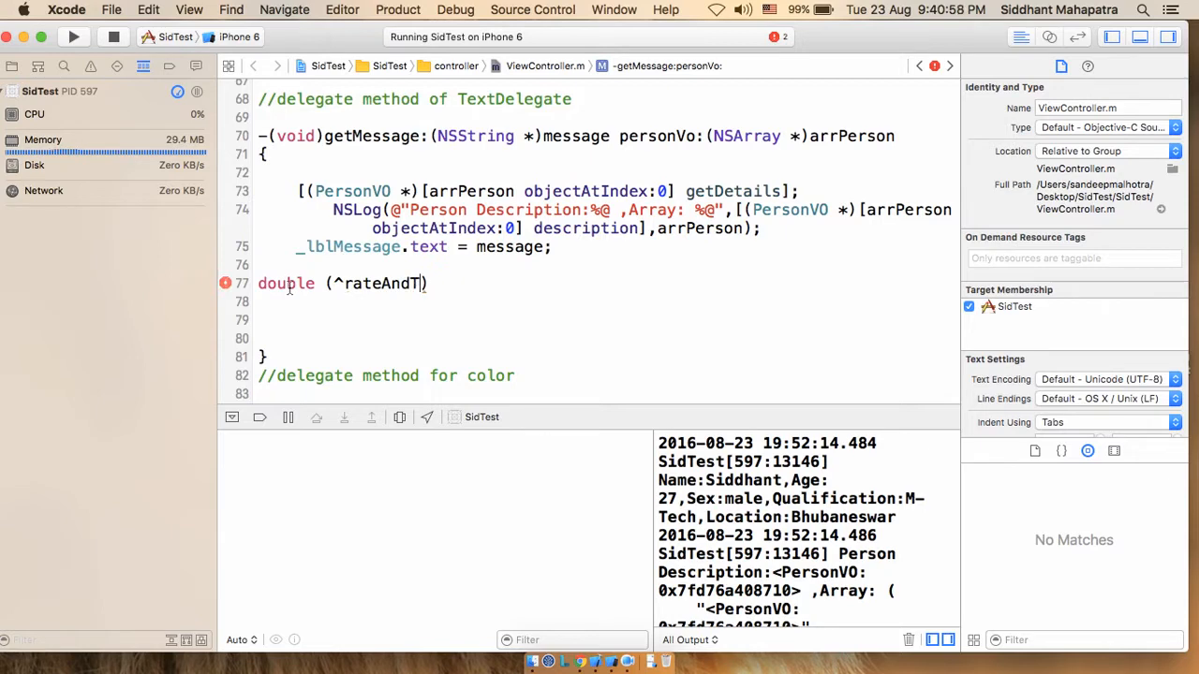
type("ime")
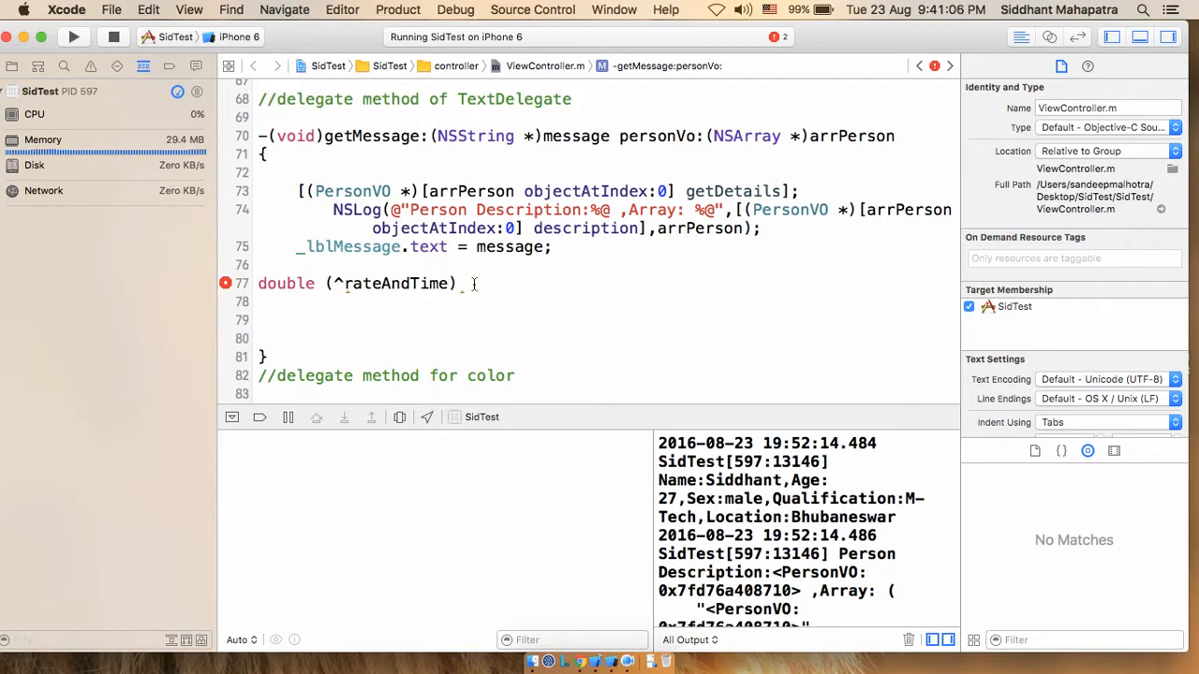
type("()")
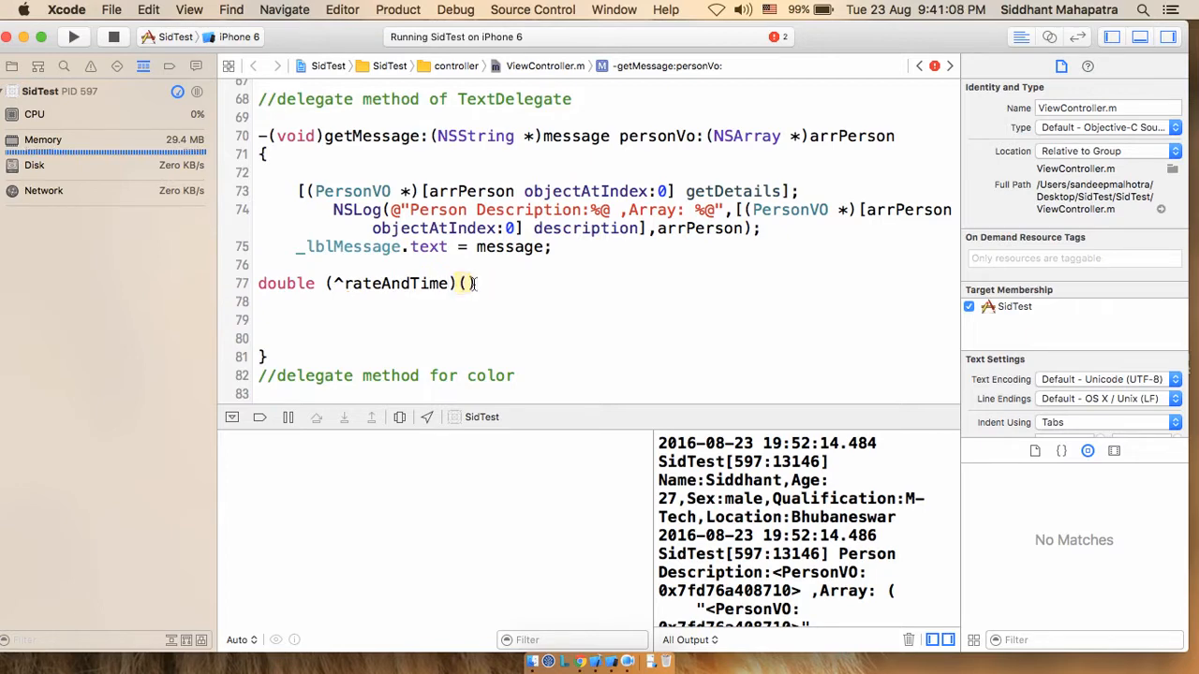
Fill the parameter list with double rate, double time, accepting the autocompleted type.
left_click(225, 283)
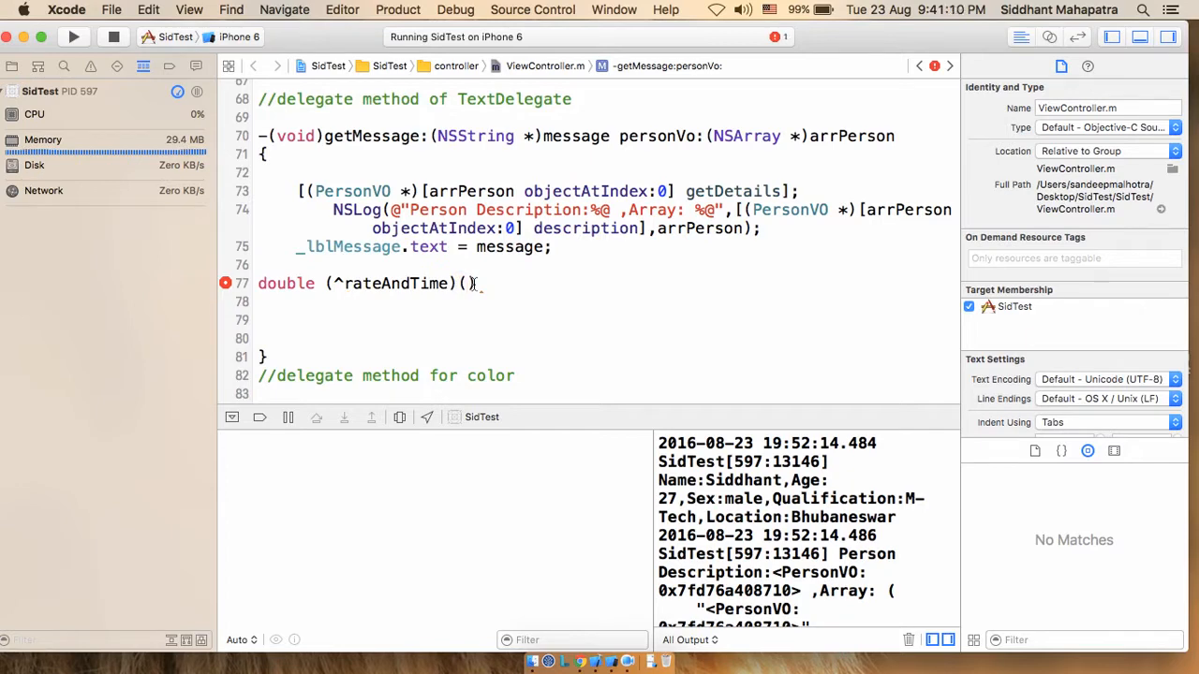
type("double")
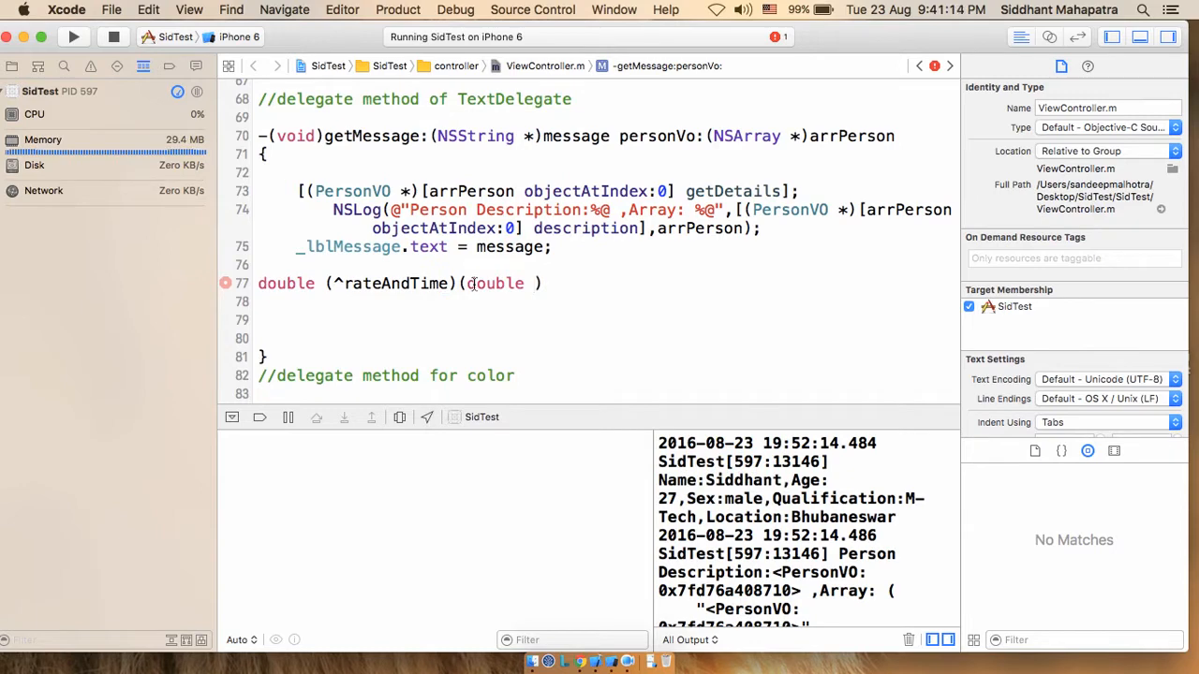
type("rate")
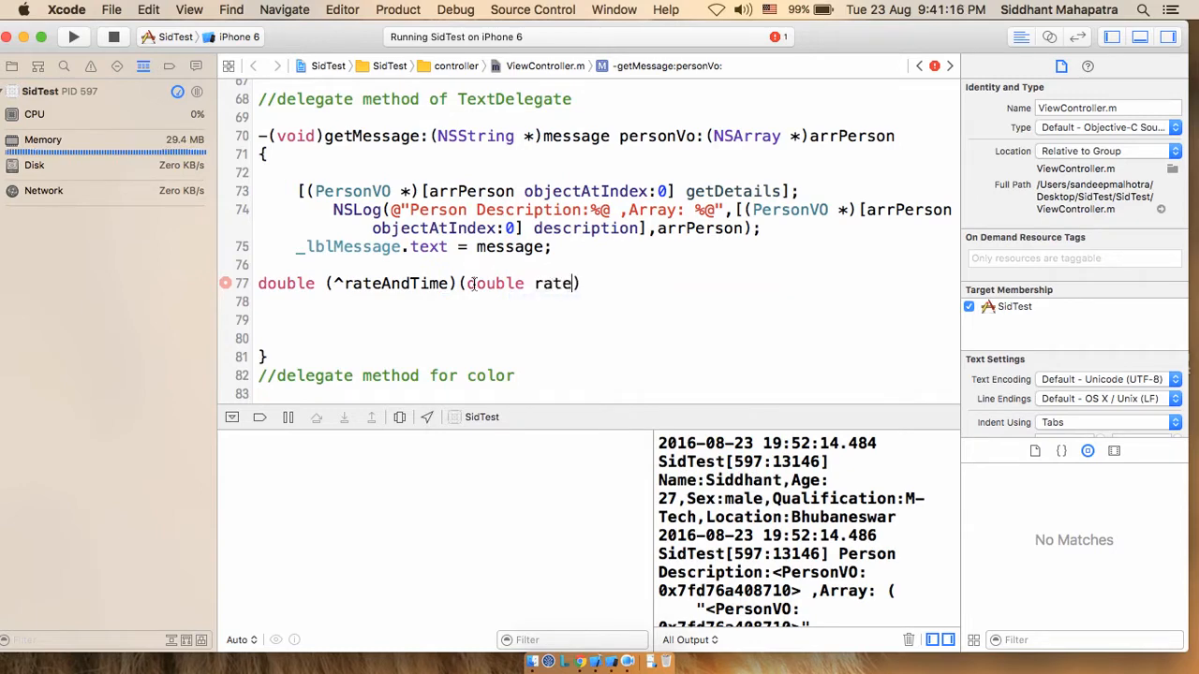
type(", dou")
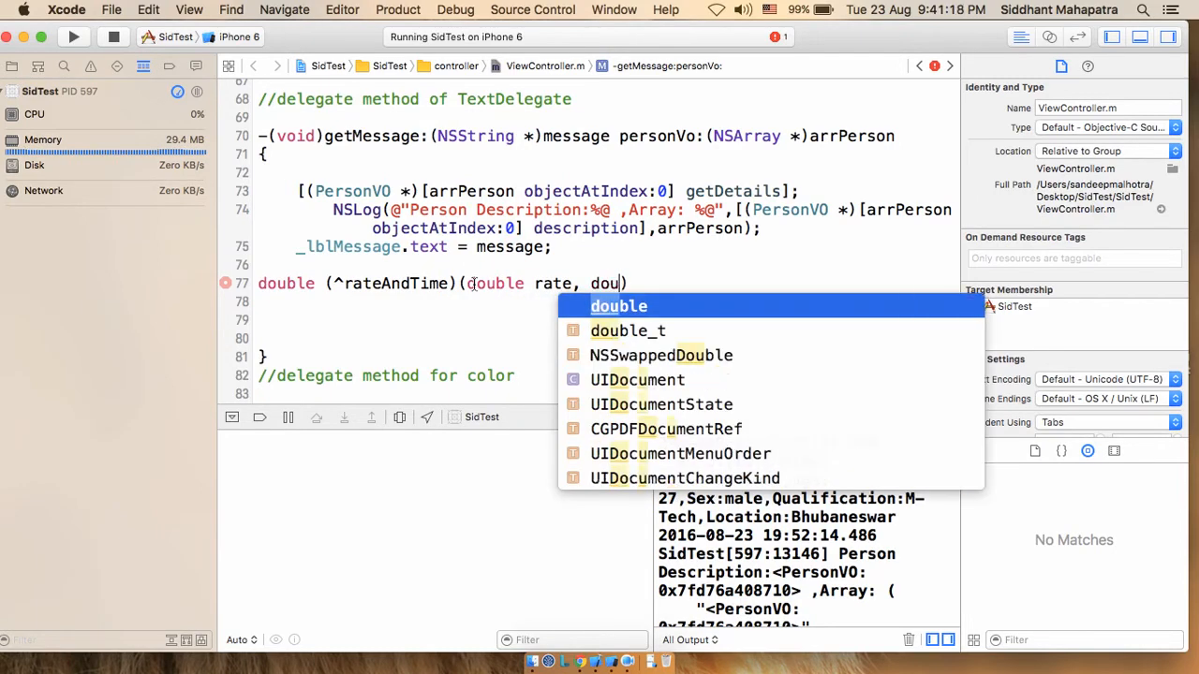
key("return")
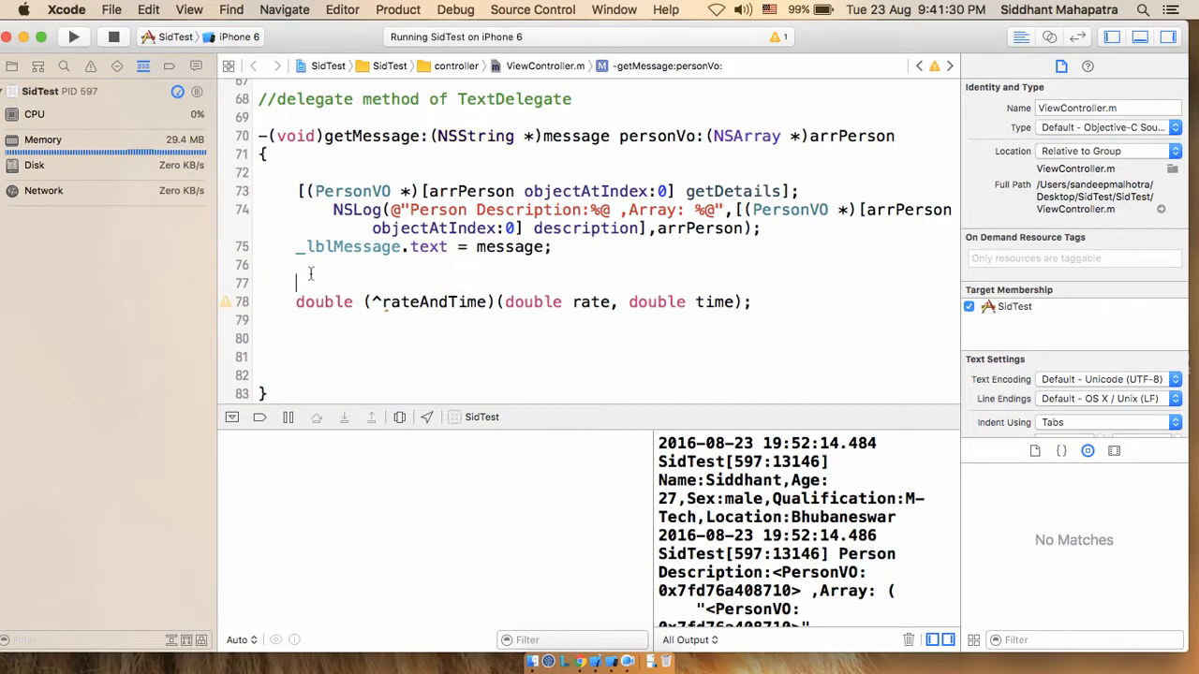
Add //declaration and //defination comments around the block code.
type("//")
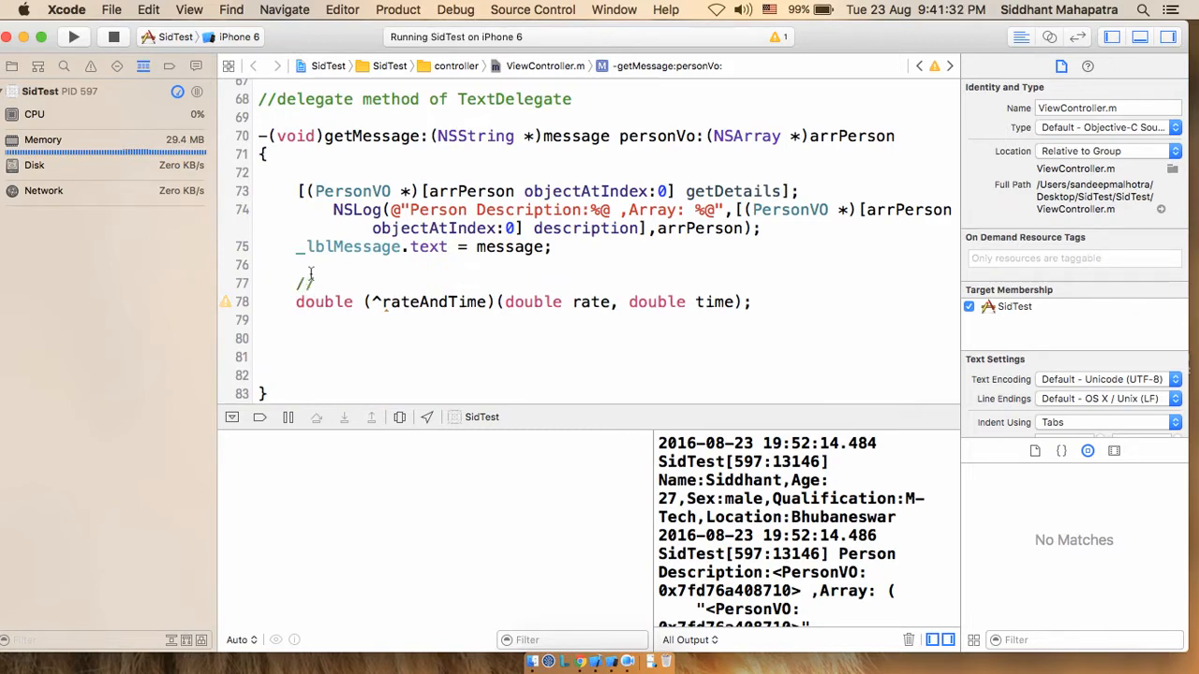
type("declar")
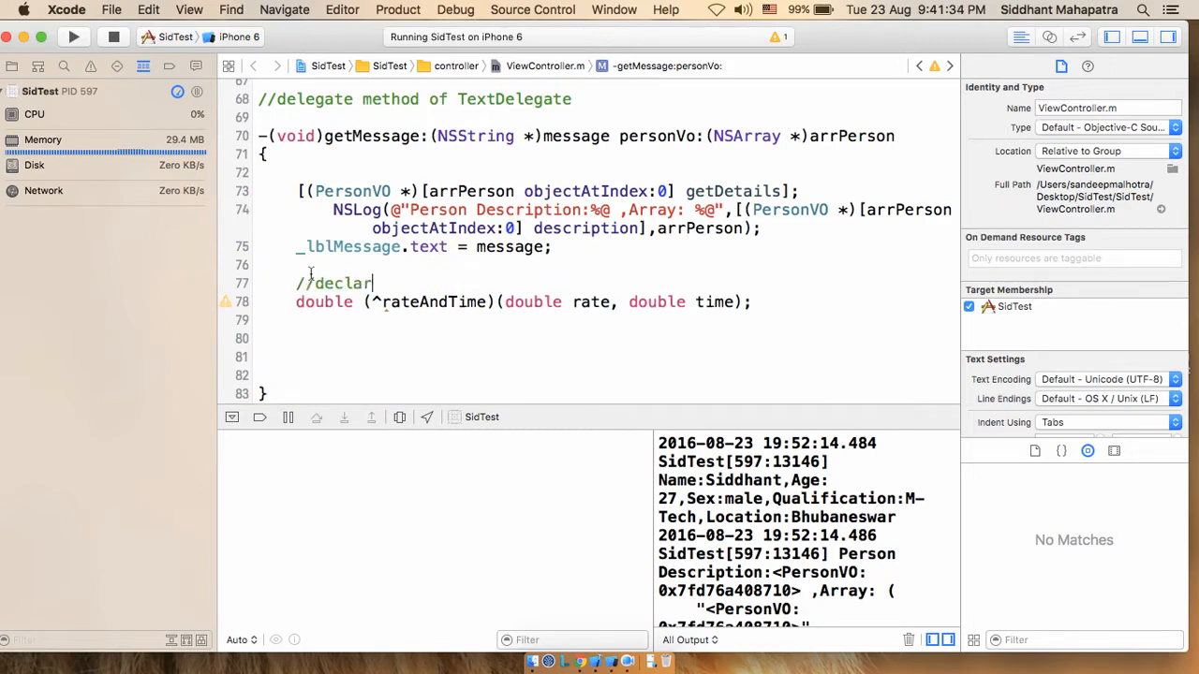
type("ation")
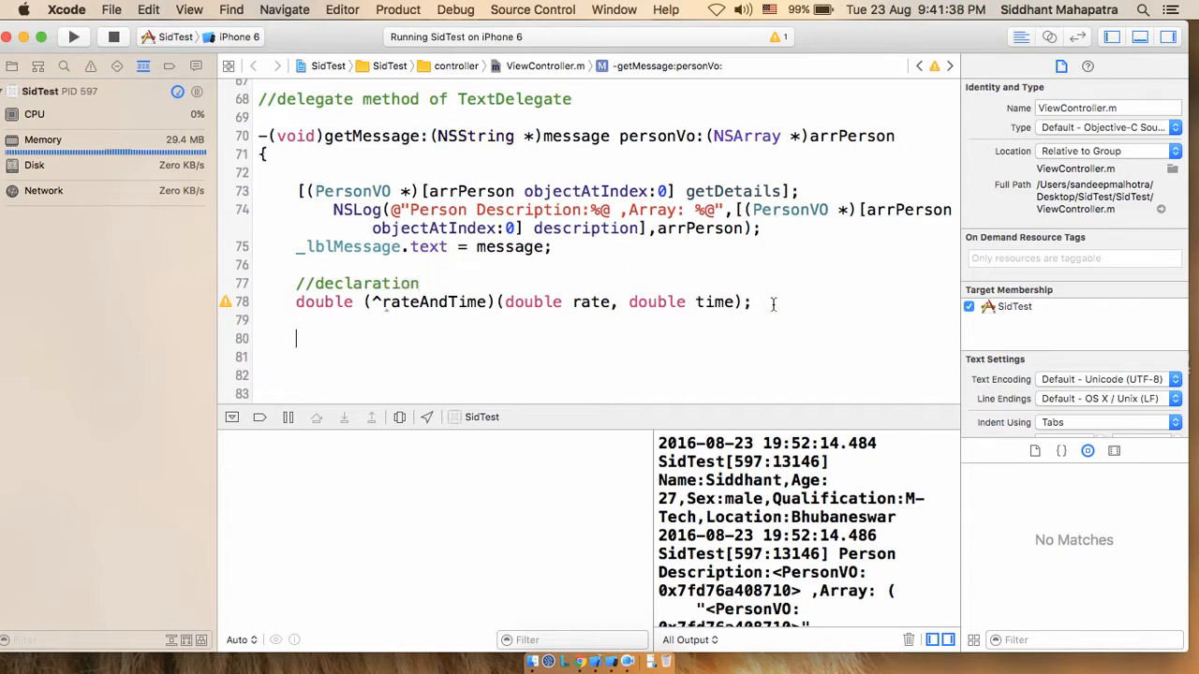
type("//de")
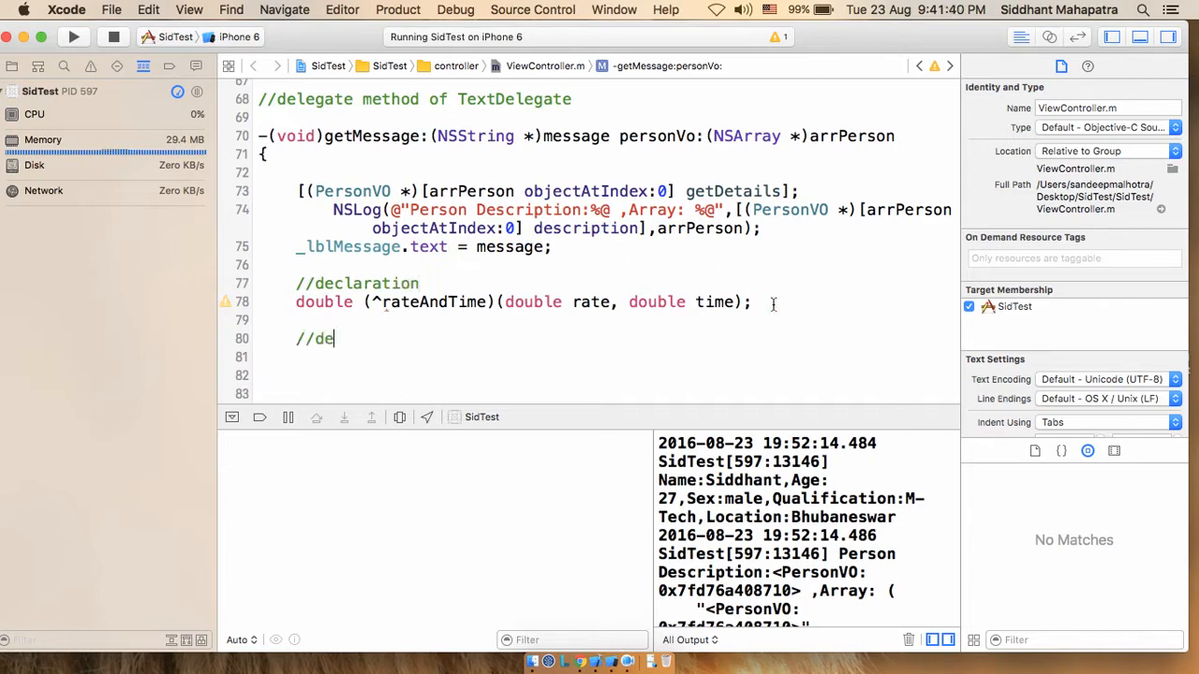
type("finatio")
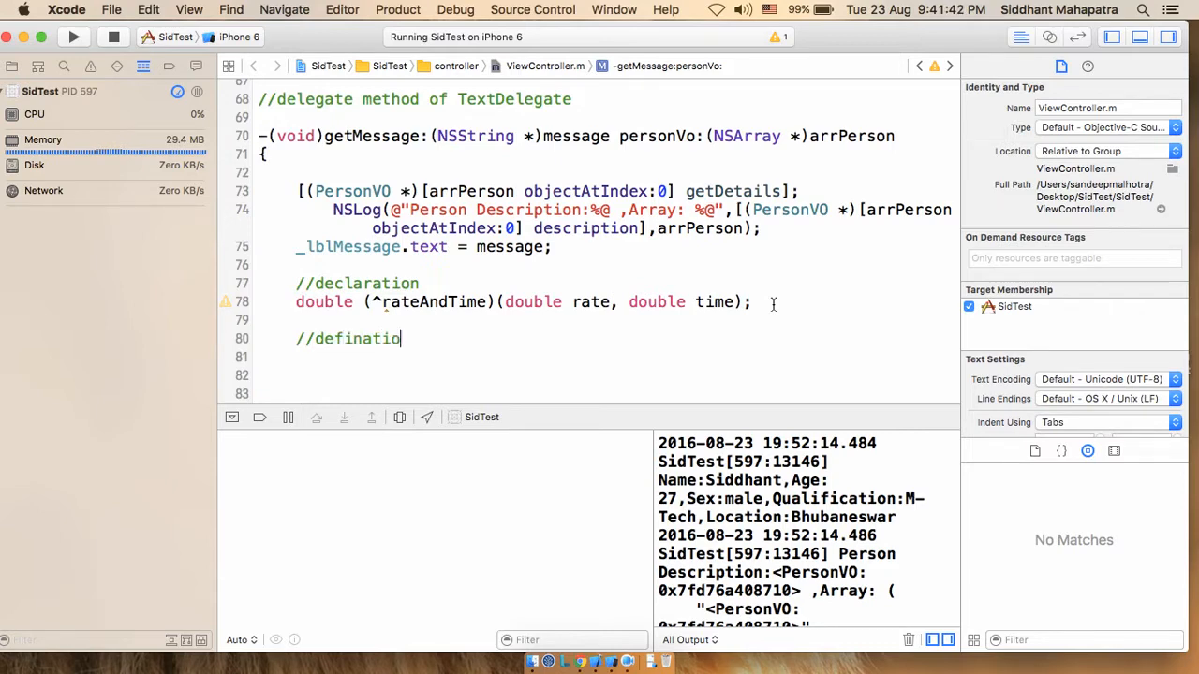
type("n")
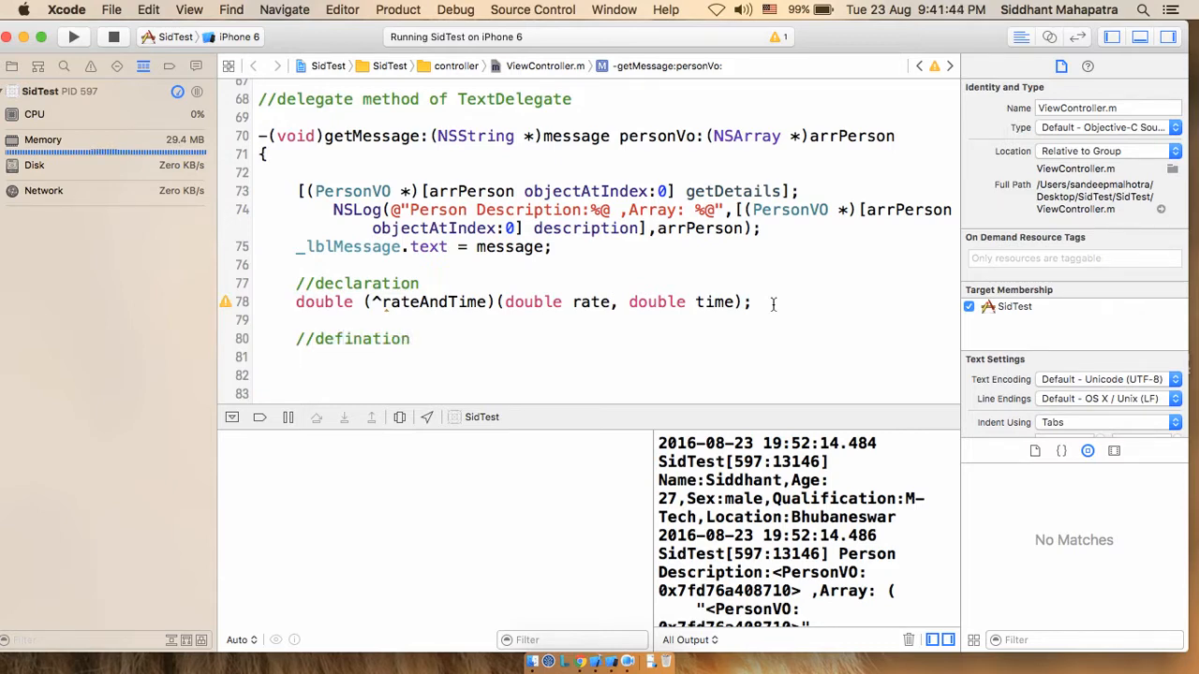
Begin the definition rateAndTime = ^double(double rate, double time){ }.
left_click(298, 374)
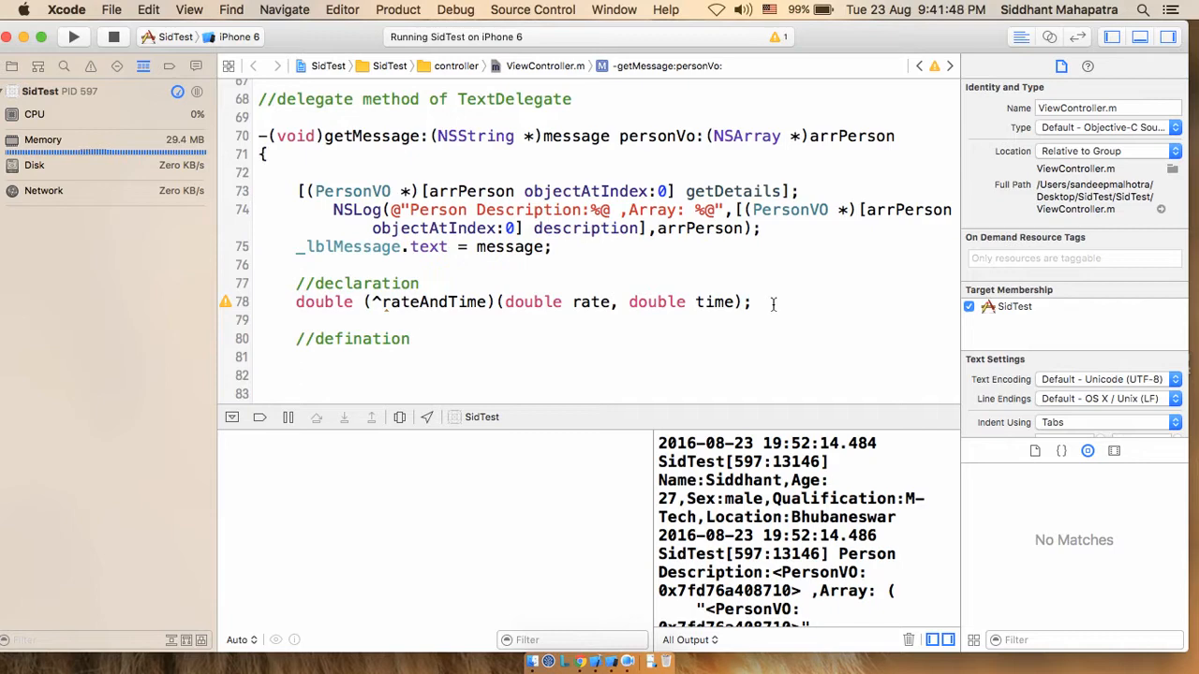
type("rateAndTime =")
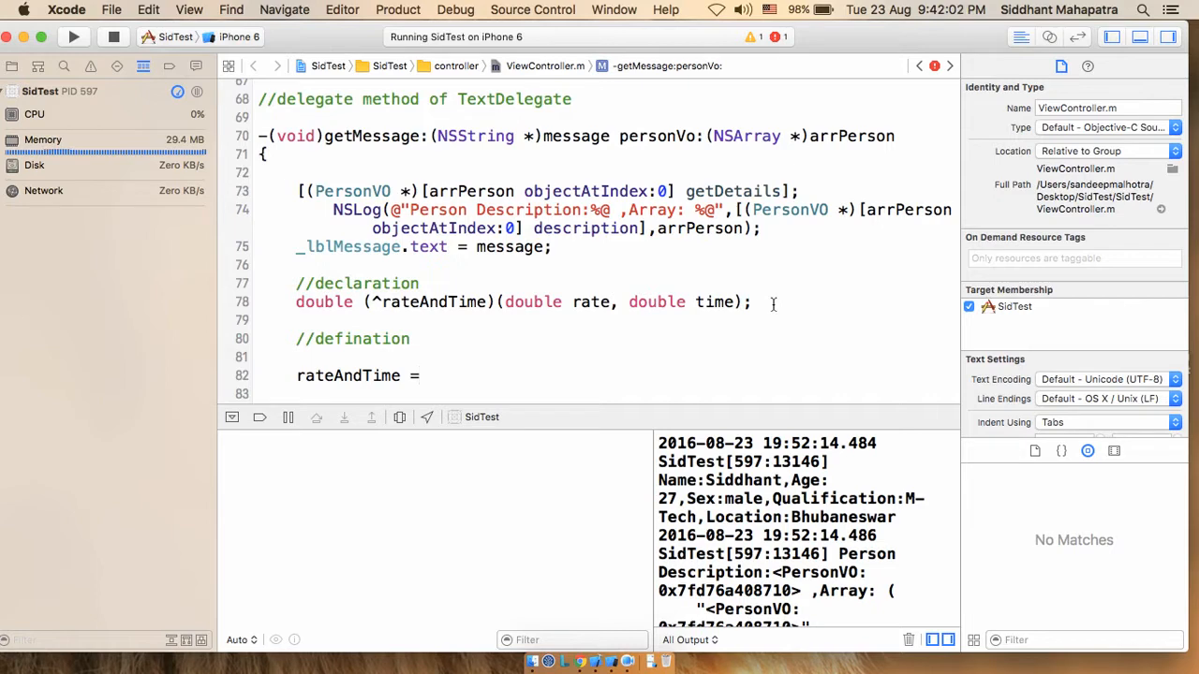
type("^")
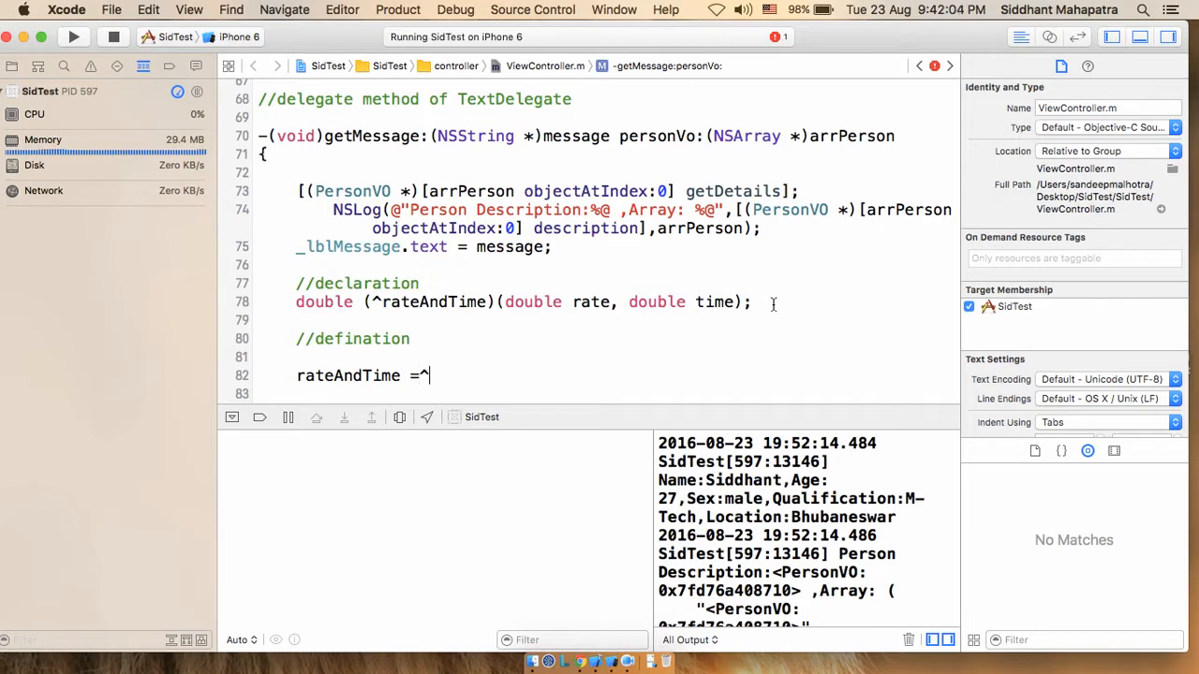
type("double(")
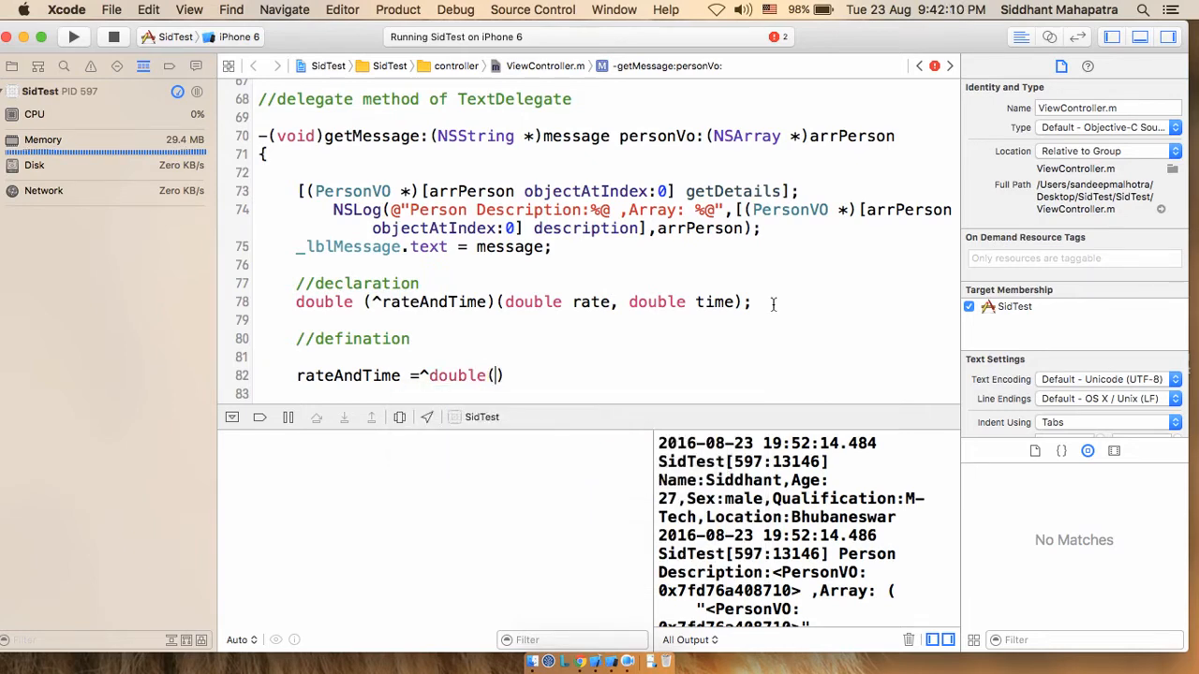
type("double rate, double time")
left_click(607, 394)
type("{")
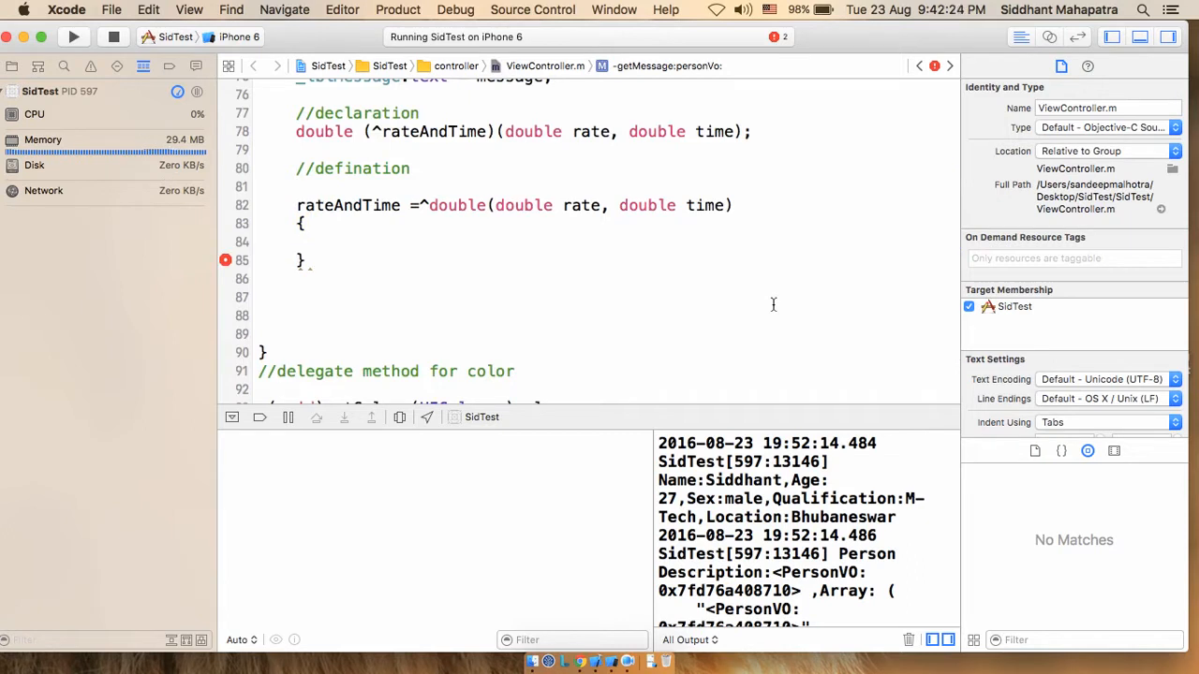
Give the block body return rate*time; and terminate the definition with a semicolon.
left_click(333, 242)
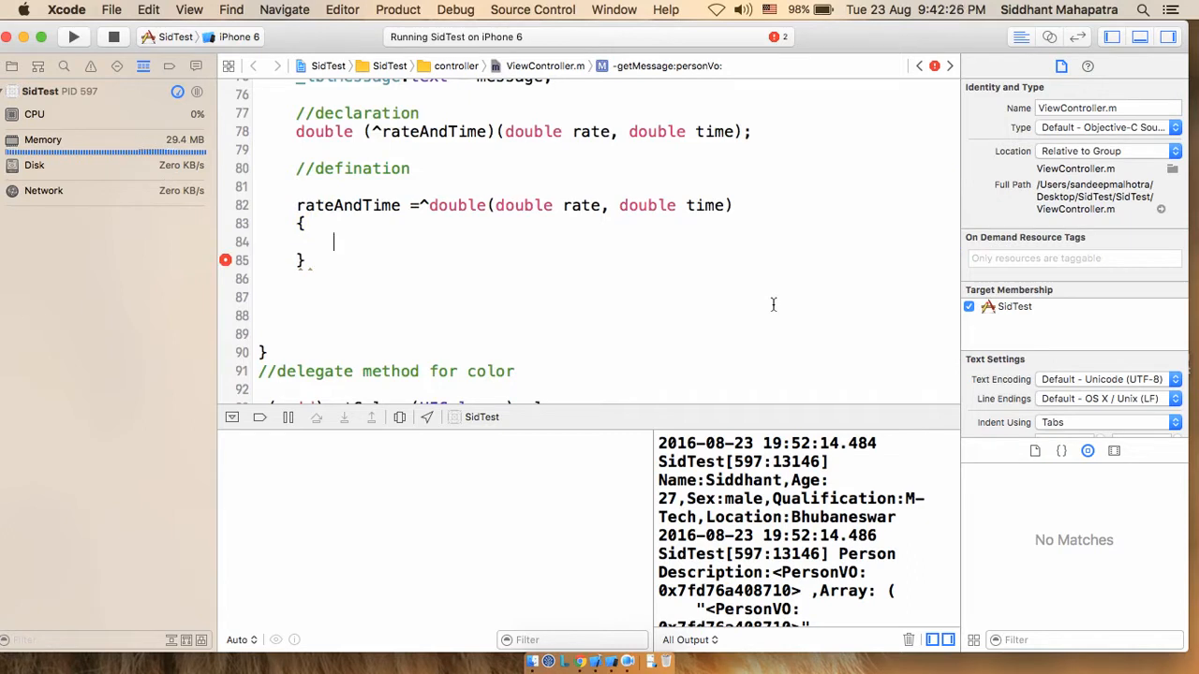
type("re")
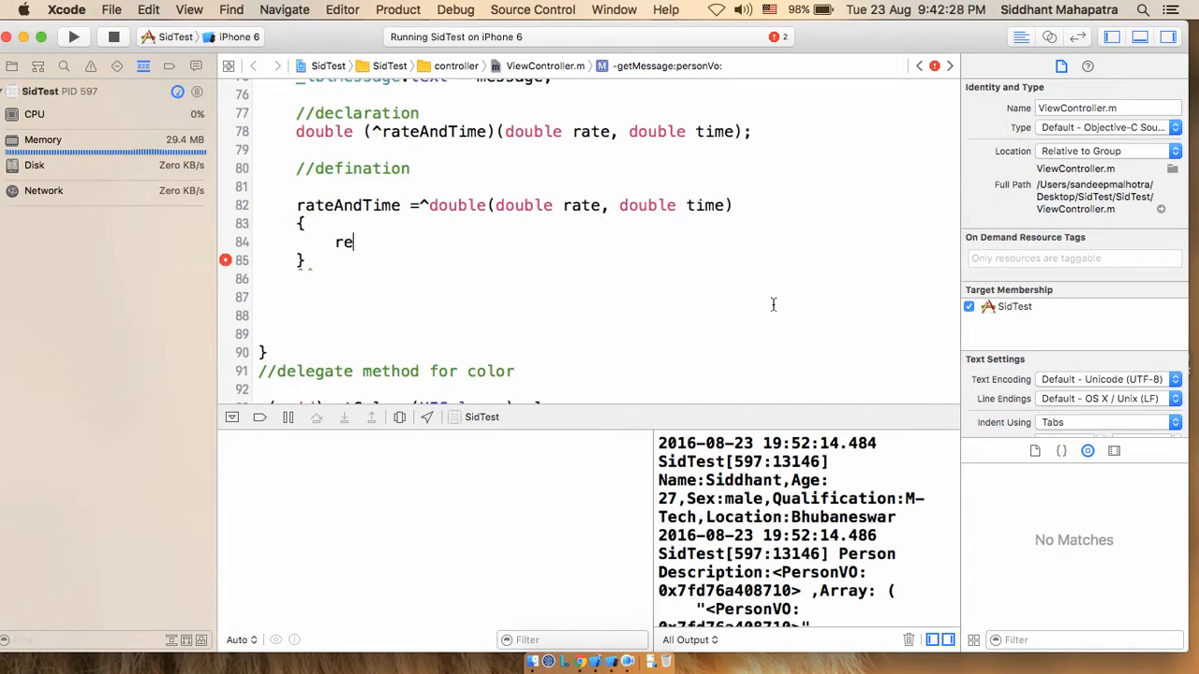
type("turn")
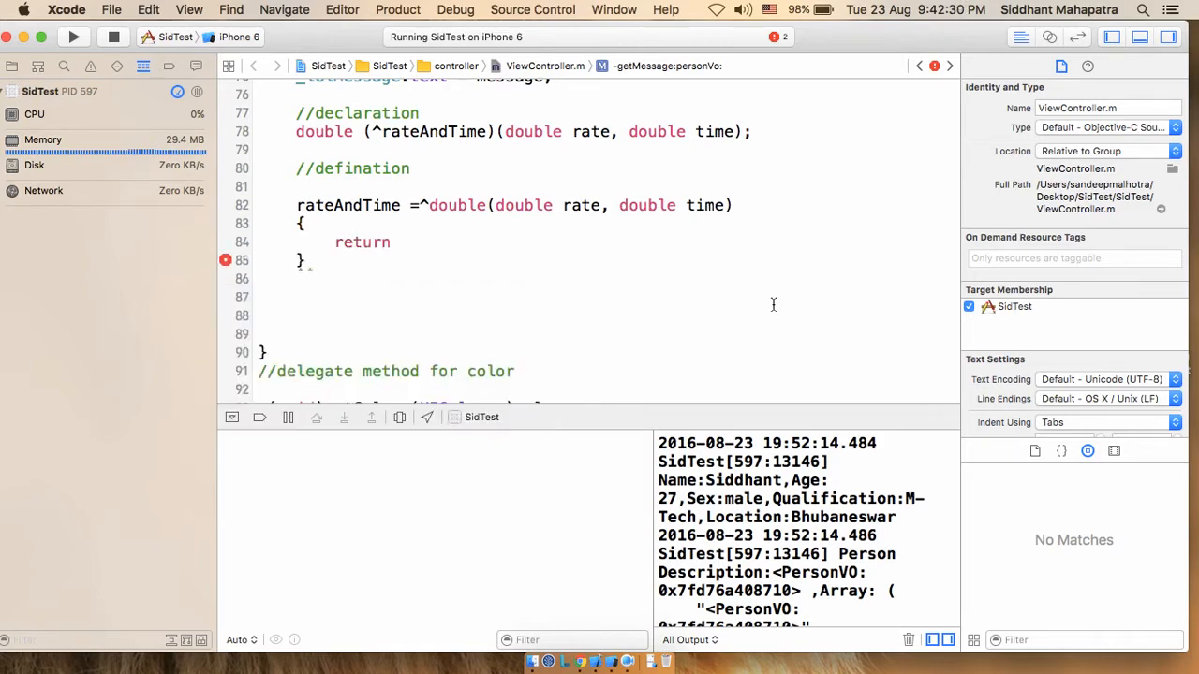
type("r")
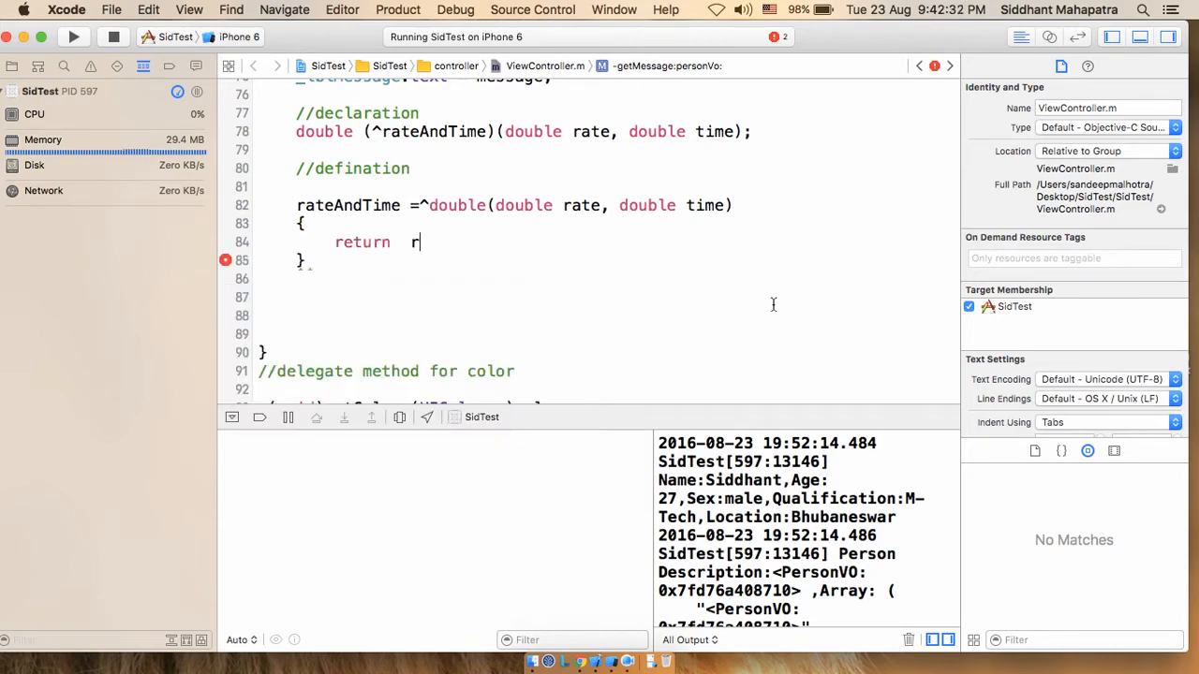
type("r")
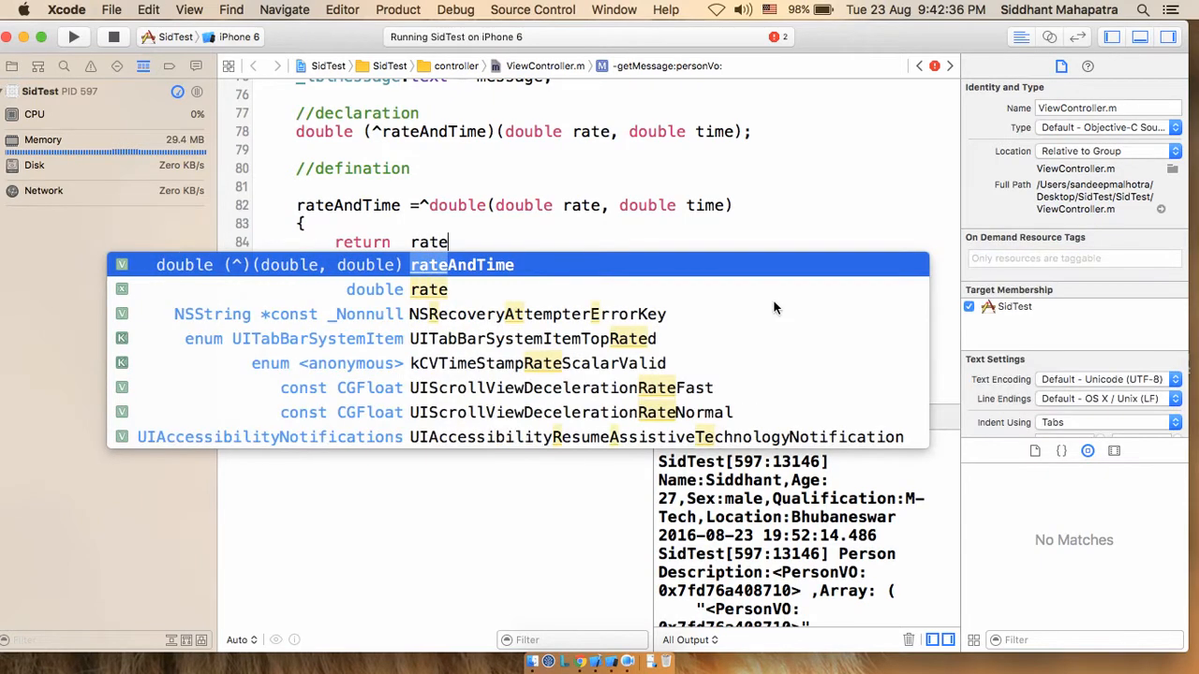
type("*")
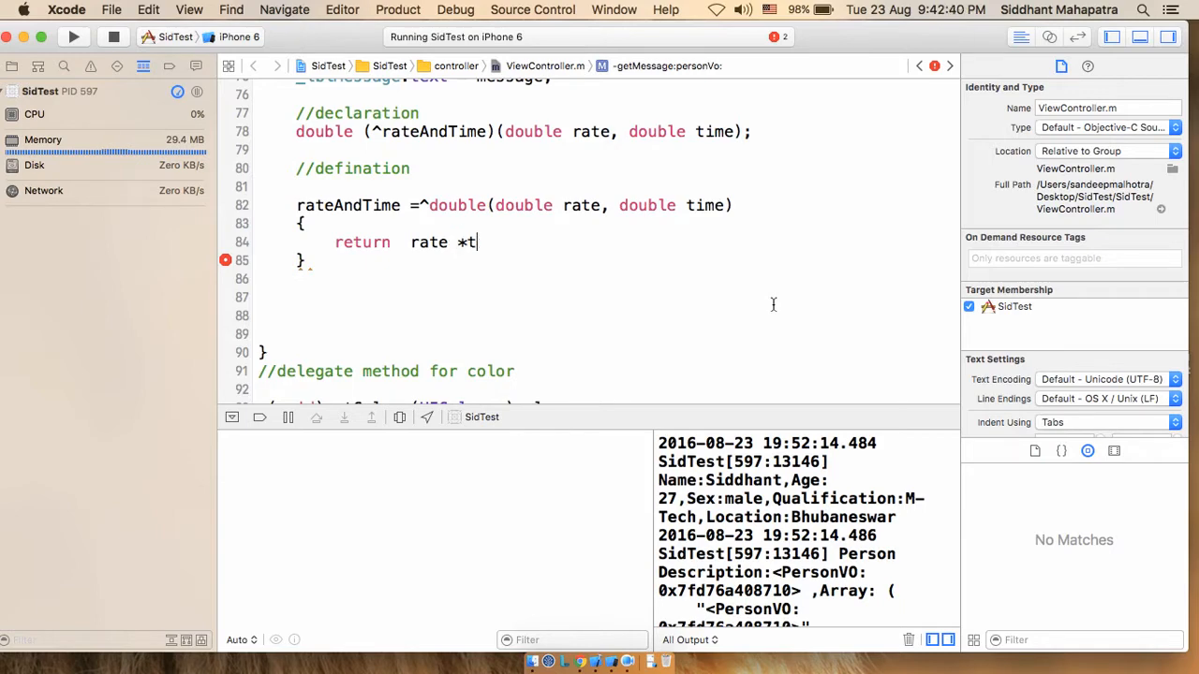
type("ime;")
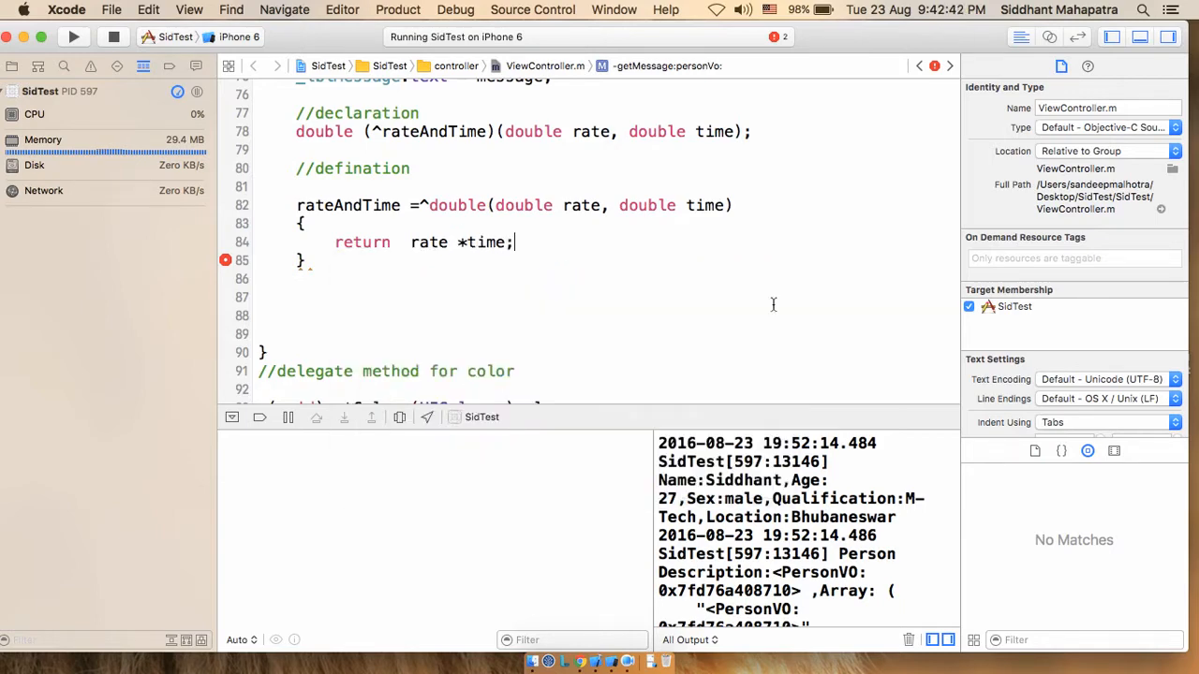
mouse_move(708, 15)
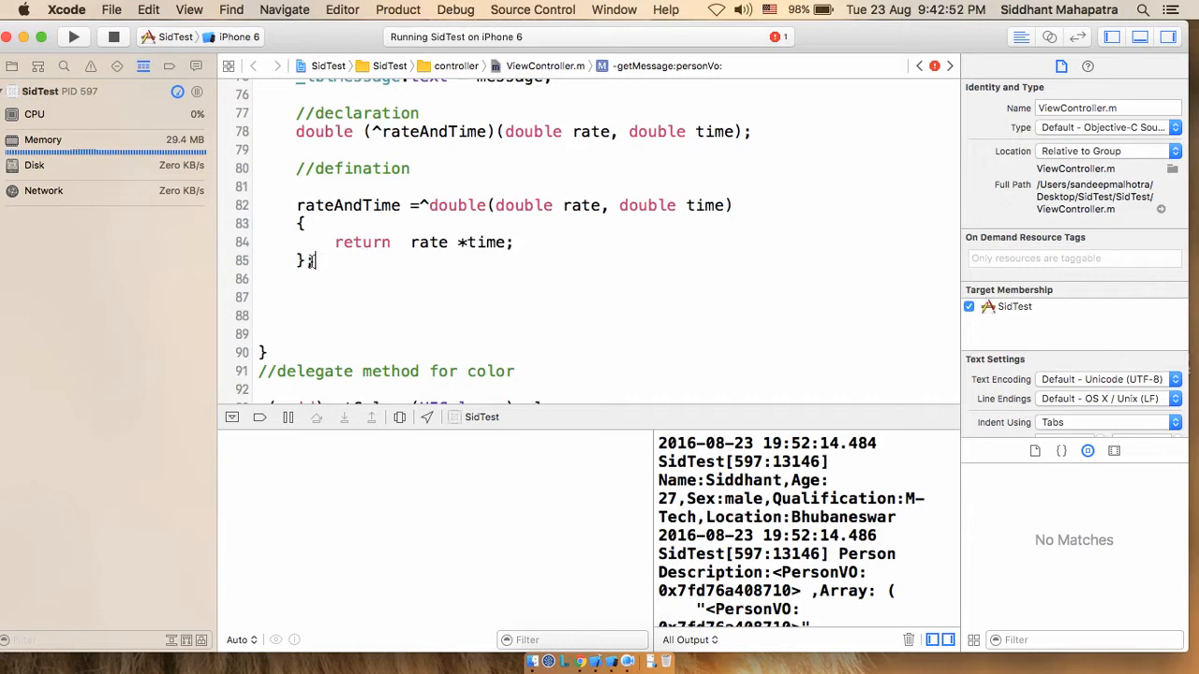
type(";")
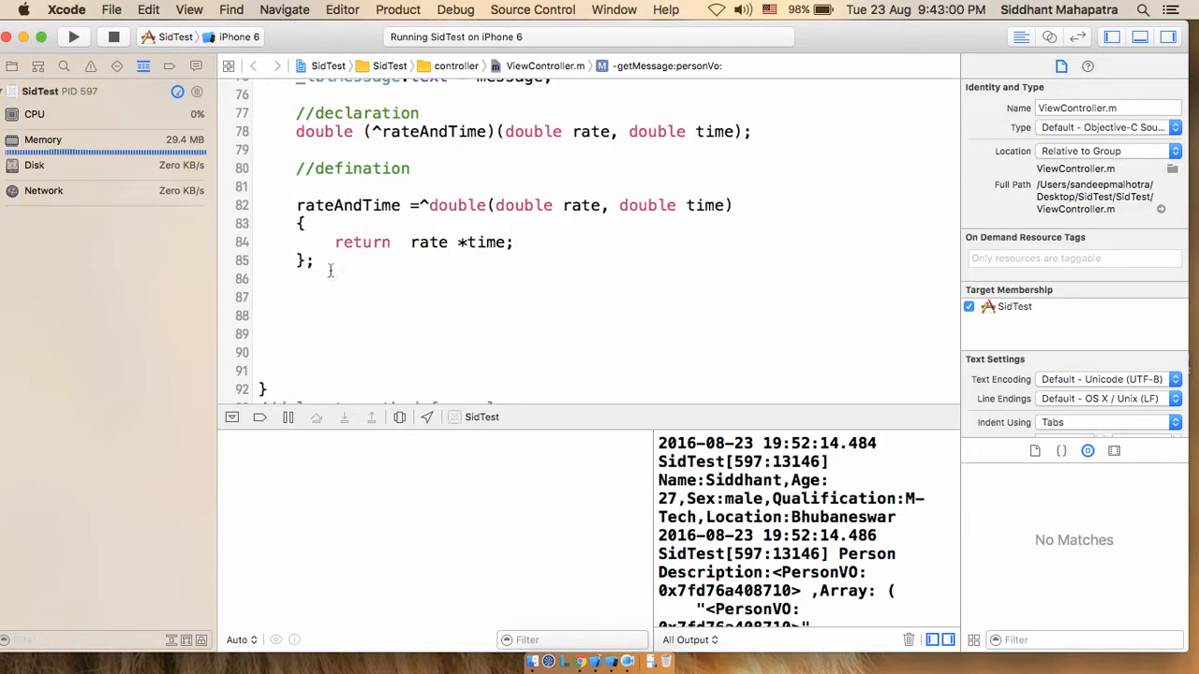
Add a //caller comment and the line double dx = rateAndTime(35 ,1.5);.
type("//caller")
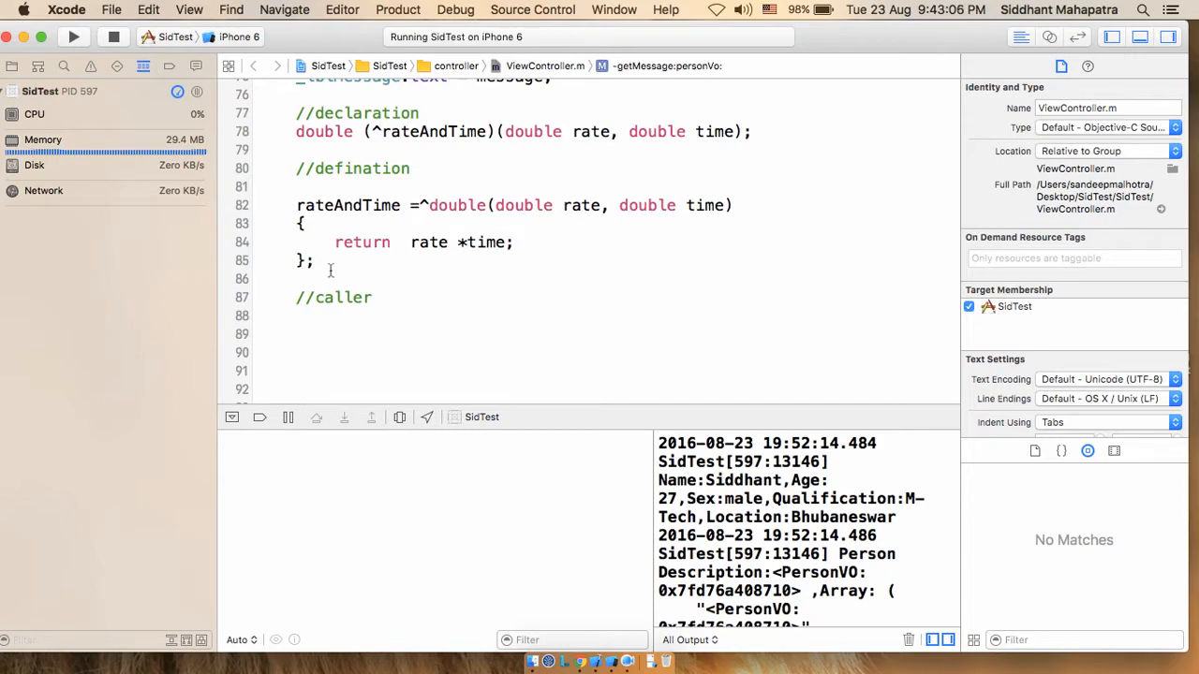
type("double")
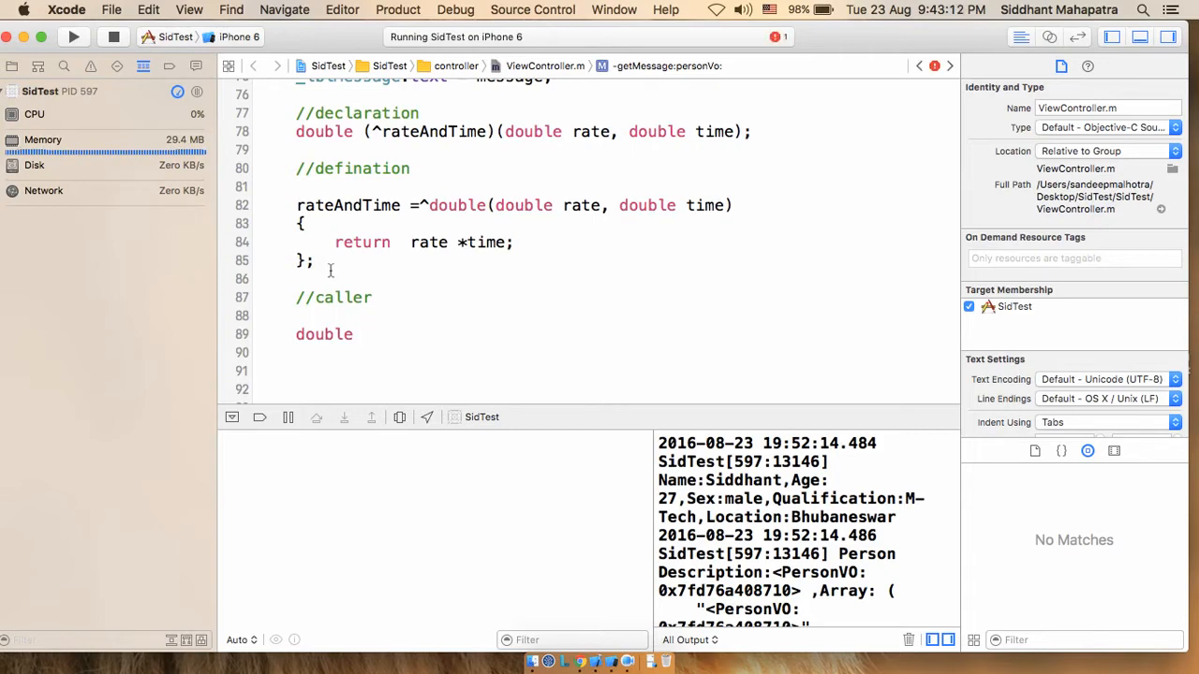
type("dx =")
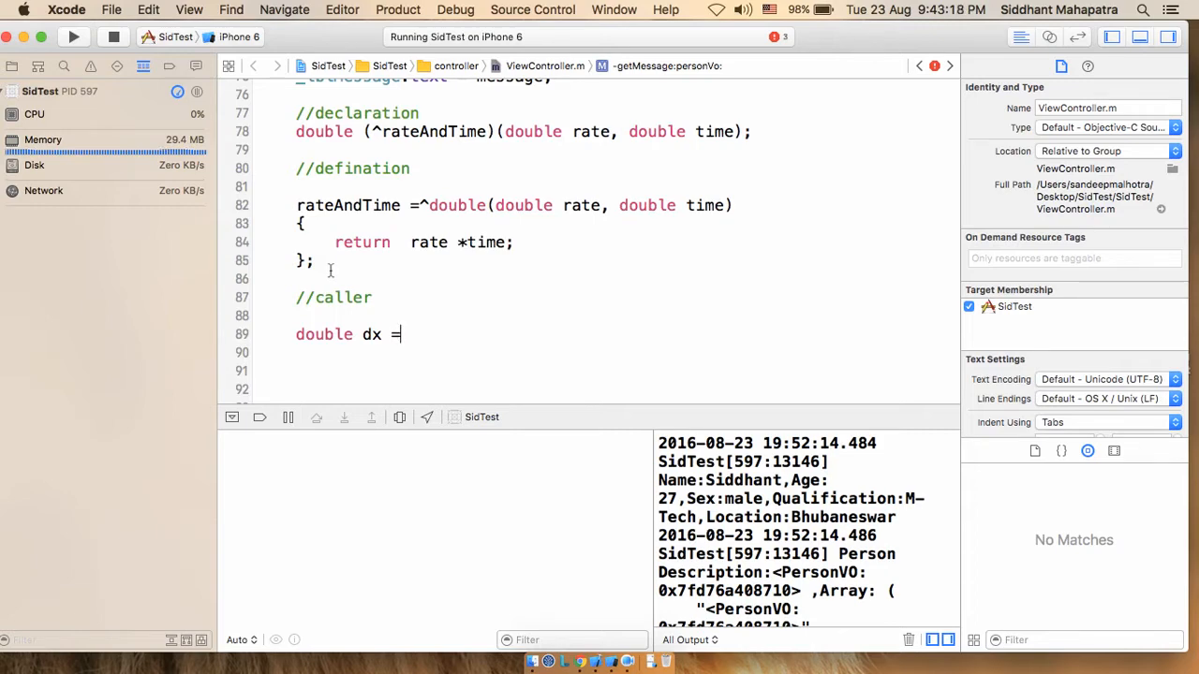
type("rateAndTime")
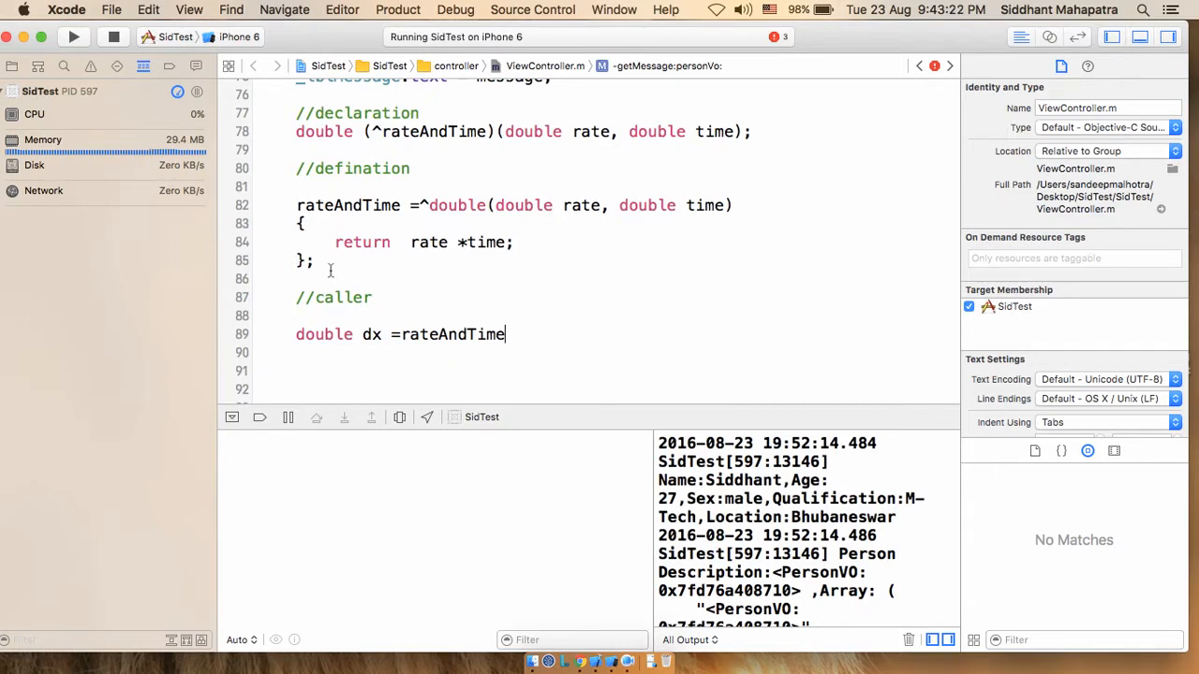
type("()")
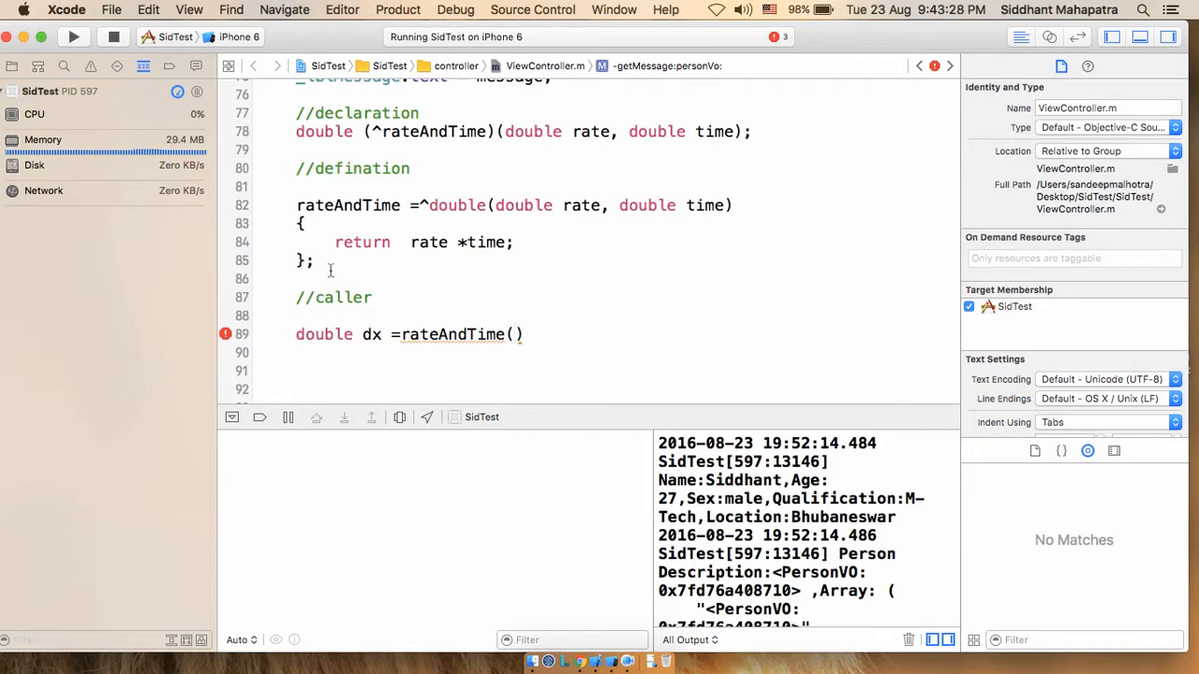
type("35")
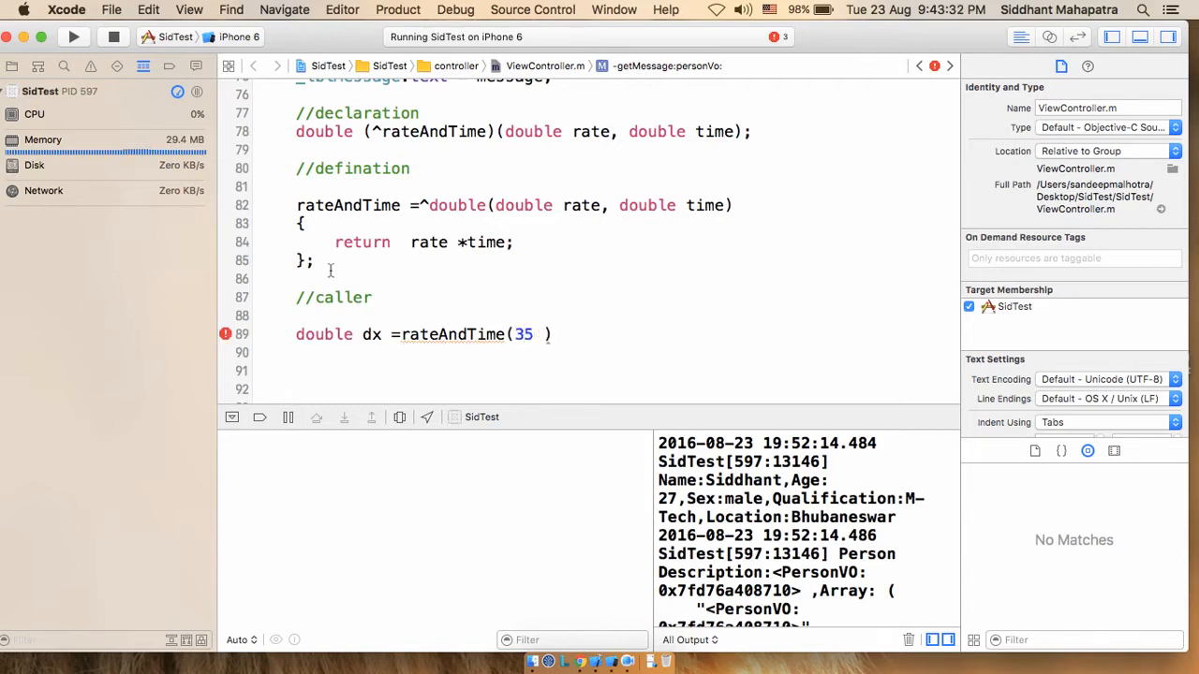
type(",")
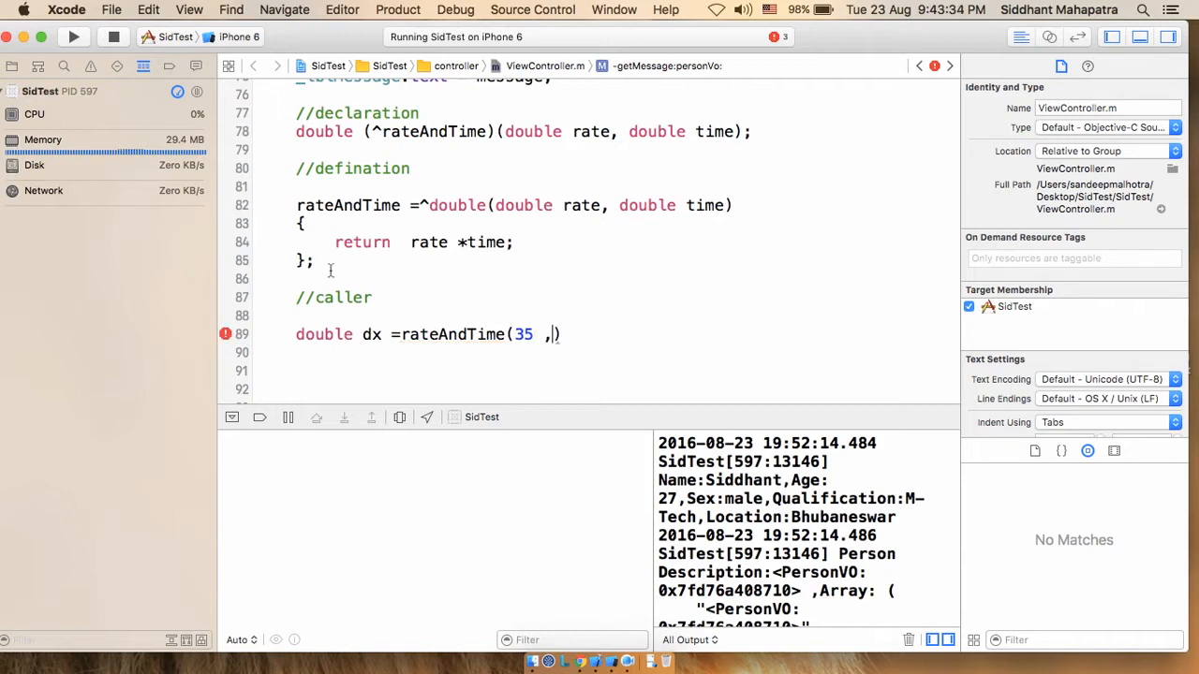
type("1")
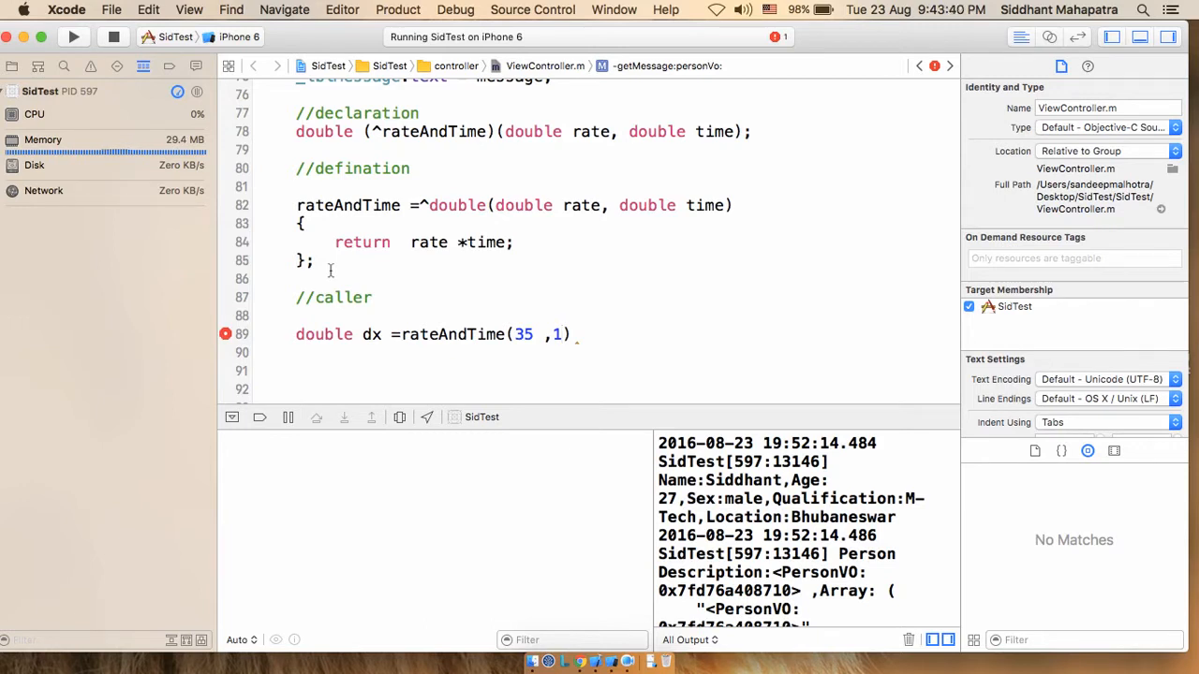
type(".5")
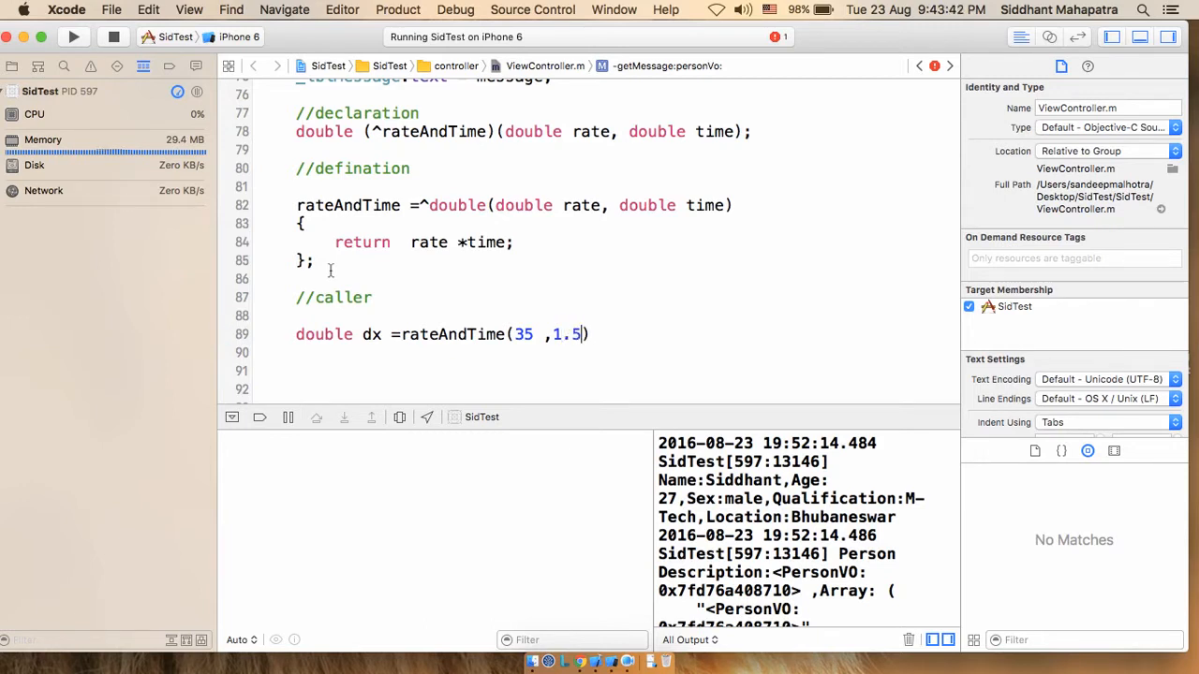
type(");")
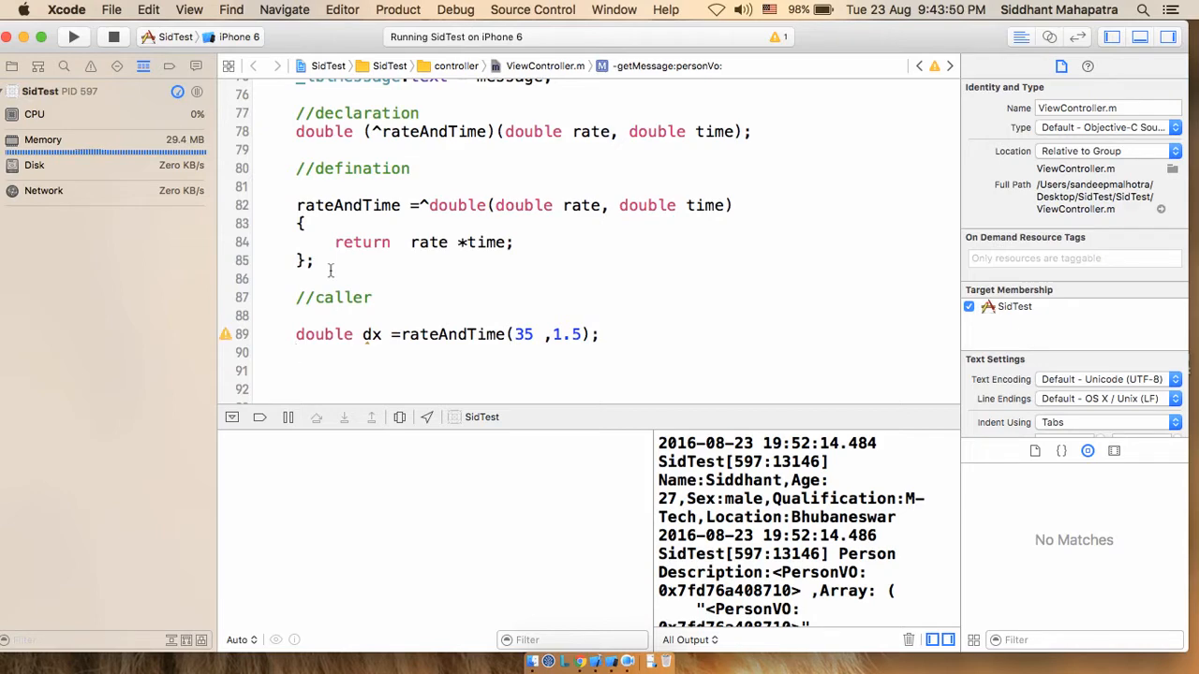
Add NSLog(@"Distance covered %f",dx); after the dx assignment.
type("nslo")
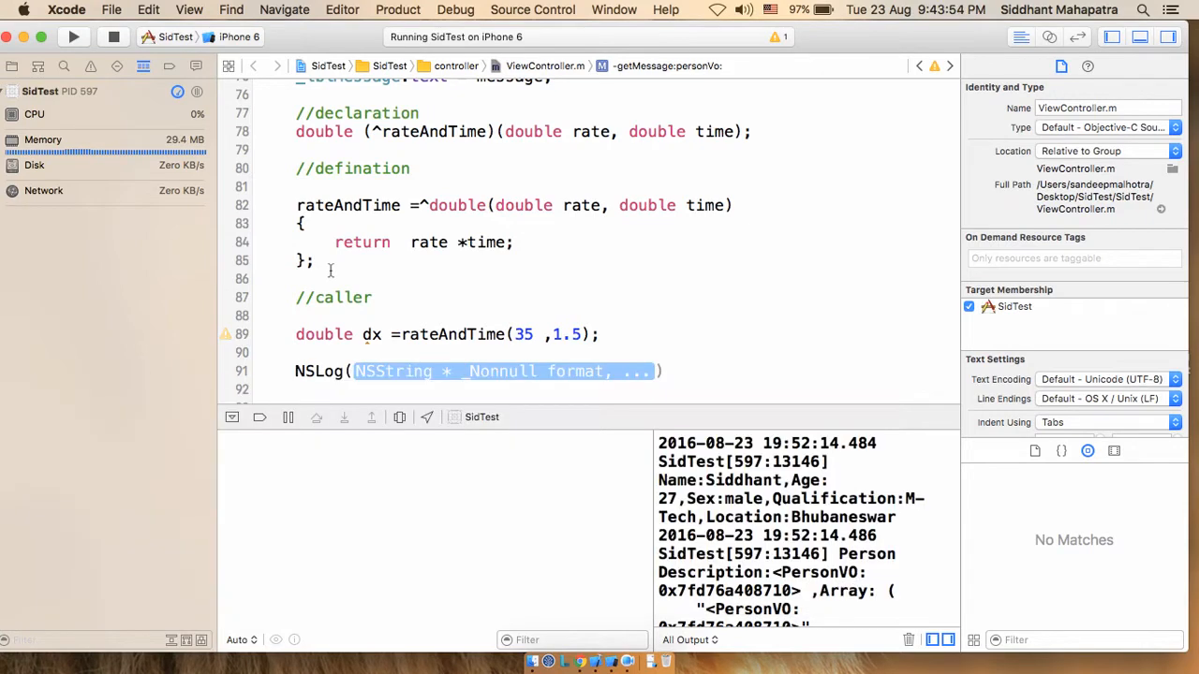
type("@\"\"")
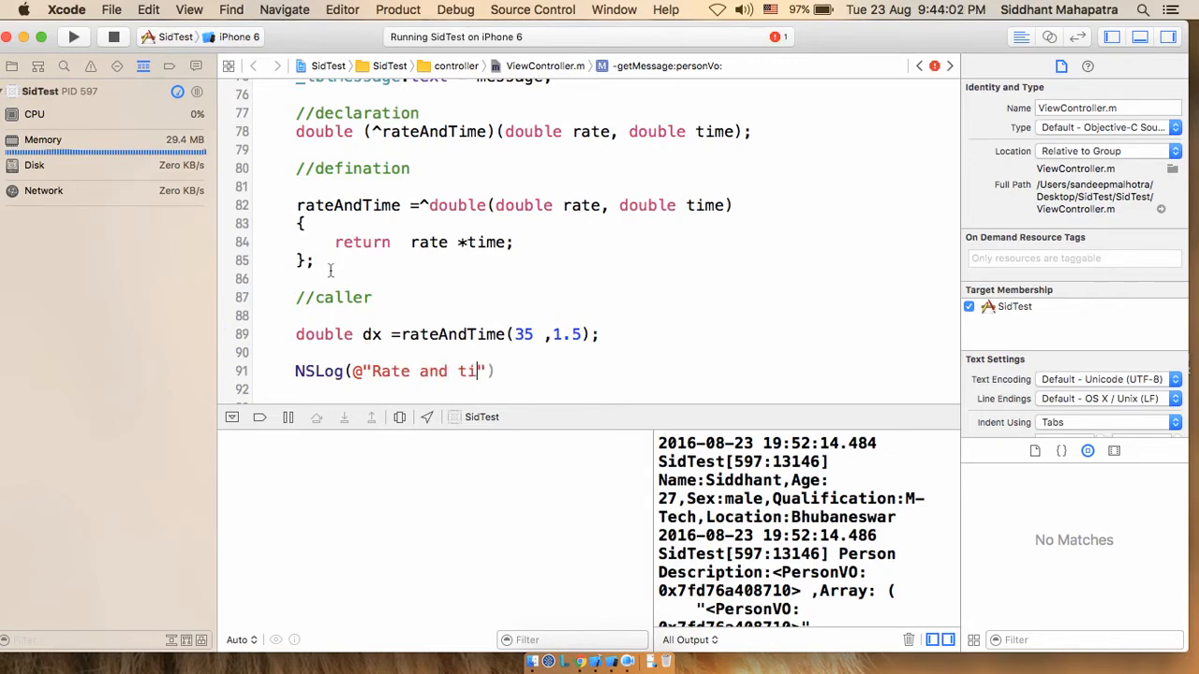
type("me")
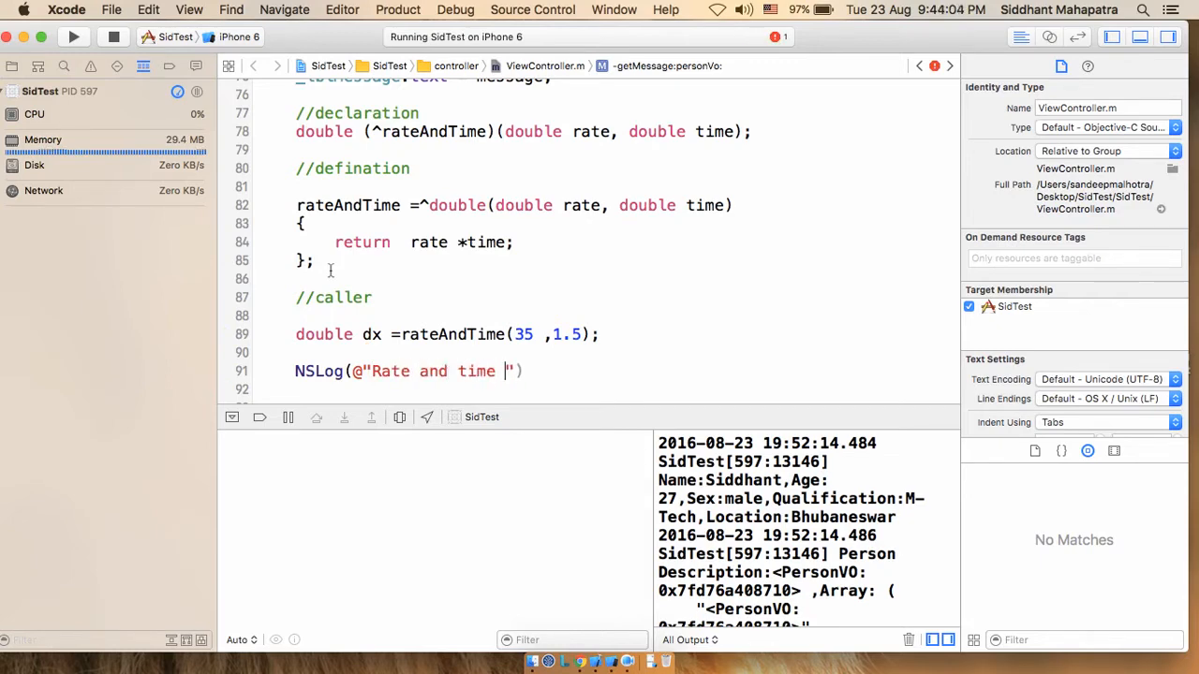
left_click(225, 371)
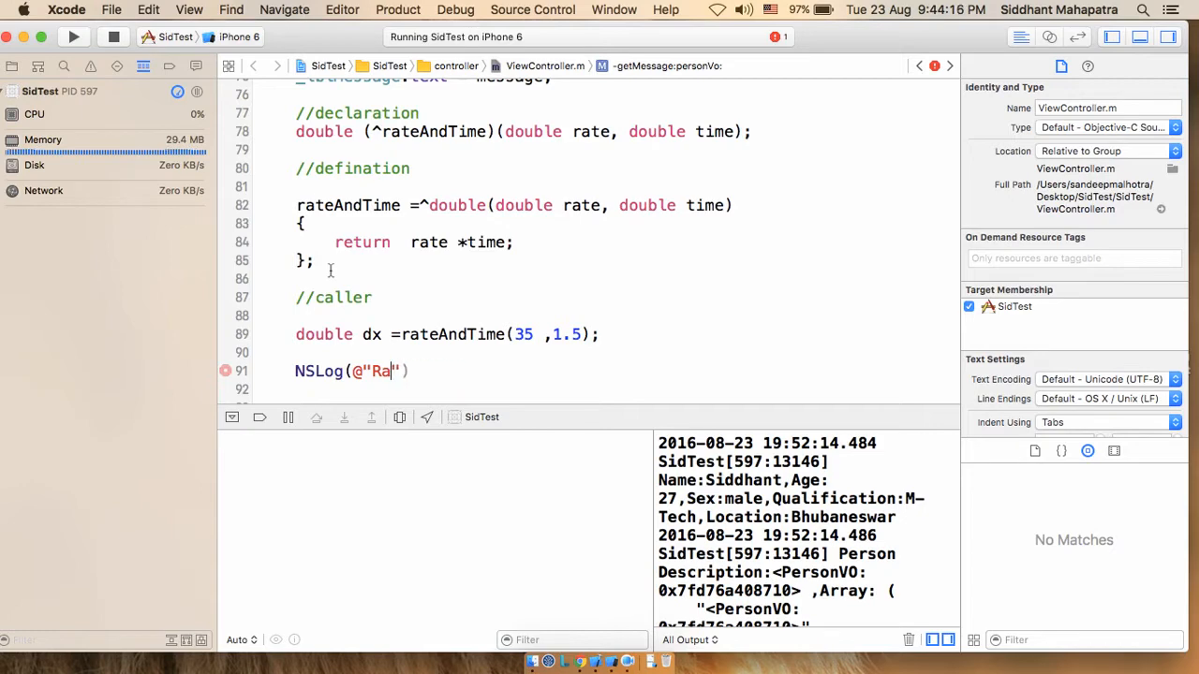
type("Distance co")
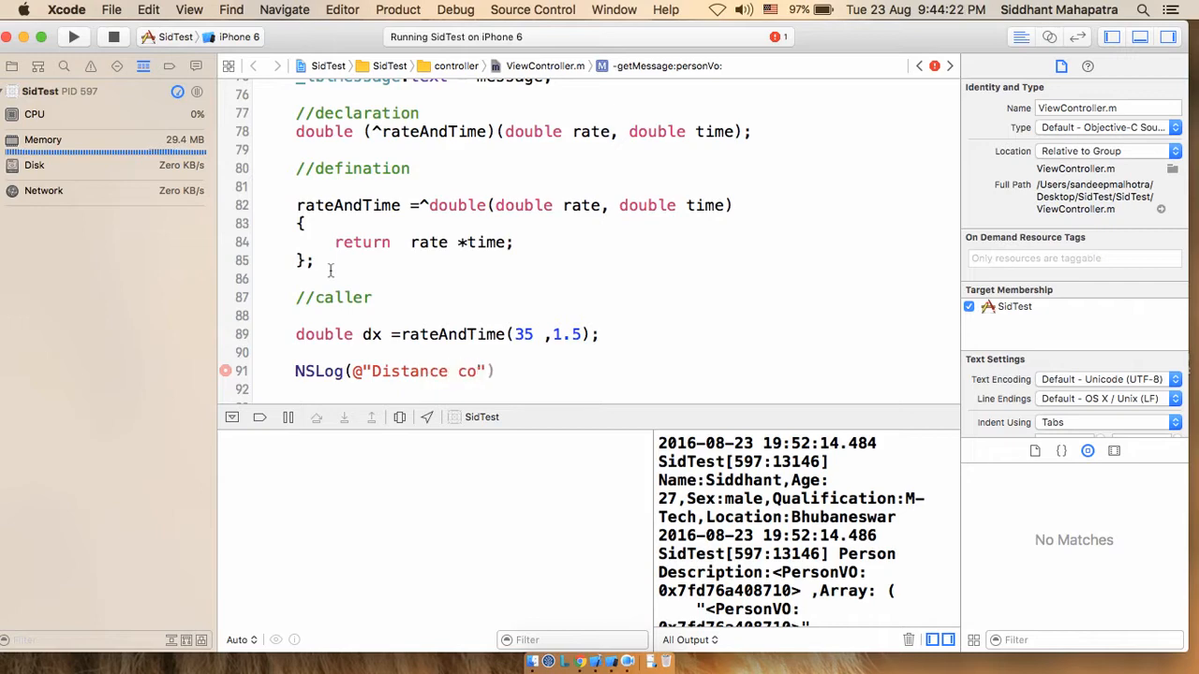
type("vered")
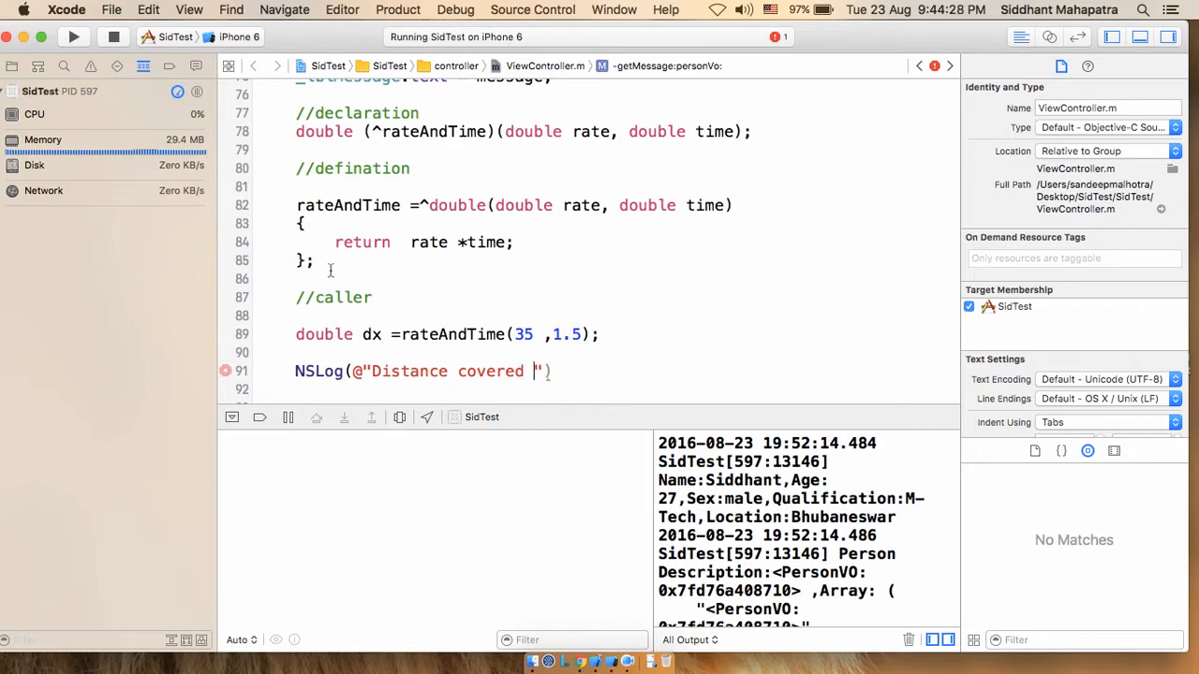
type("%f")
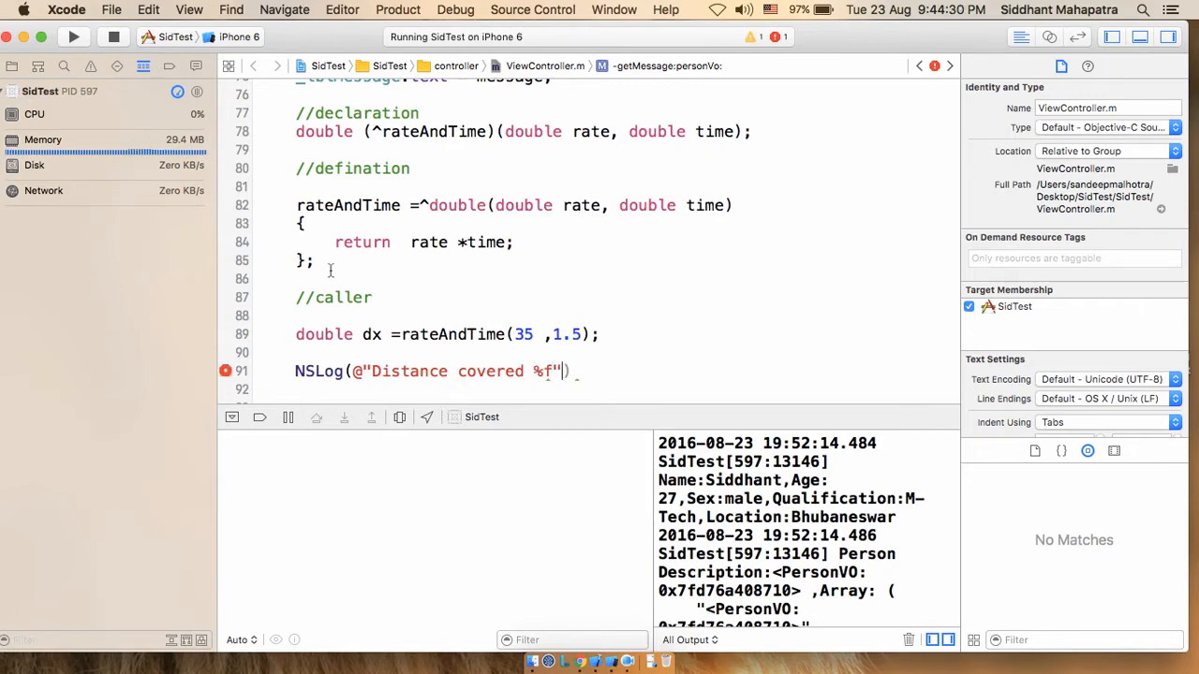
type(",")
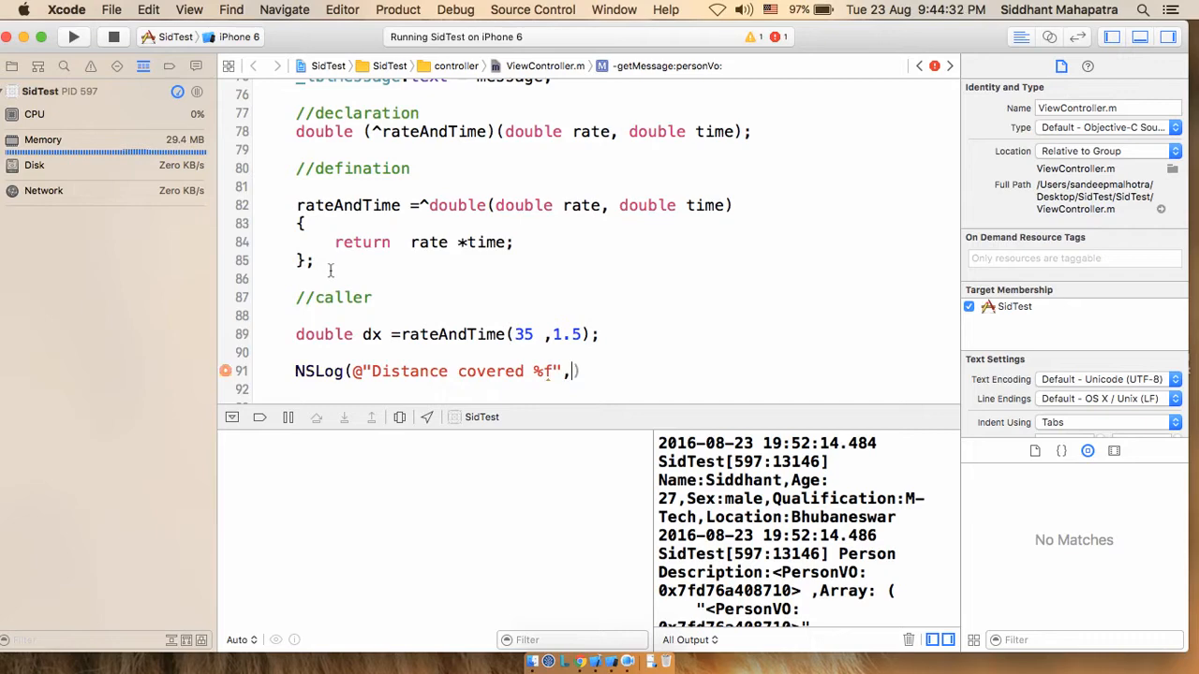
type("dx")
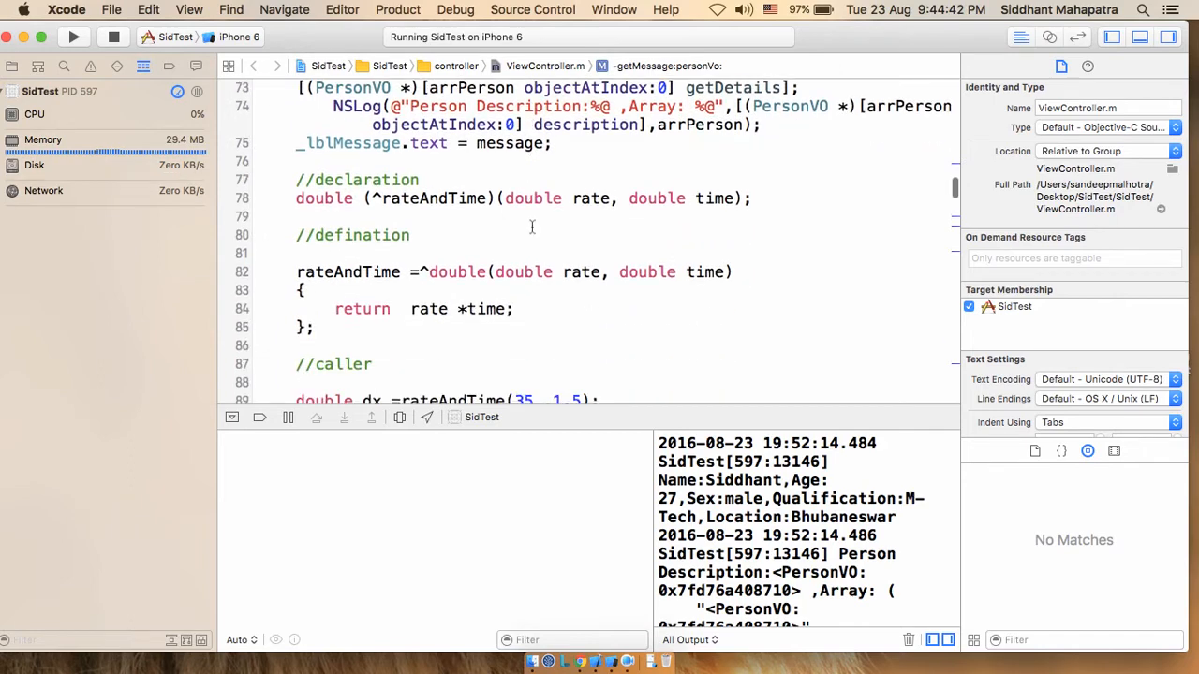
Stop the running app, build and run again, and let it pause at the getMessage breakpoint.
scroll("down", 3)
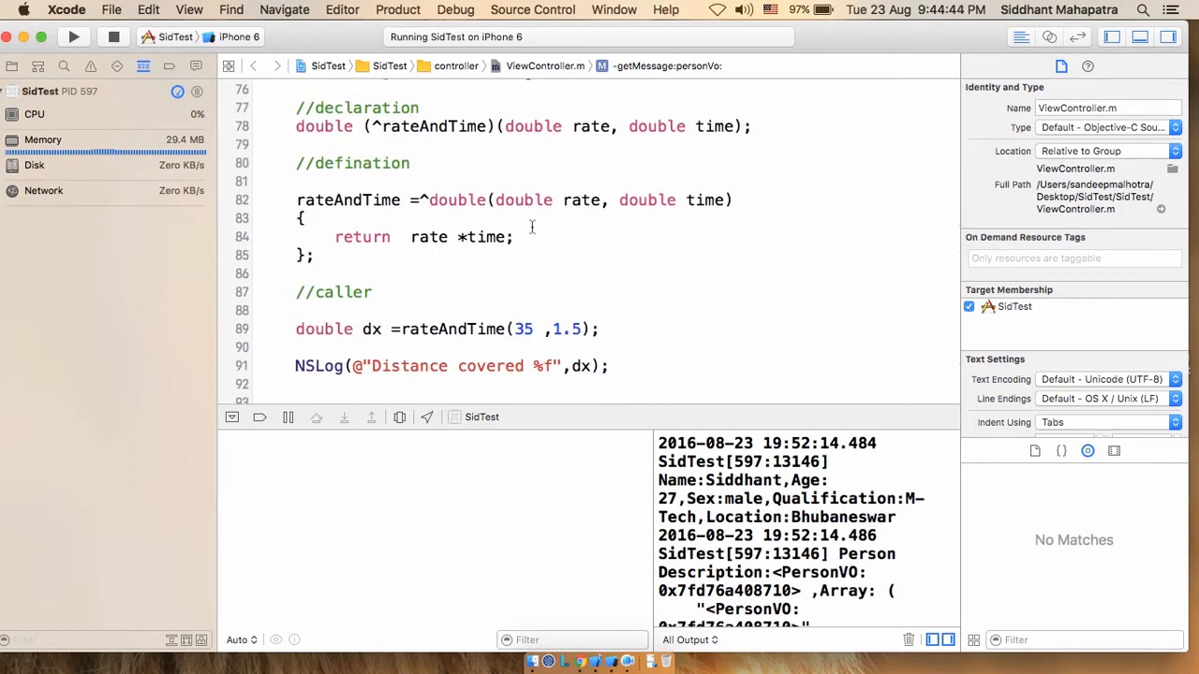
left_click(112, 37)
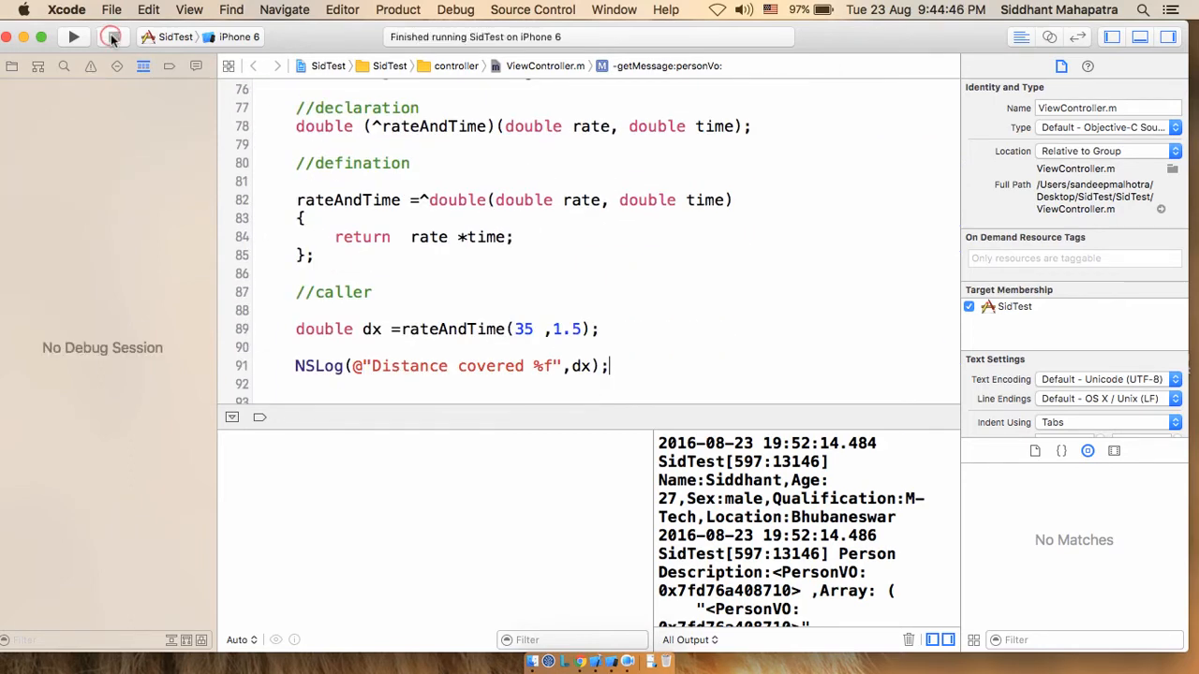
left_click(75, 38)
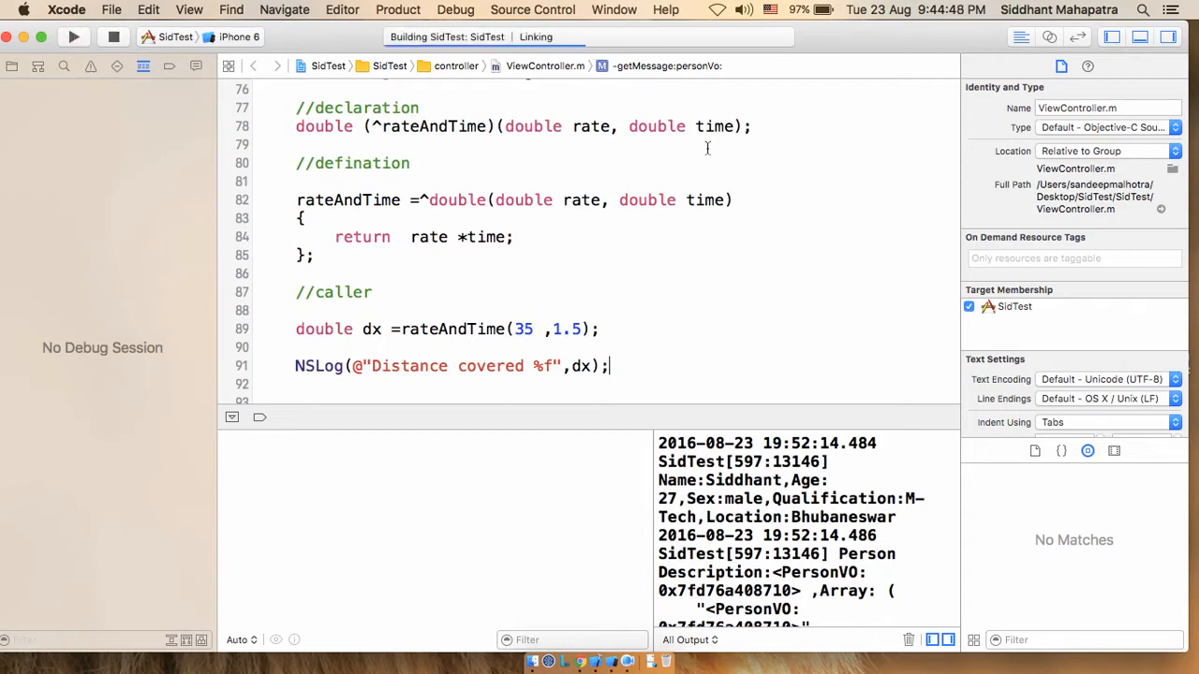
left_click(73, 37)
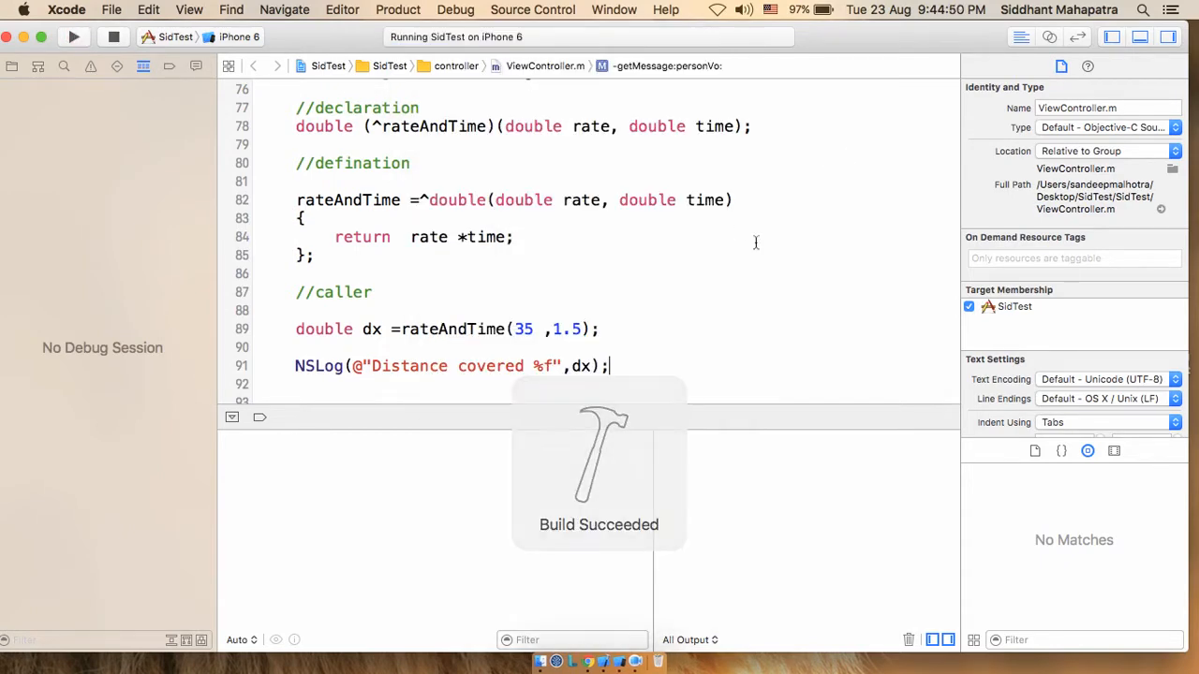
left_click(73, 38)
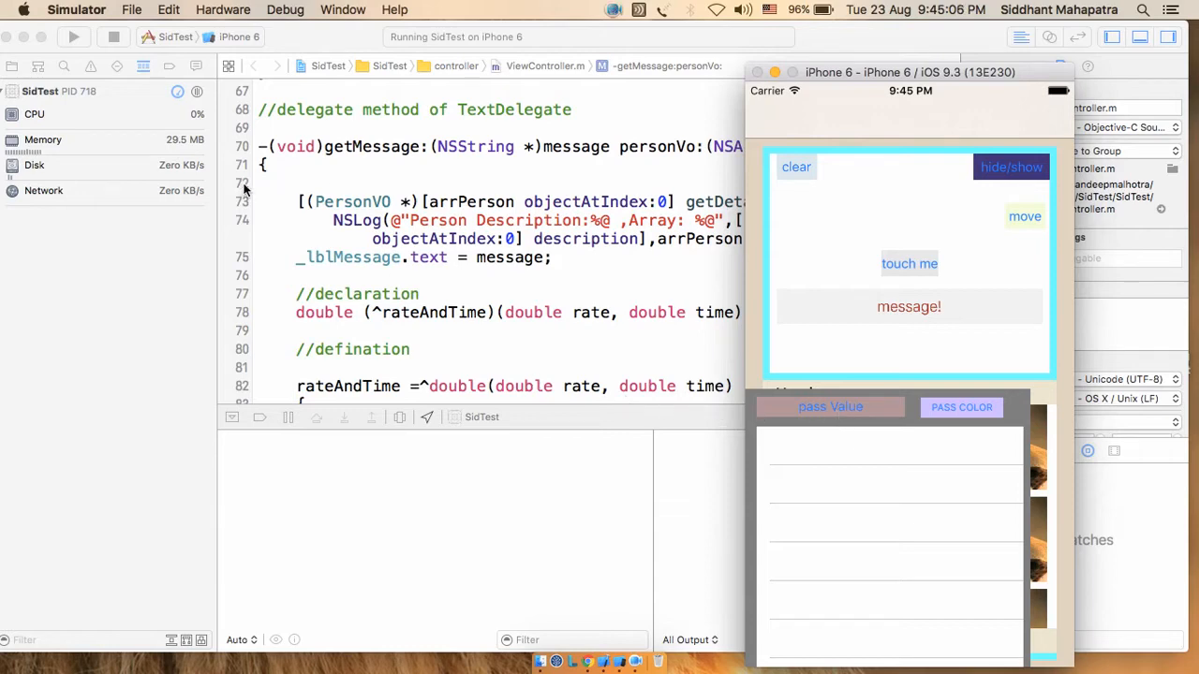
mouse_move(244, 189)
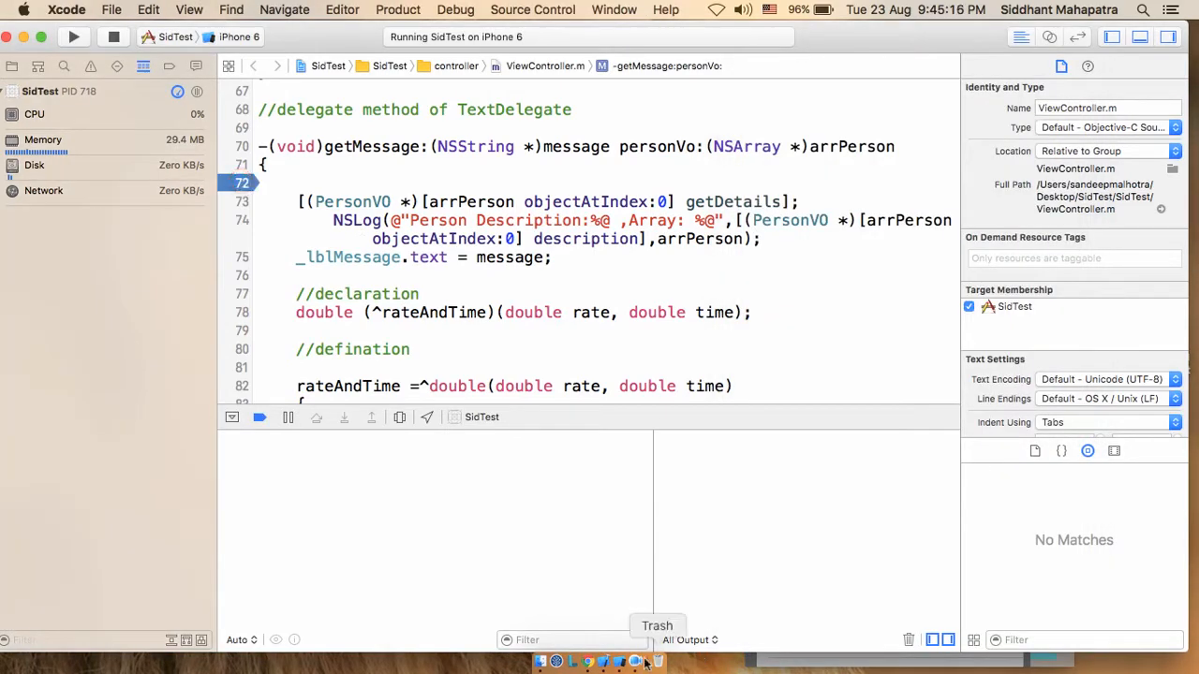
mouse_move(618, 663)
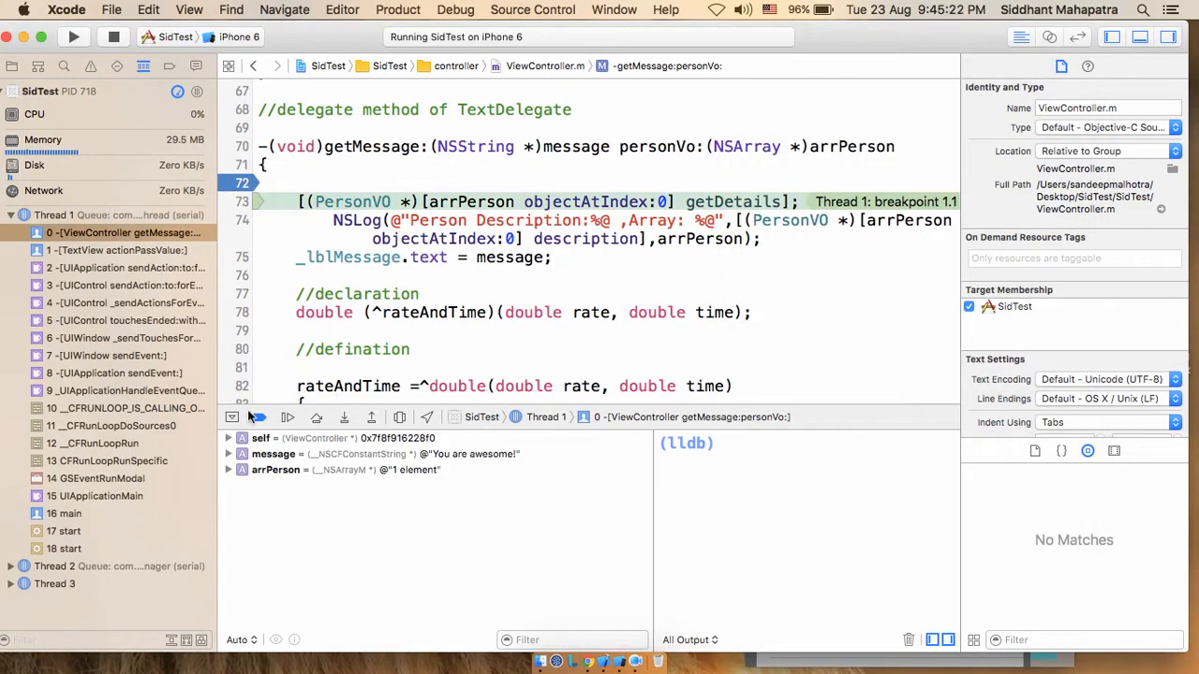
scroll("down", 3)
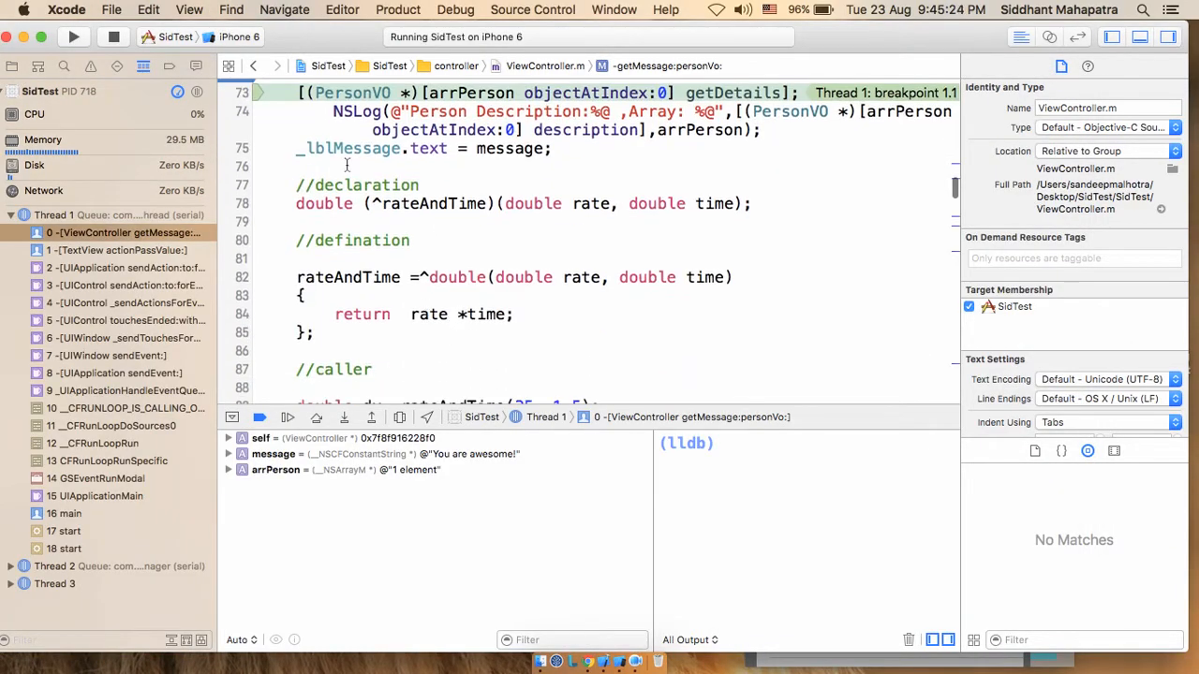
scroll("down", 3)
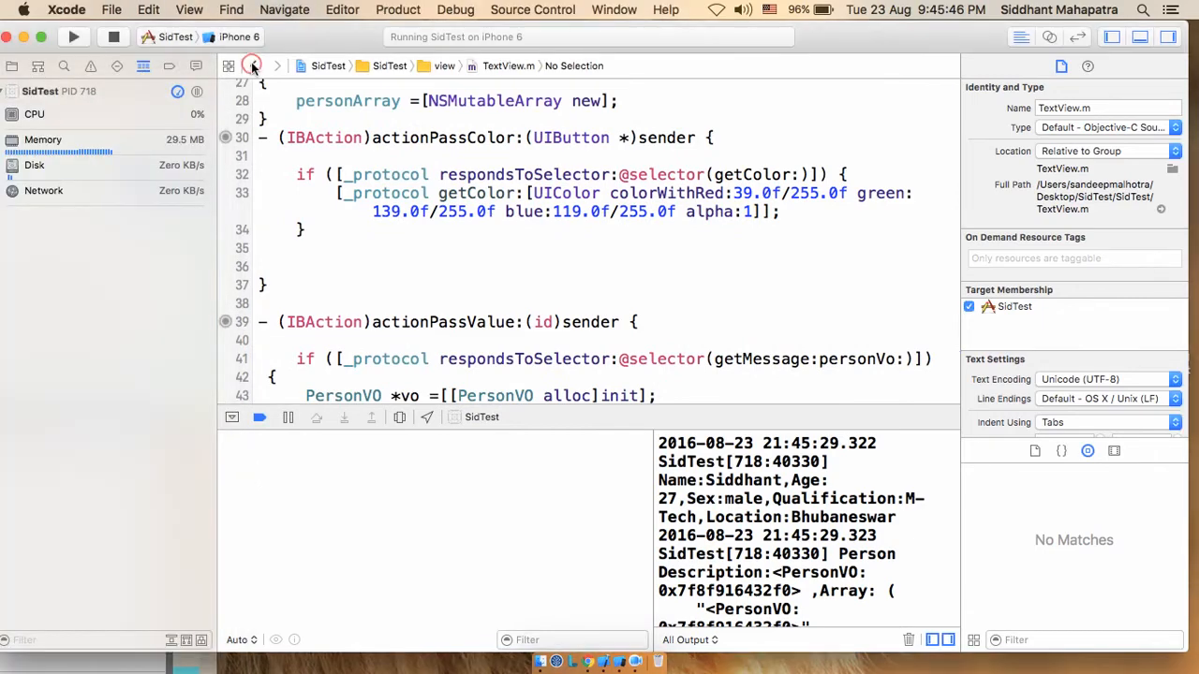
Return to the view controller source after the console shows Distance covered 52.500000.
left_click(251, 66)
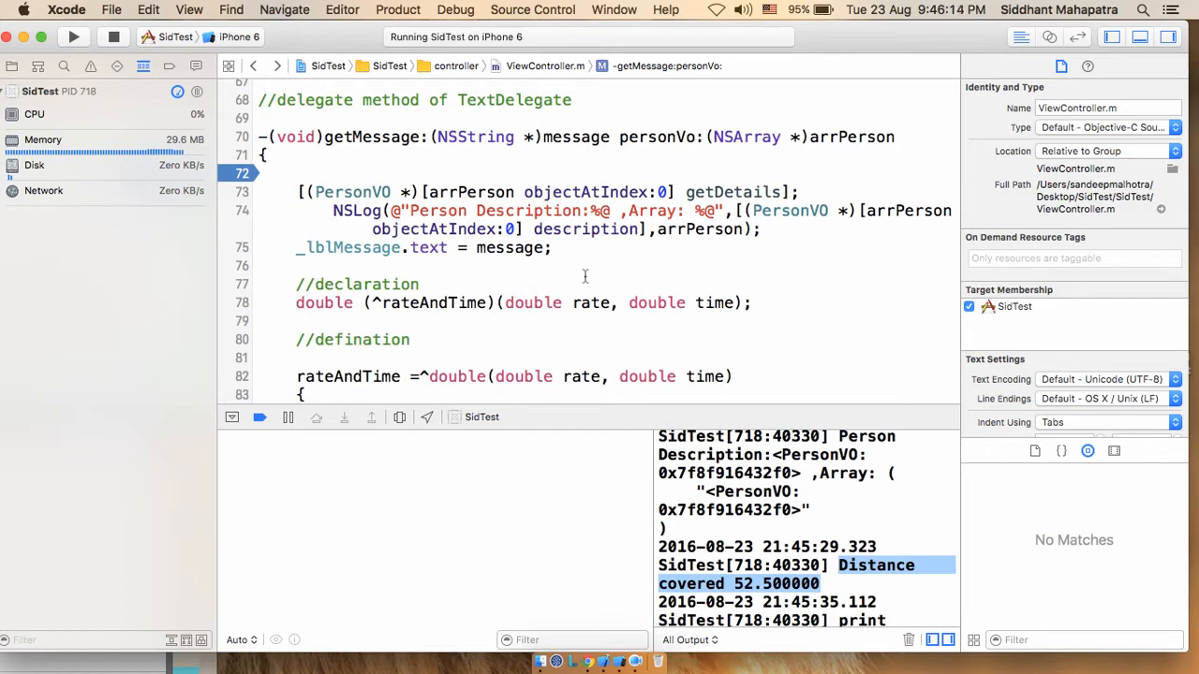
mouse_move(727, 275)
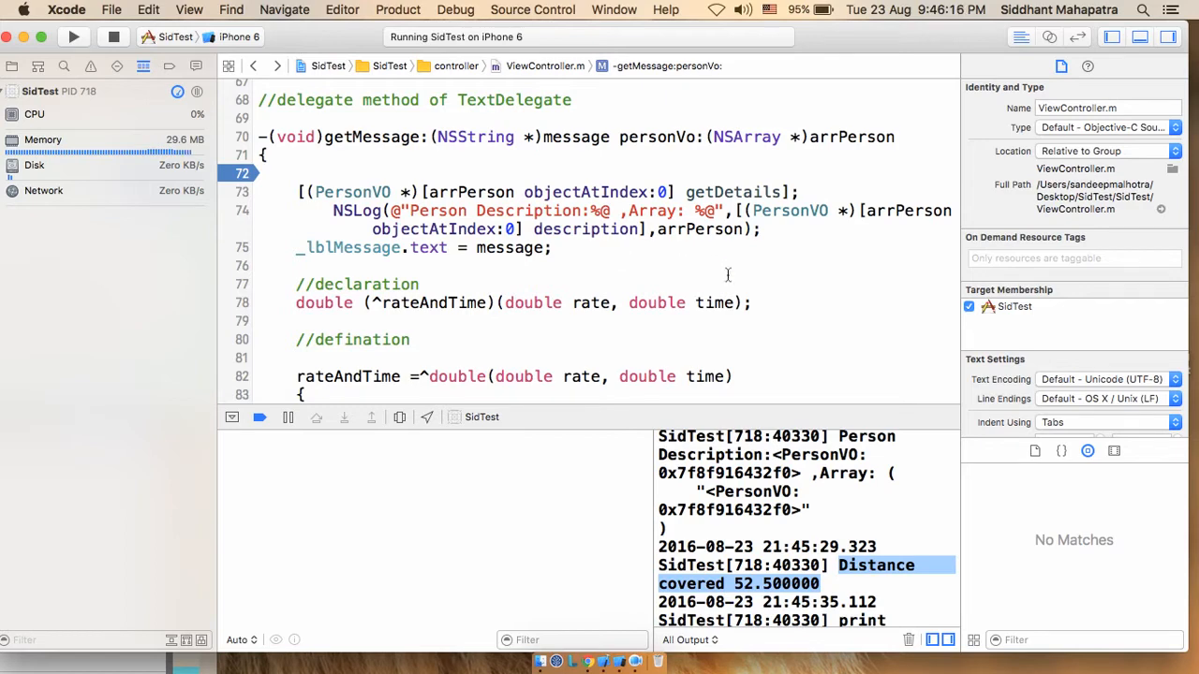
Replace the block's parameter list with void and delete its return statement.
scroll("down", 3)
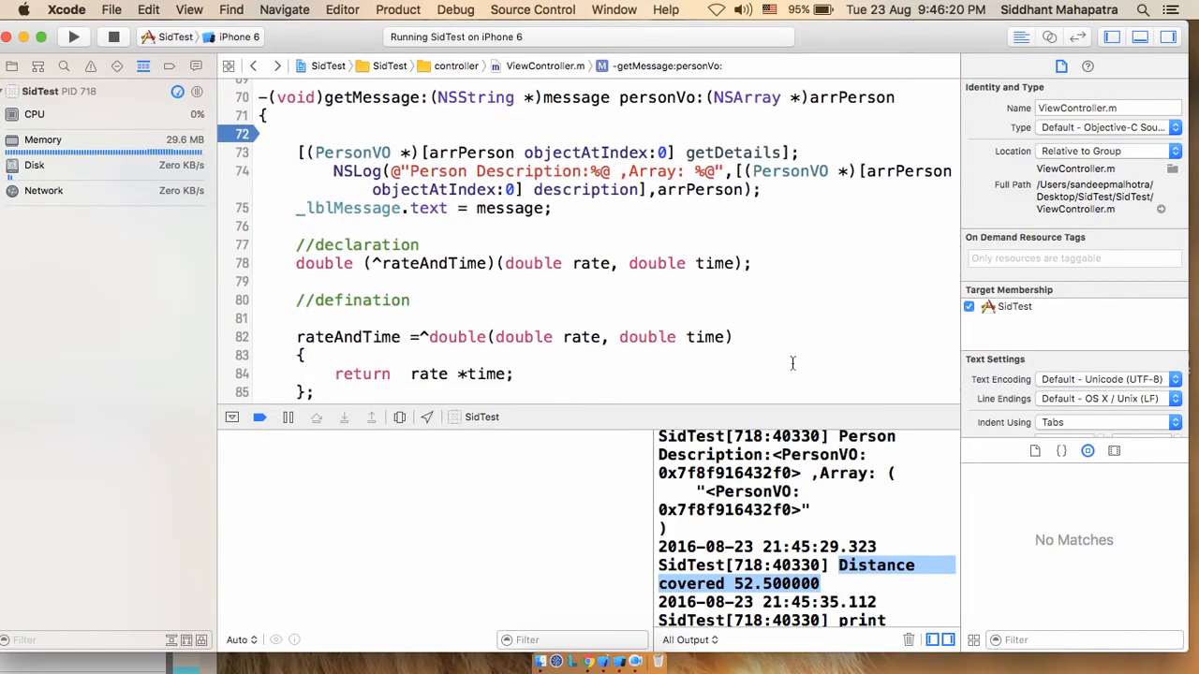
mouse_move(654, 247)
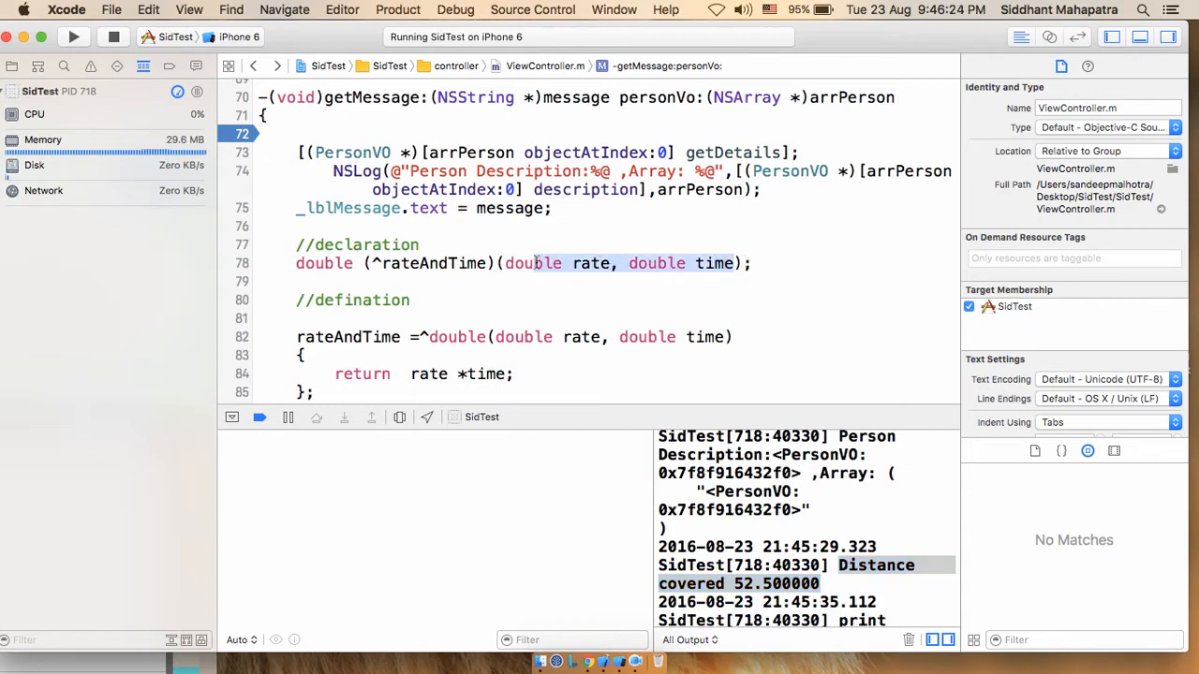
key("Delete")
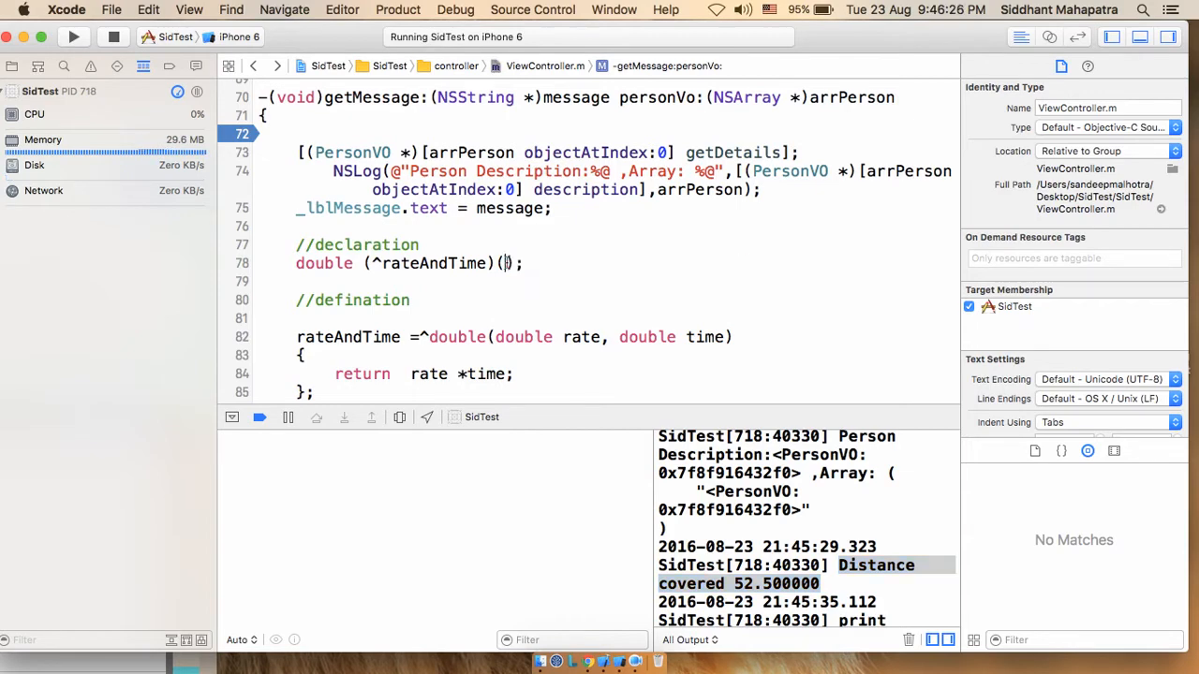
type("void")
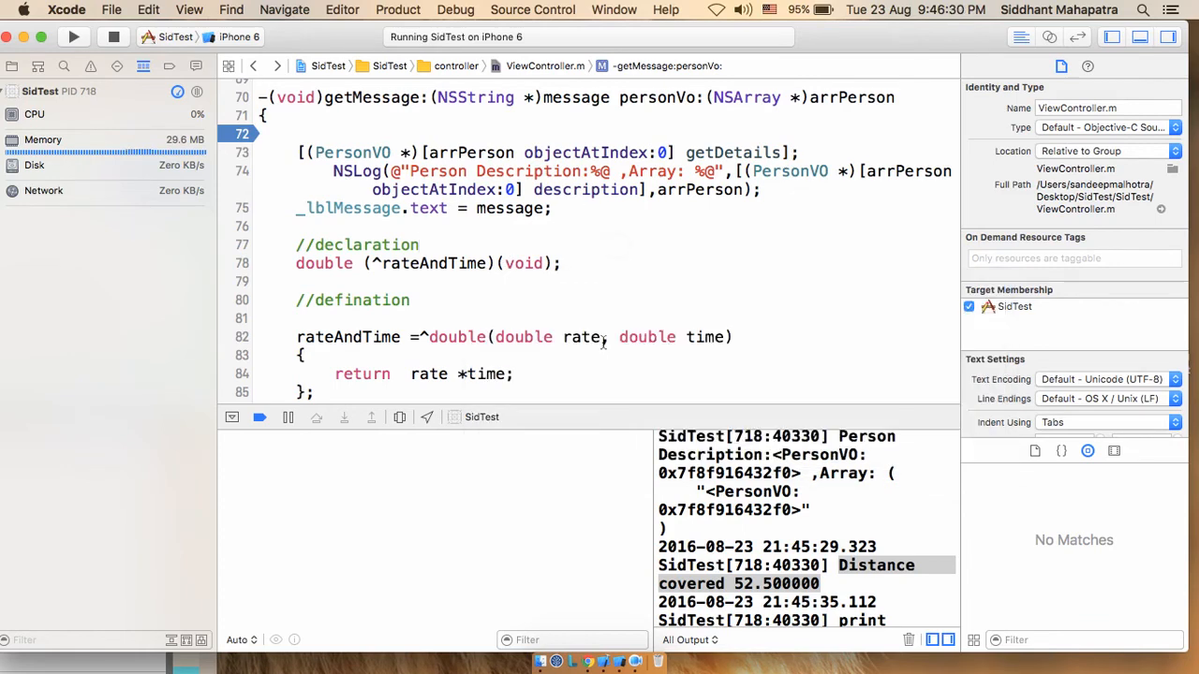
scroll("down", 3)
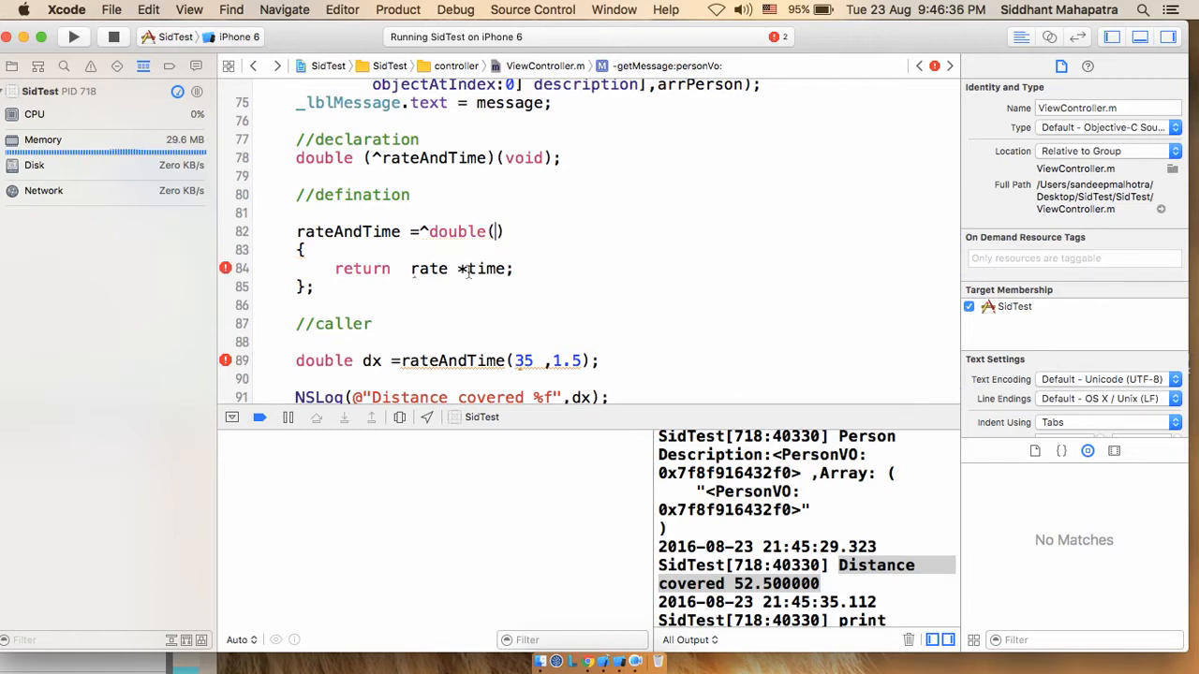
triple_click(421, 270)
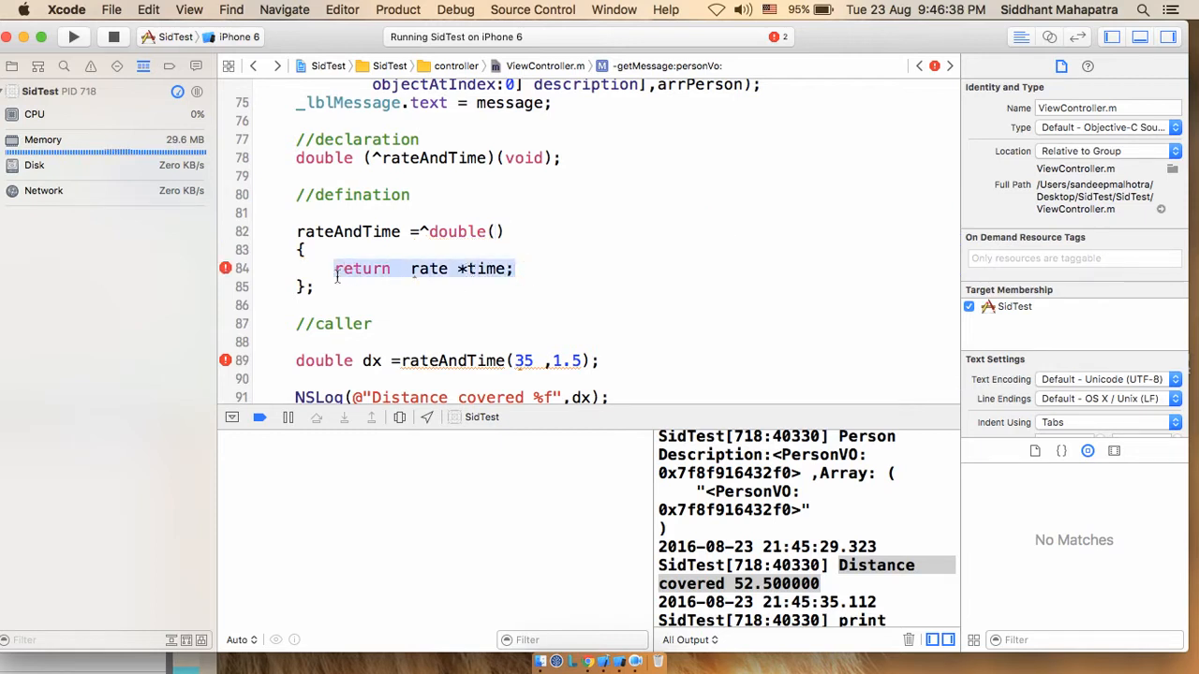
key("Delete")
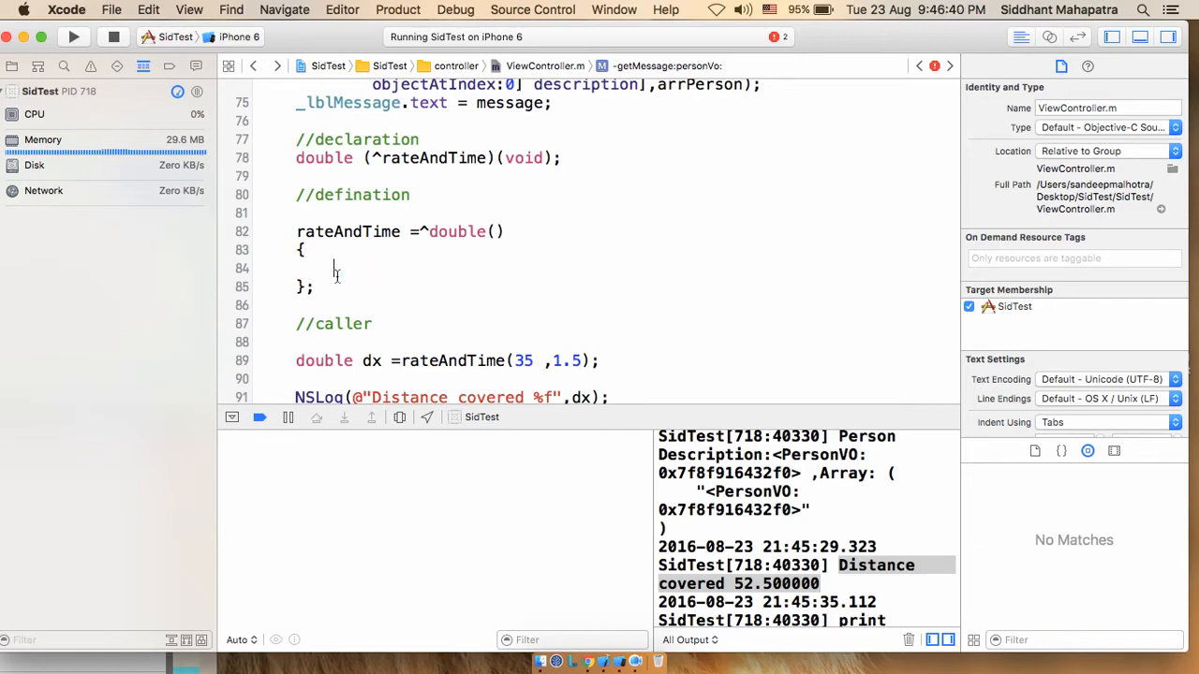
Make the block body log "hey i am from the rate and time block" with NSLog.
type("ns")
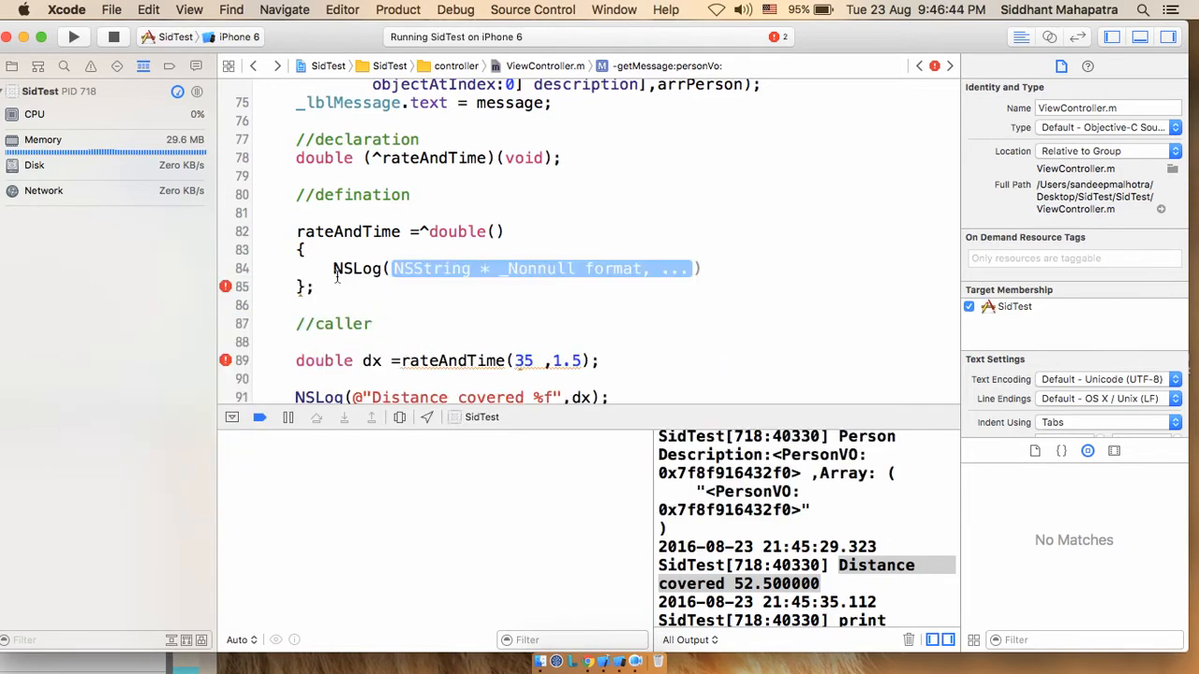
type("@\"\"")
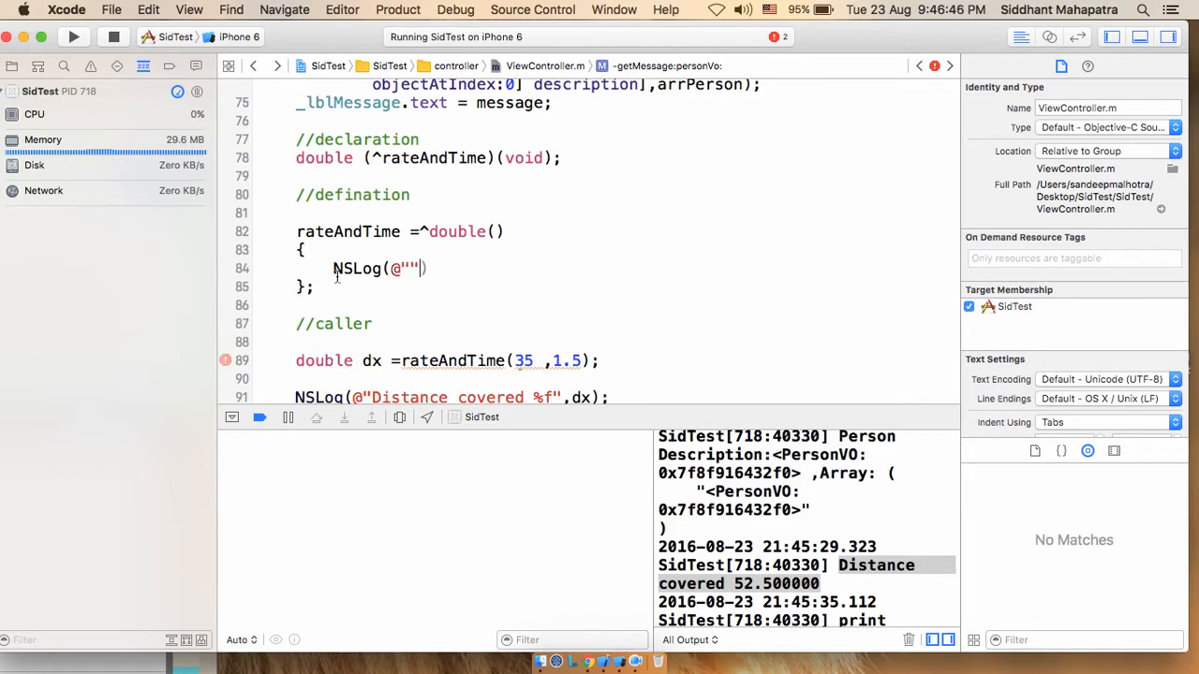
type("hey")
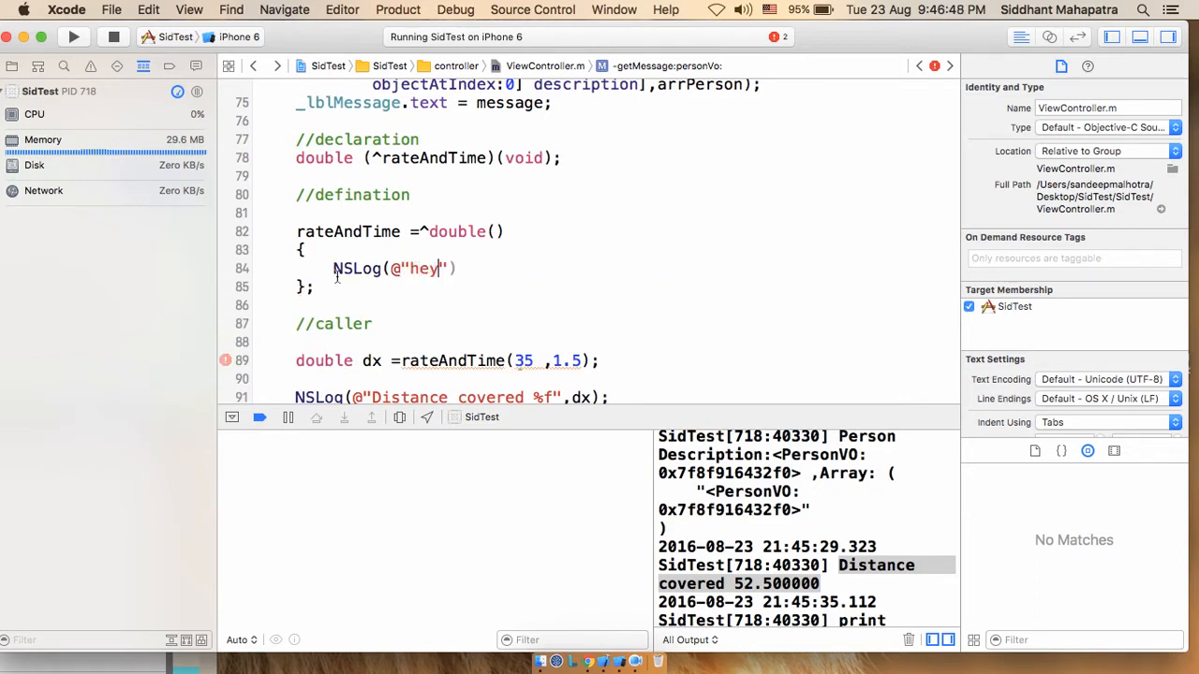
type("i am")
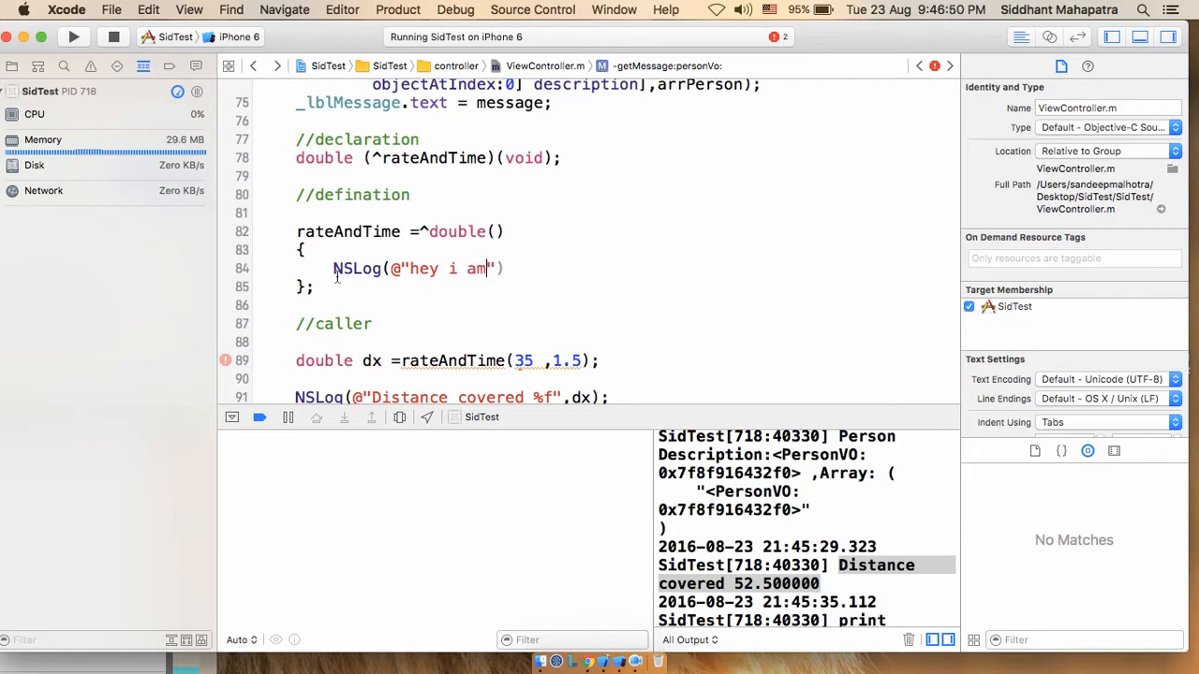
type("from the")
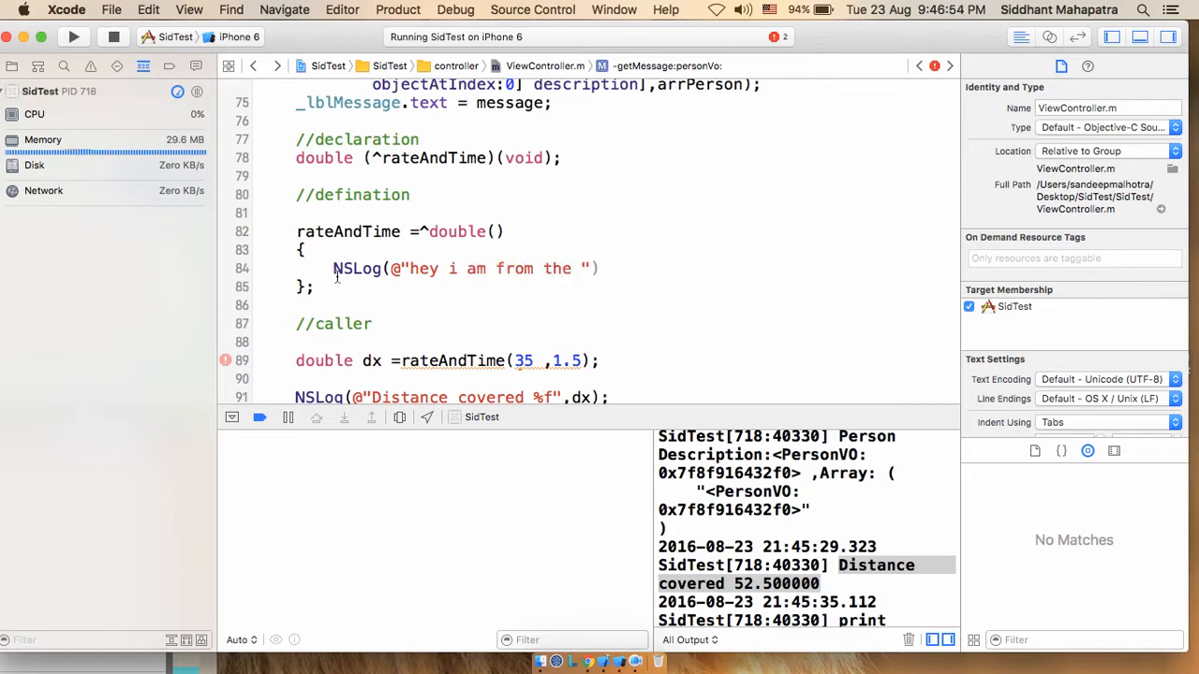
type("rate and time b")
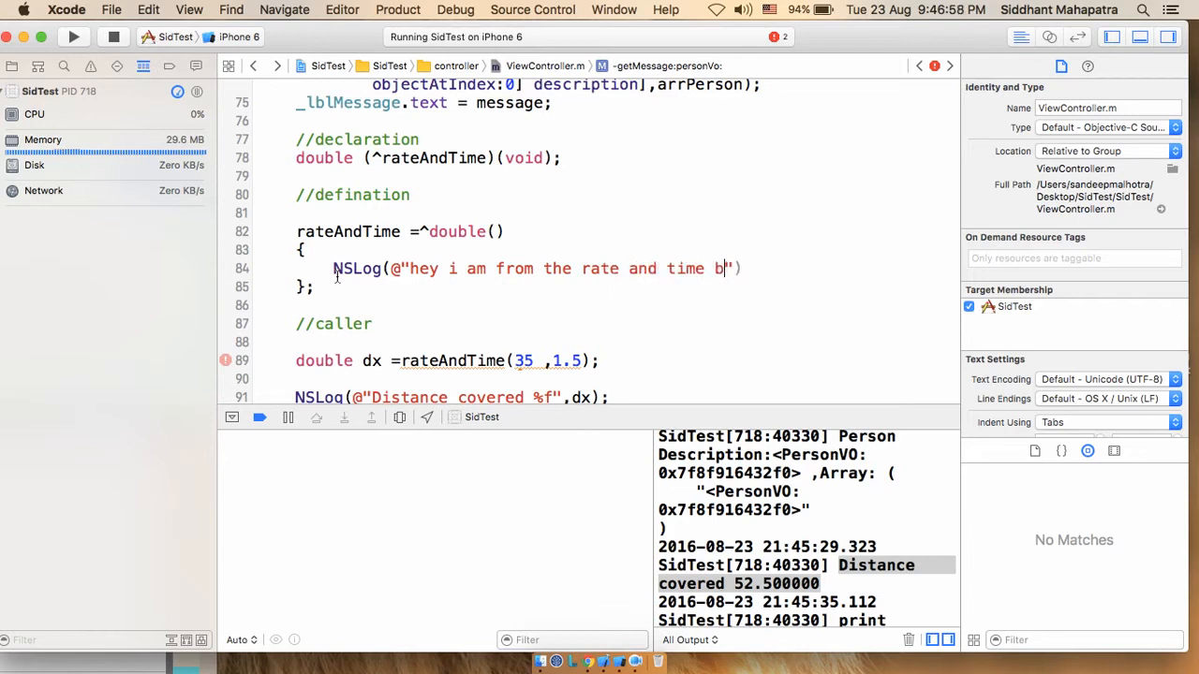
type("lock")
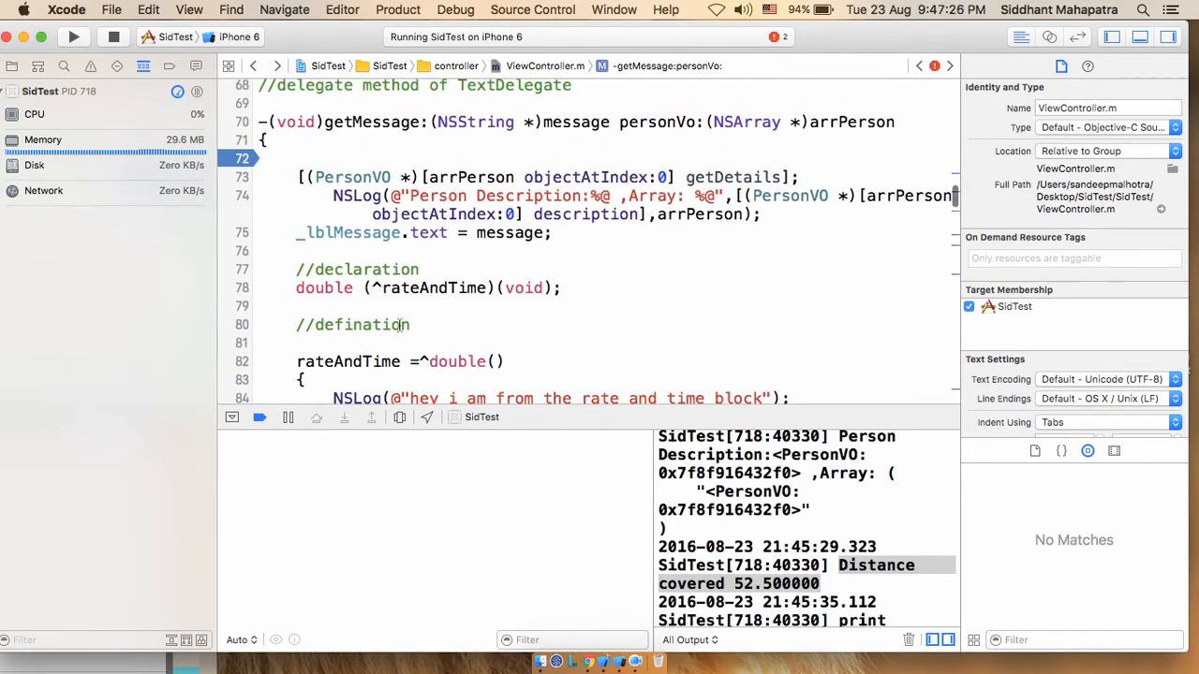
Edit the caller and change the declaration's return type to void, giving void (^rateAndTime)(void);.
scroll("down", 3)
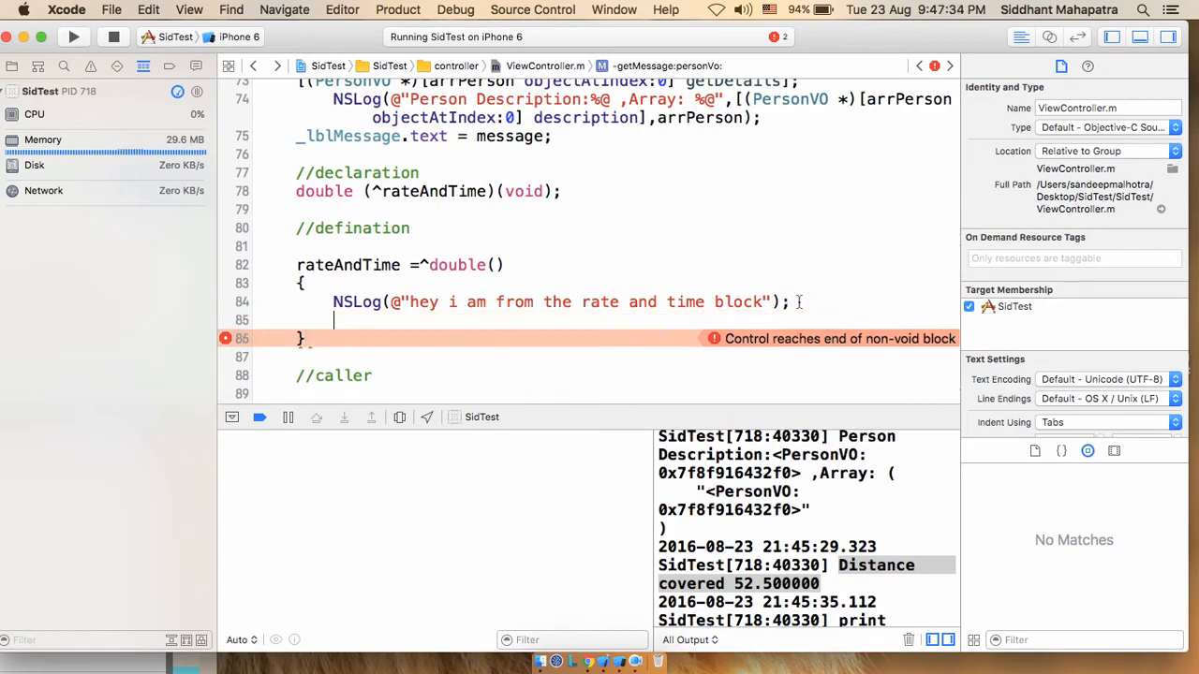
type("return")
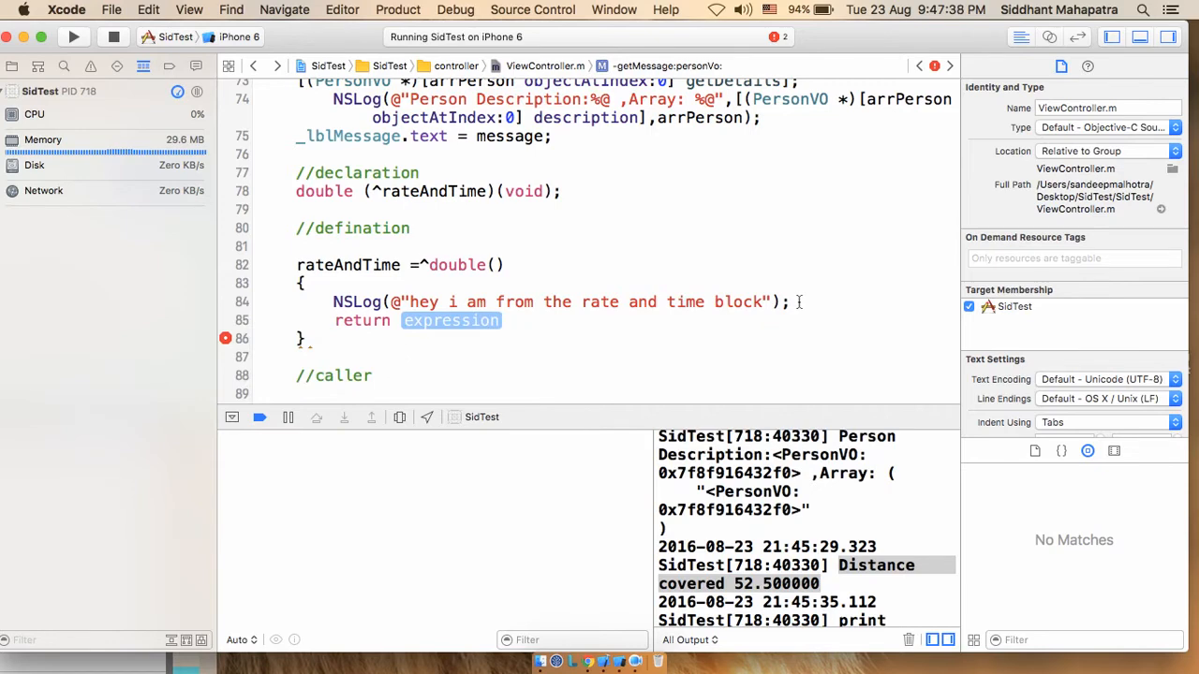
type("5.")
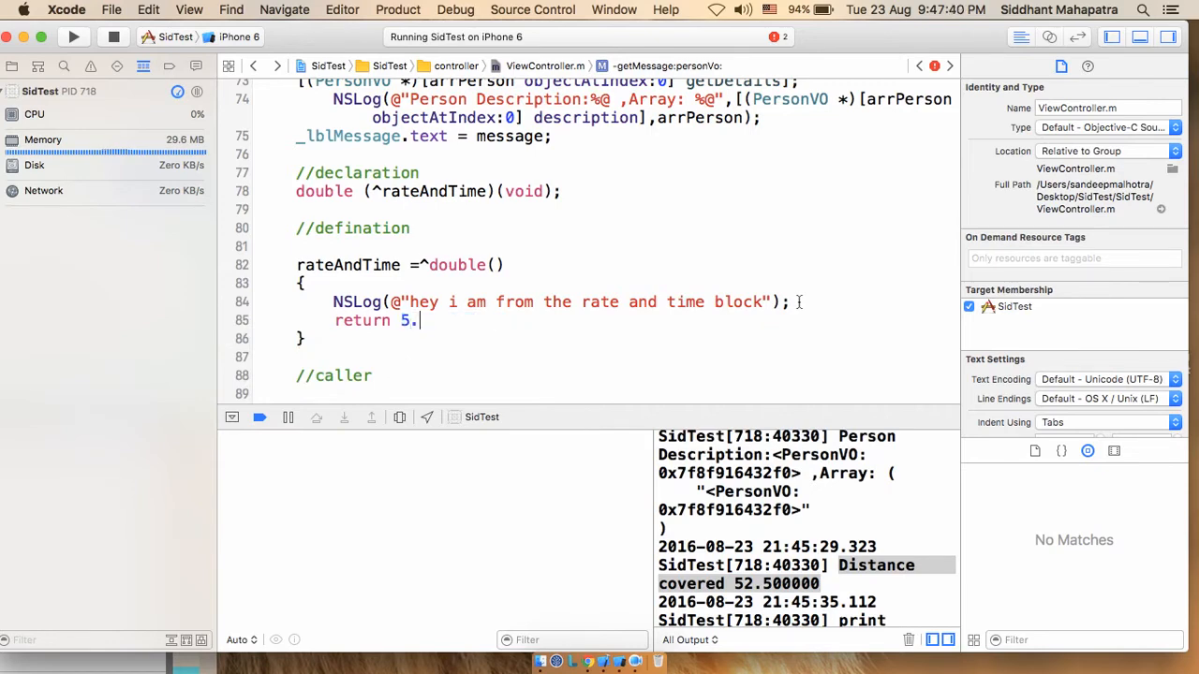
type("99;")
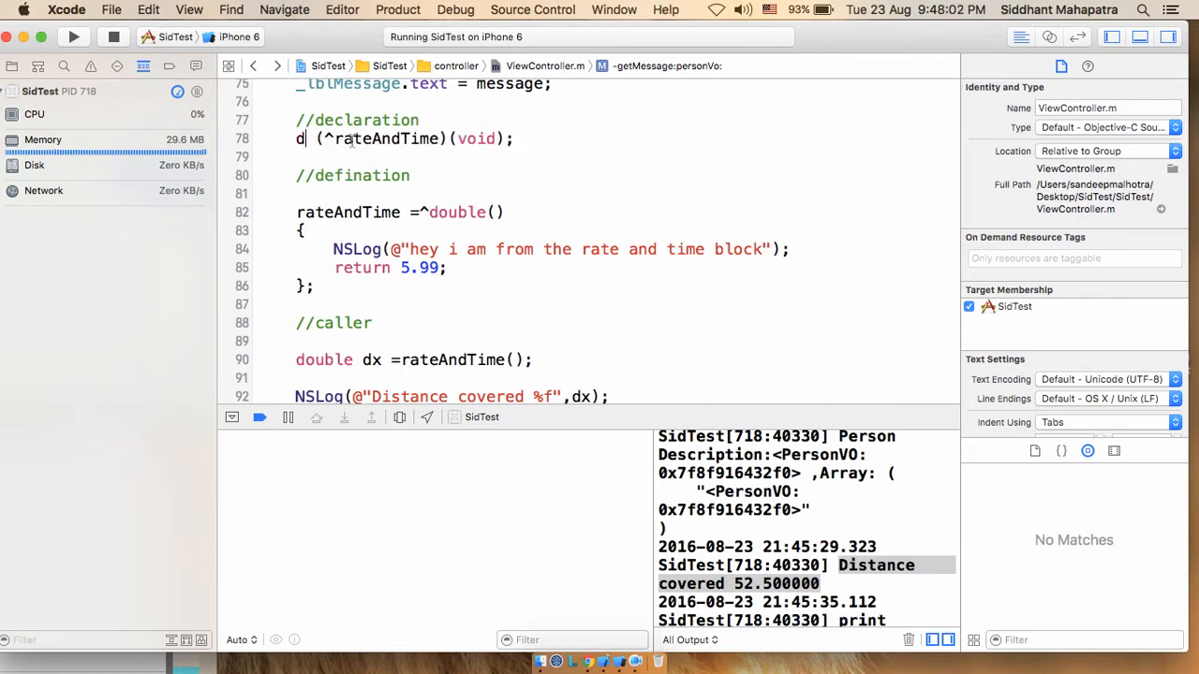
type("oi")
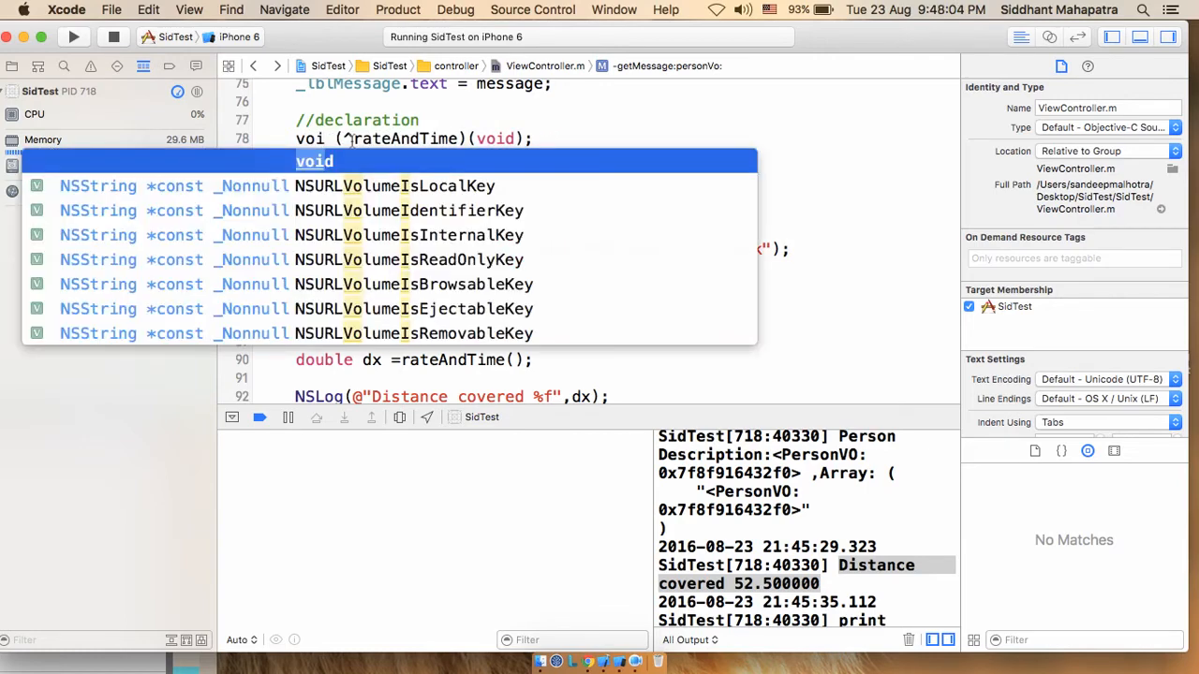
key("escape")
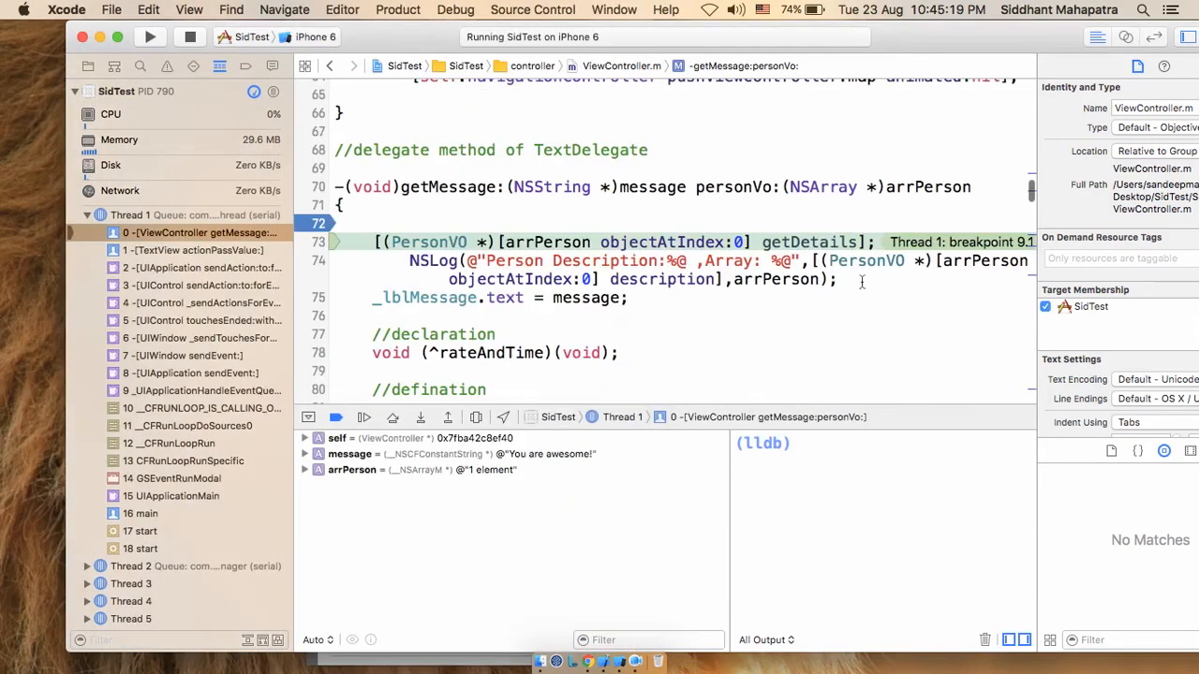
mouse_move(335, 416)
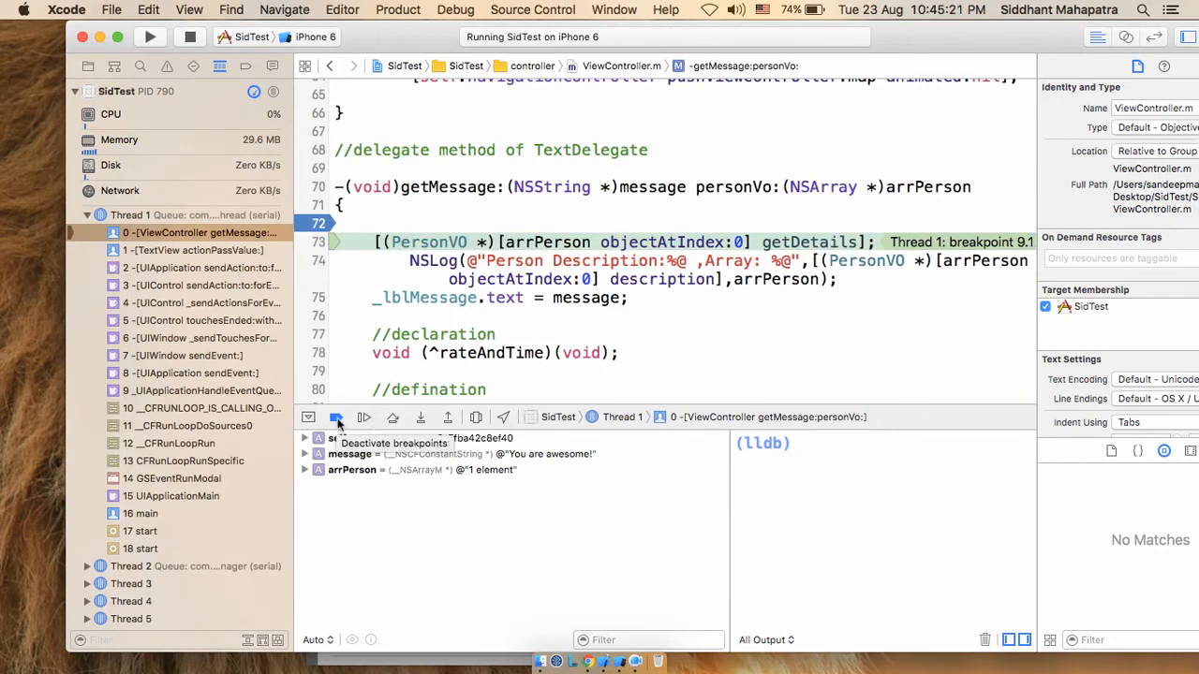
Deactivate all breakpoints so the app runs on and logs the block's message.
left_click(337, 416)
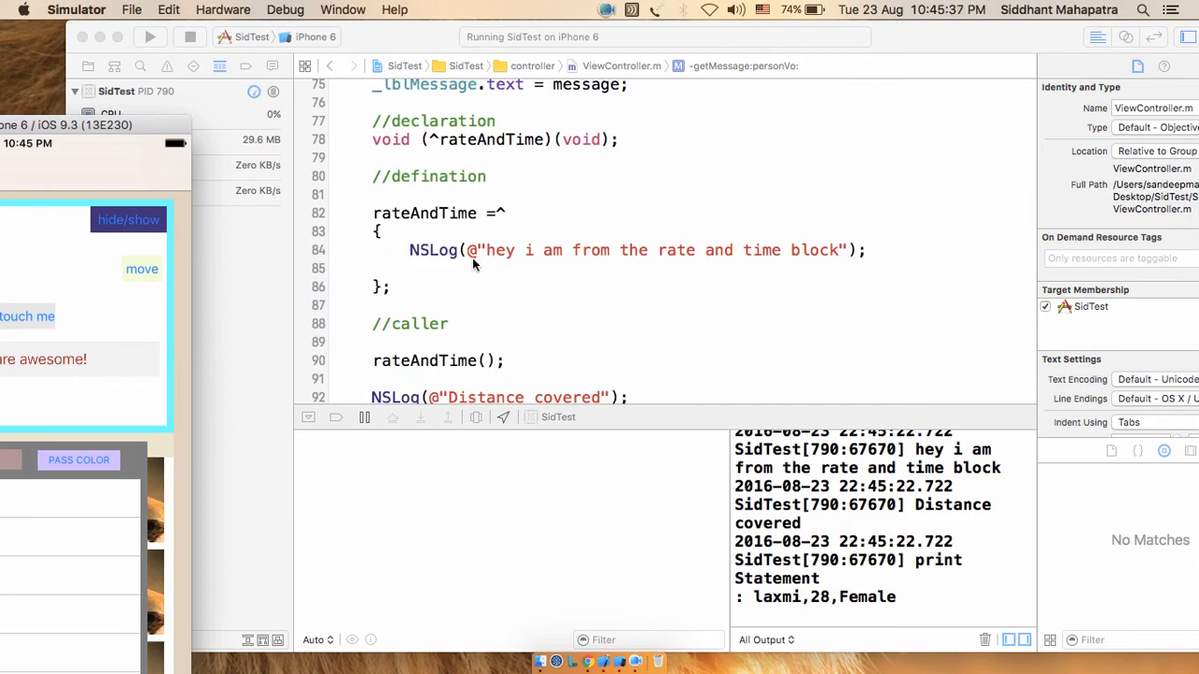
mouse_move(485, 260)
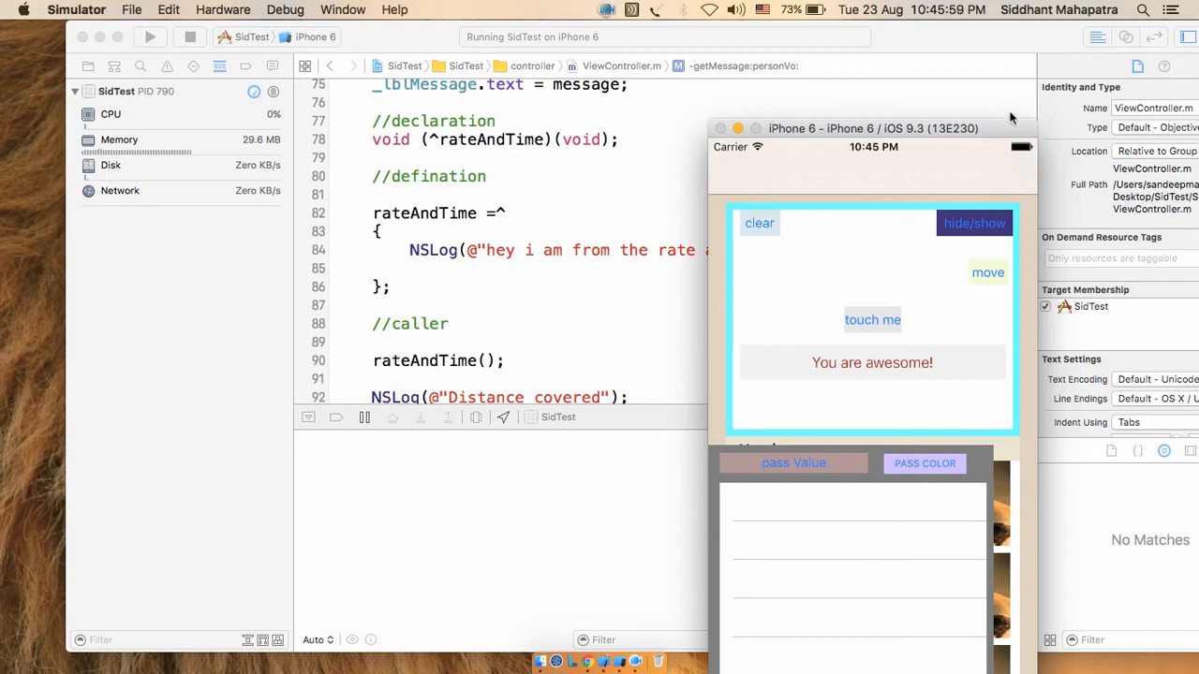
left_click(607, 8)
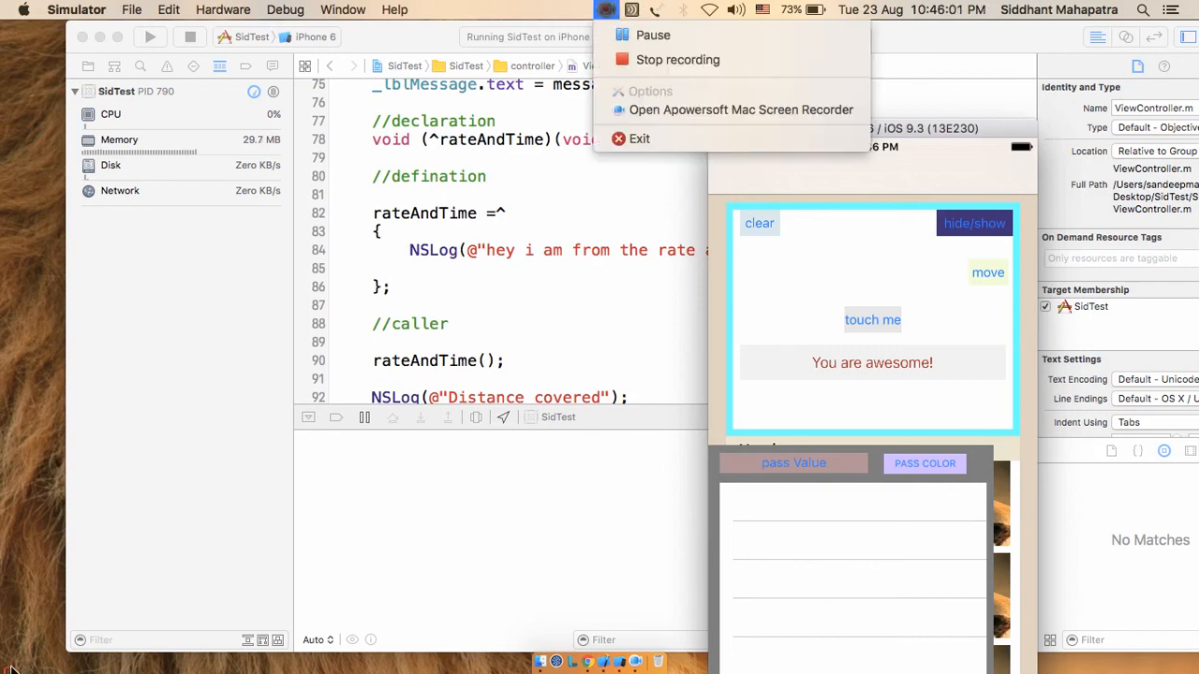